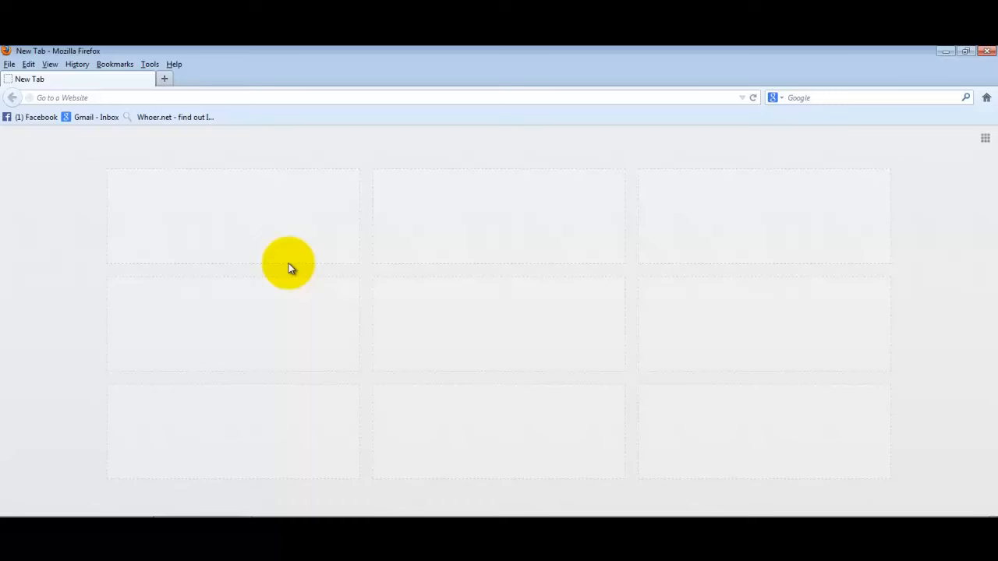
pyautogui.moveTo(164, 206)
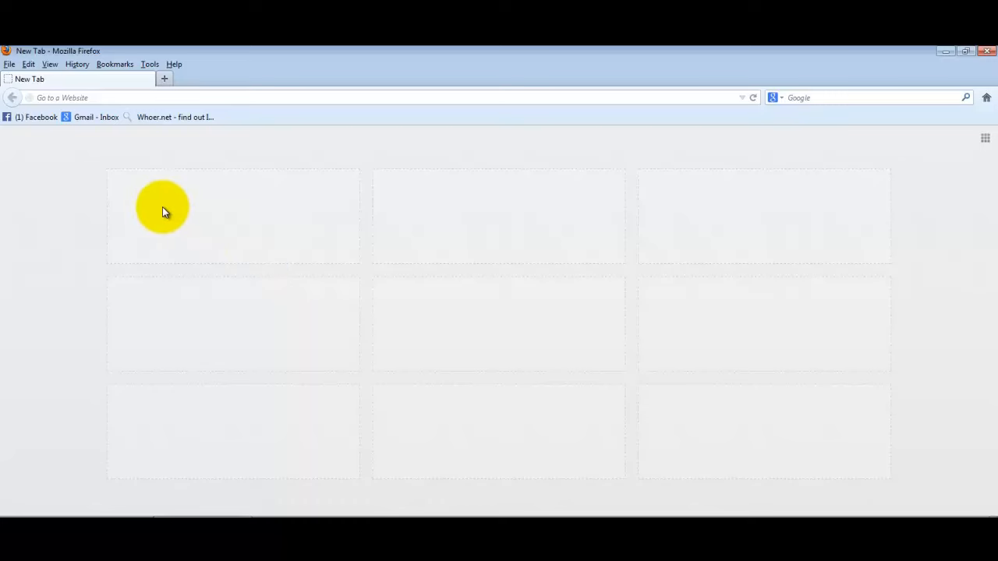
pyautogui.moveTo(118, 148)
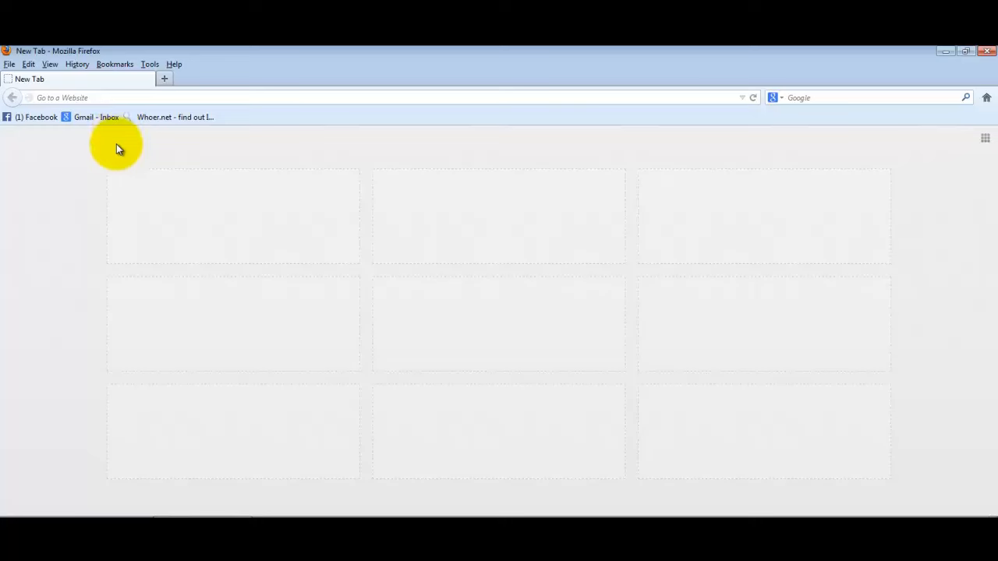
pyautogui.moveTo(96, 193)
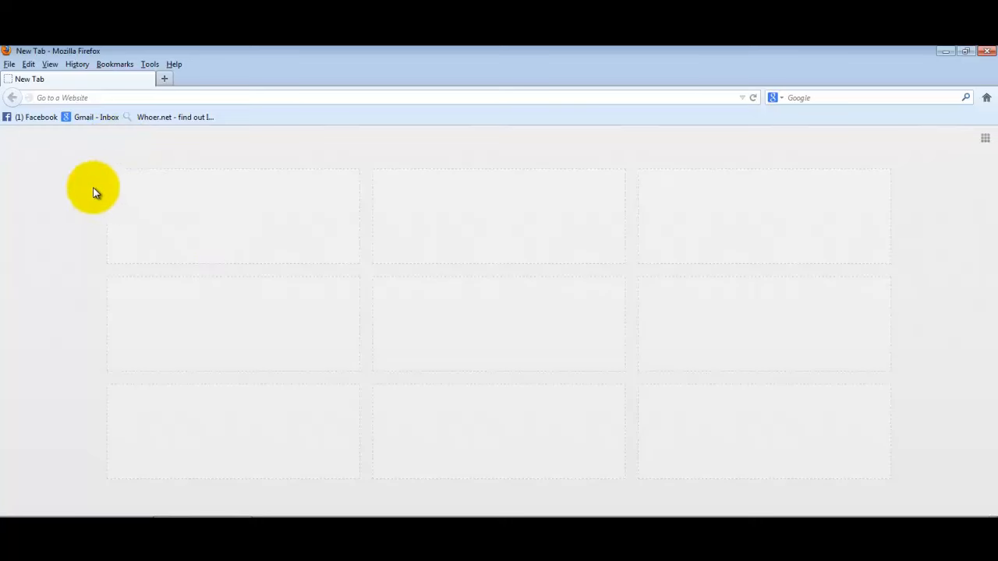
pyautogui.moveTo(112, 237)
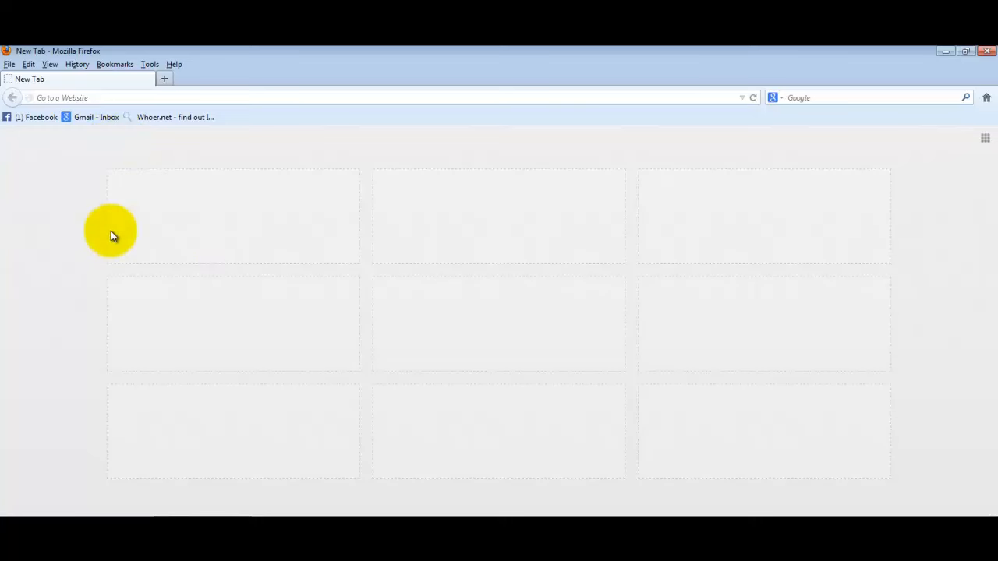
pyautogui.moveTo(196, 297)
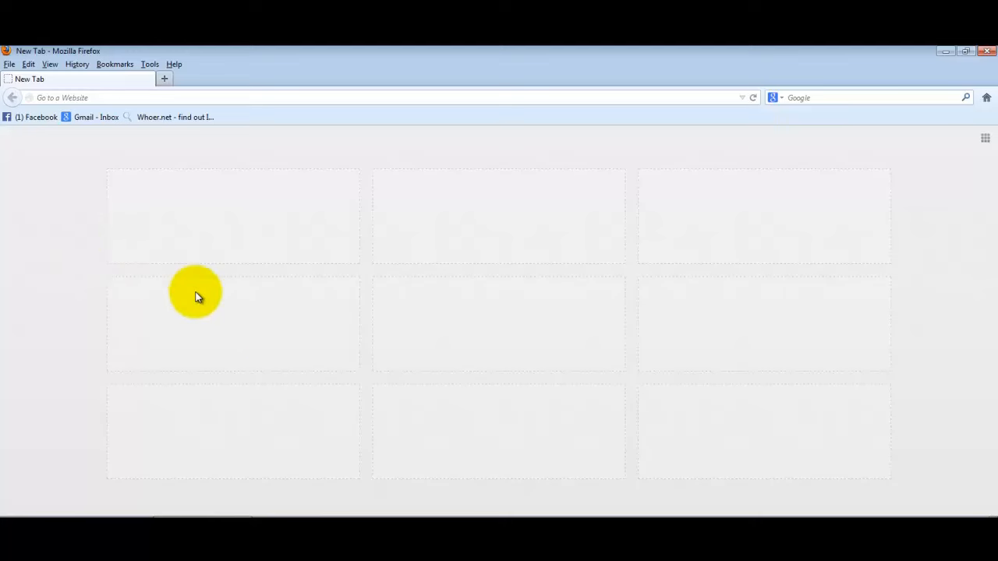
pyautogui.moveTo(346, 396)
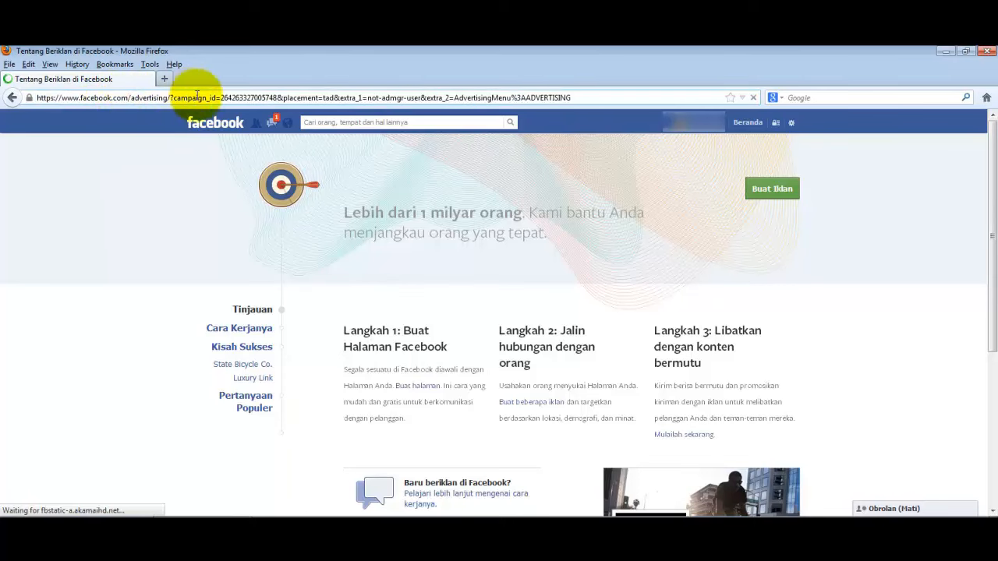
# Start a new ad from the gear menu's advertising section via Buat Iklan.
pyautogui.click(790, 122)
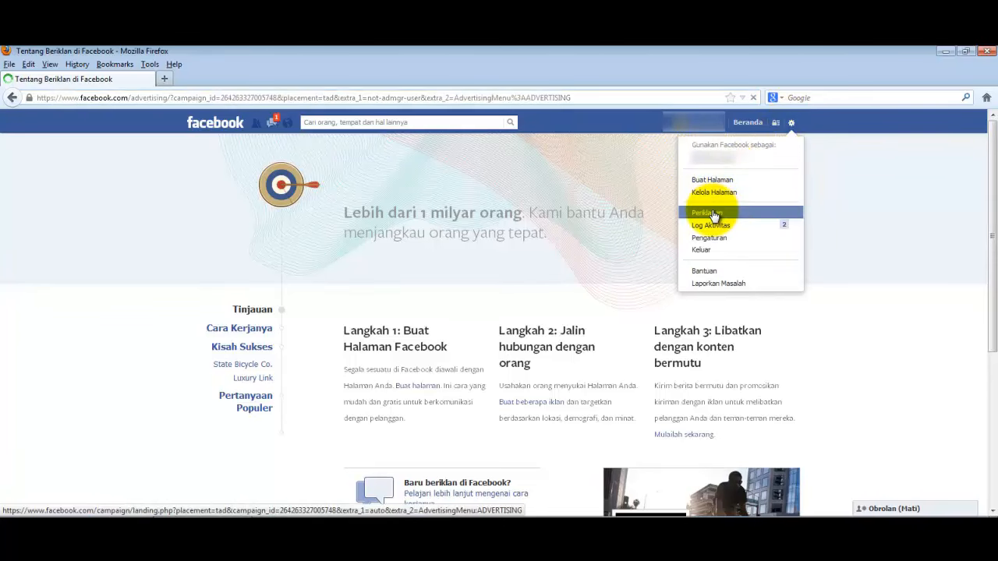
pyautogui.click(705, 212)
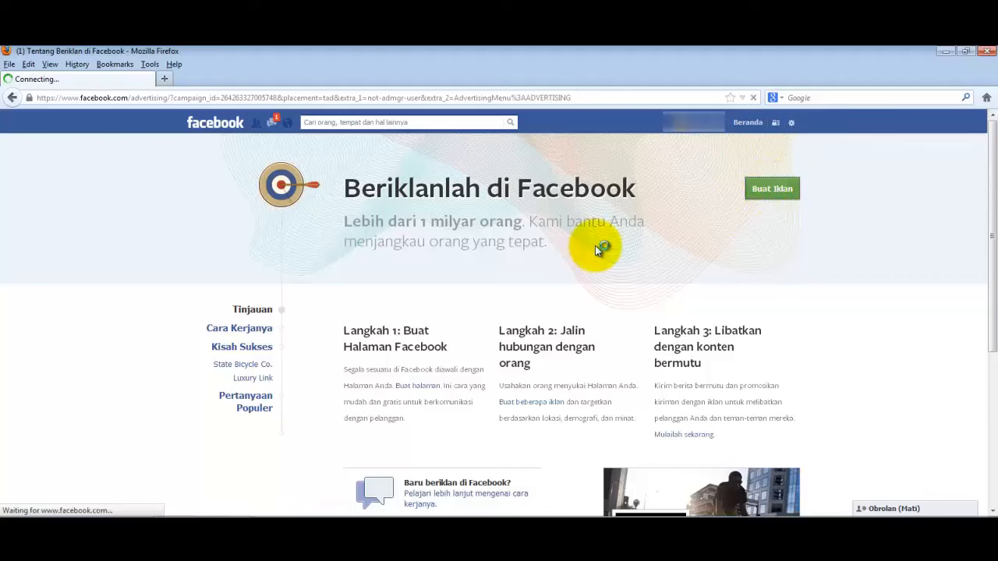
pyautogui.click(770, 187)
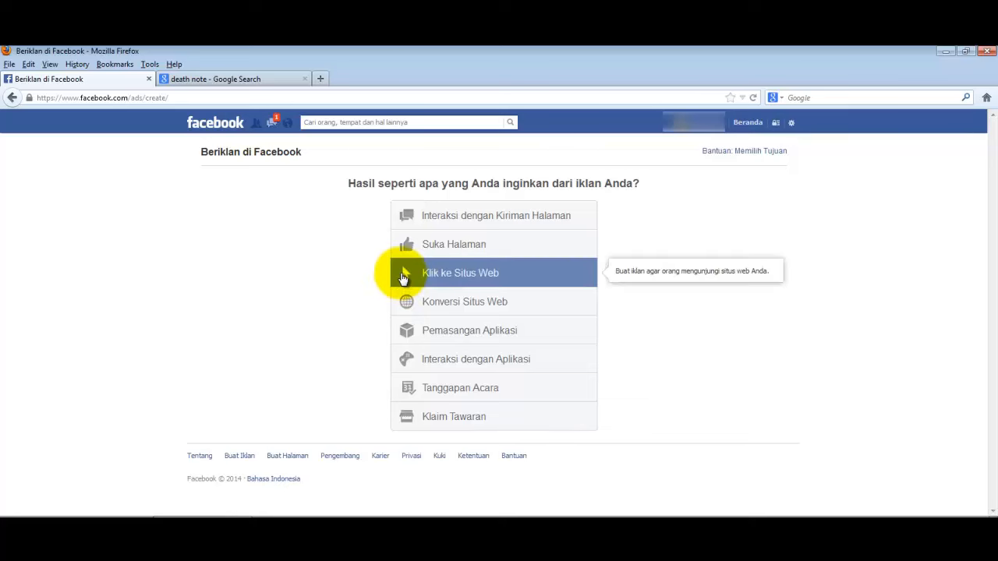
# Choose the website-clicks objective for deathnote.us and review the image and text sections.
pyautogui.click(460, 273)
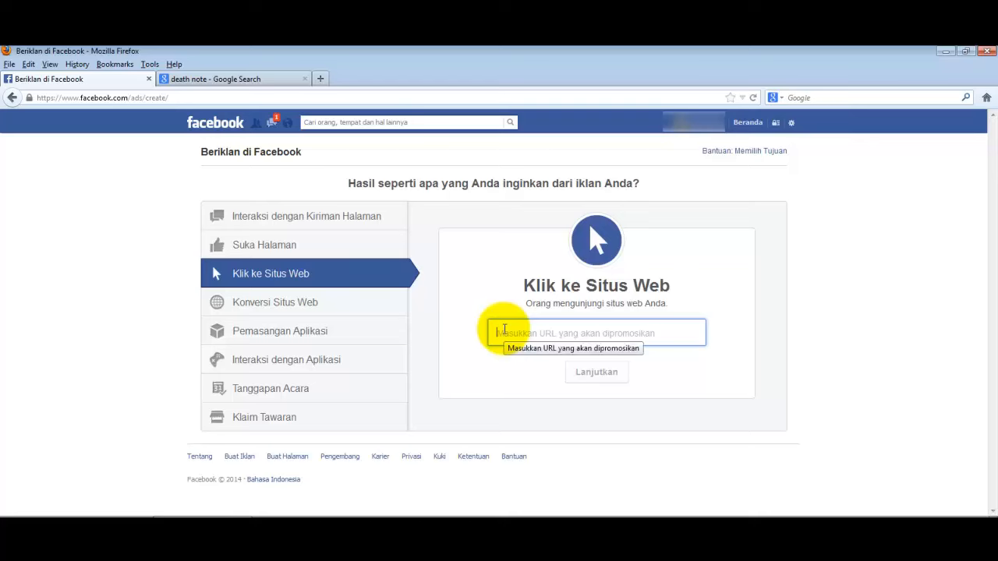
pyautogui.write('dea')
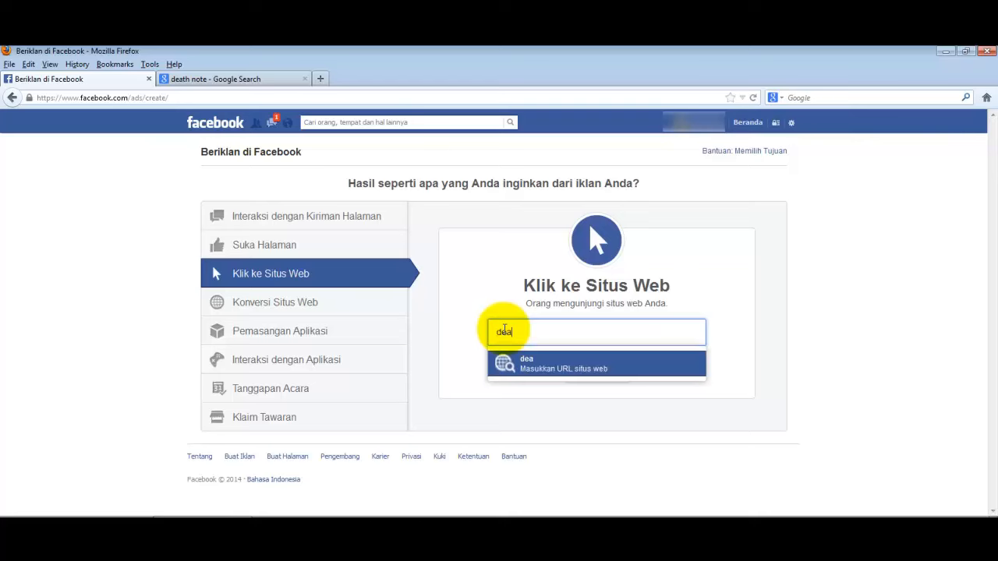
pyautogui.write('deathnote.us')
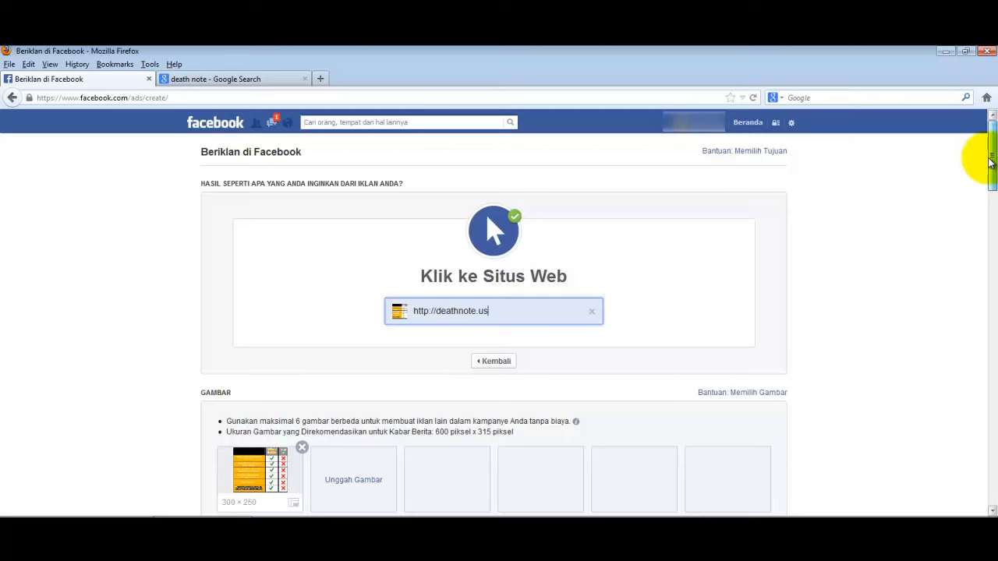
pyautogui.scroll(-3)
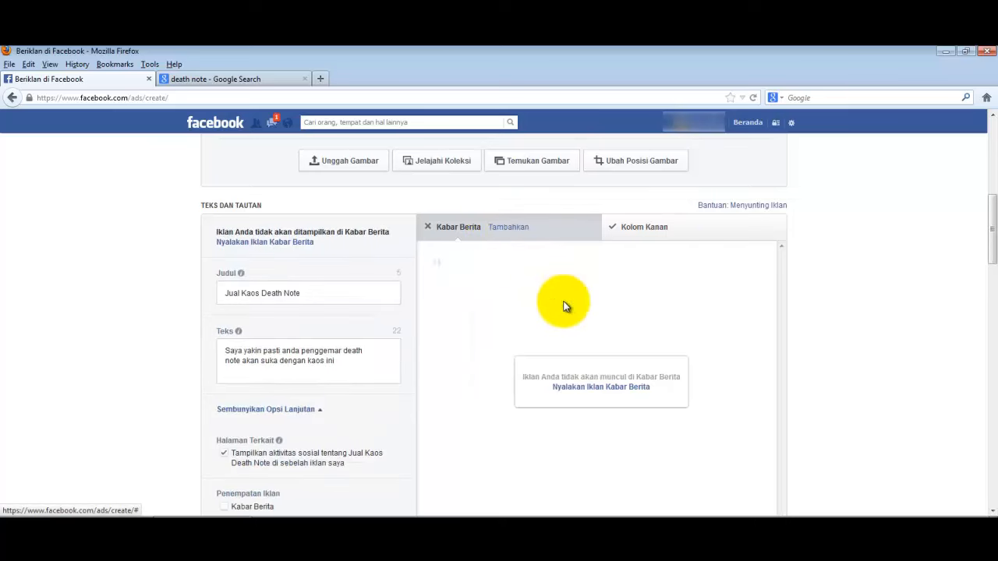
pyautogui.click(644, 228)
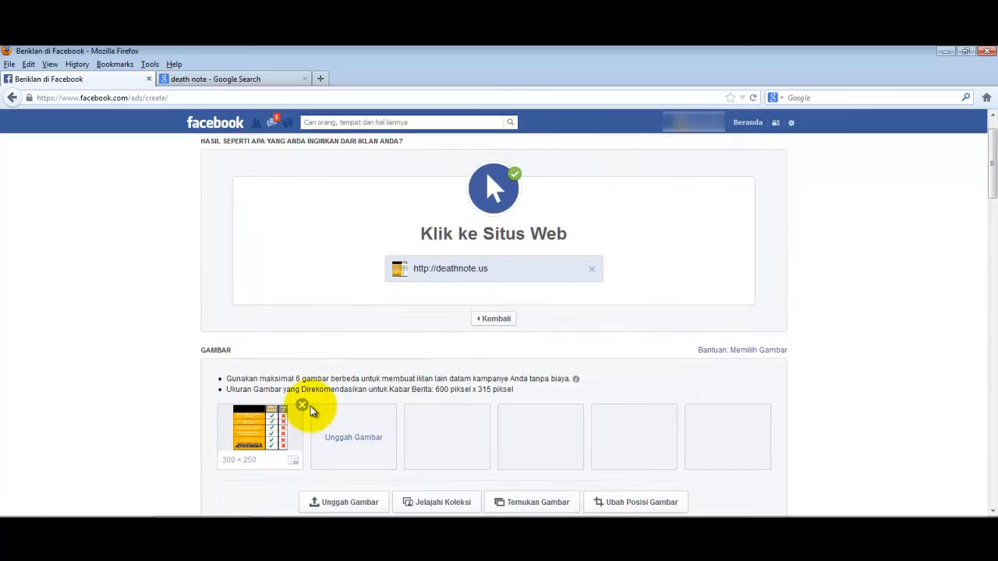
# Remove the ad's image and save a Death Note picture from Google Images as images.jpg.
pyautogui.click(302, 406)
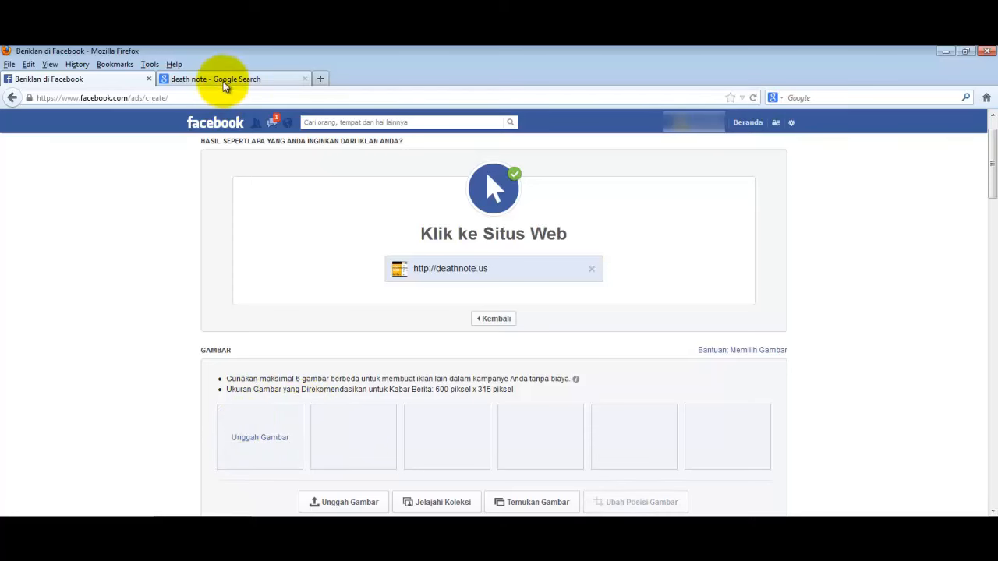
pyautogui.click(226, 78)
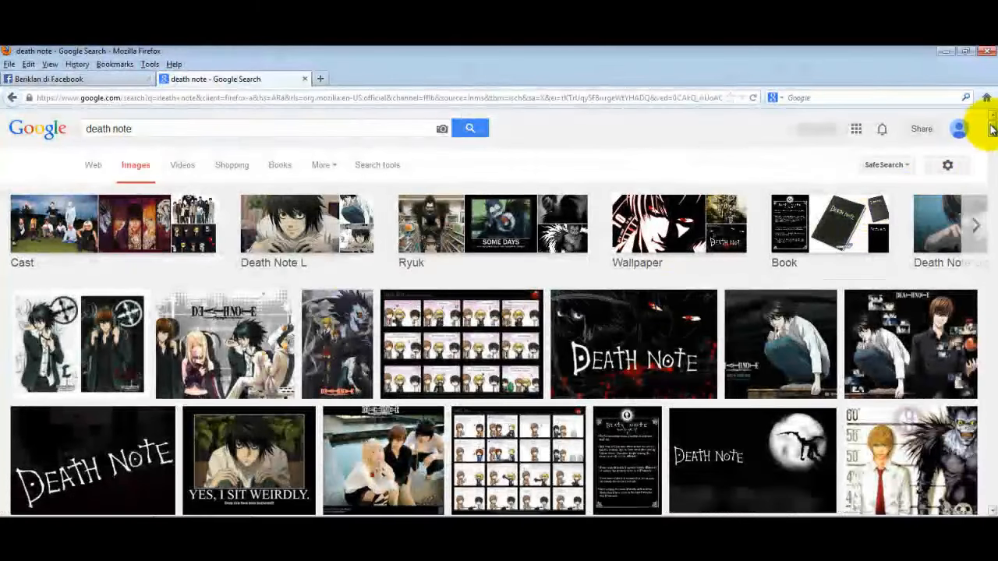
pyautogui.scroll(-3)
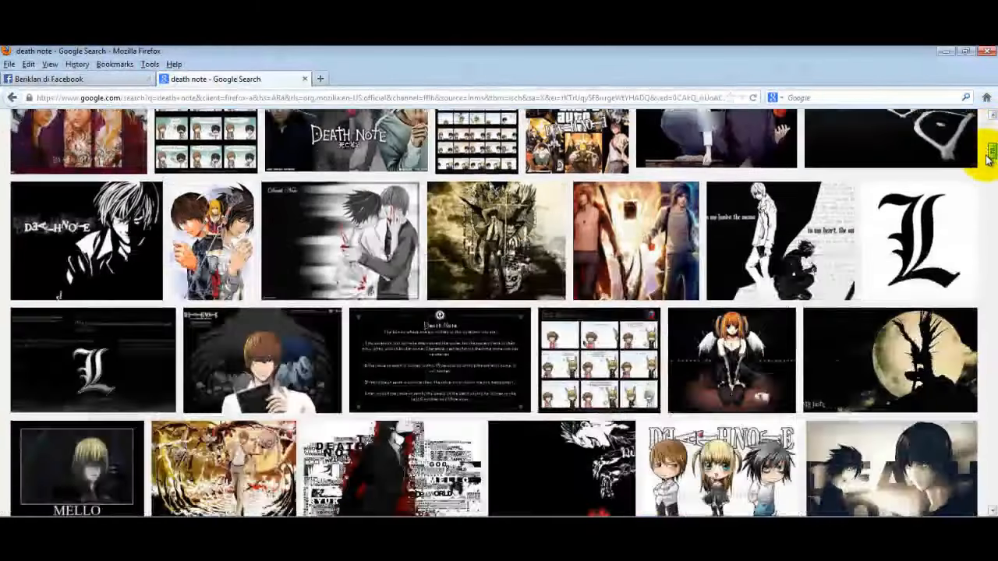
pyautogui.scroll(-3)
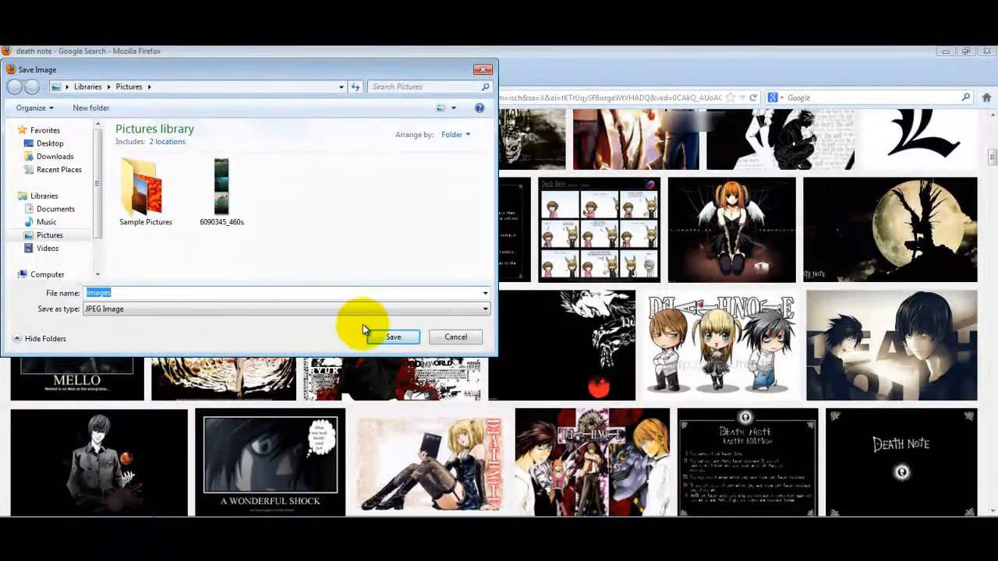
pyautogui.click(393, 337)
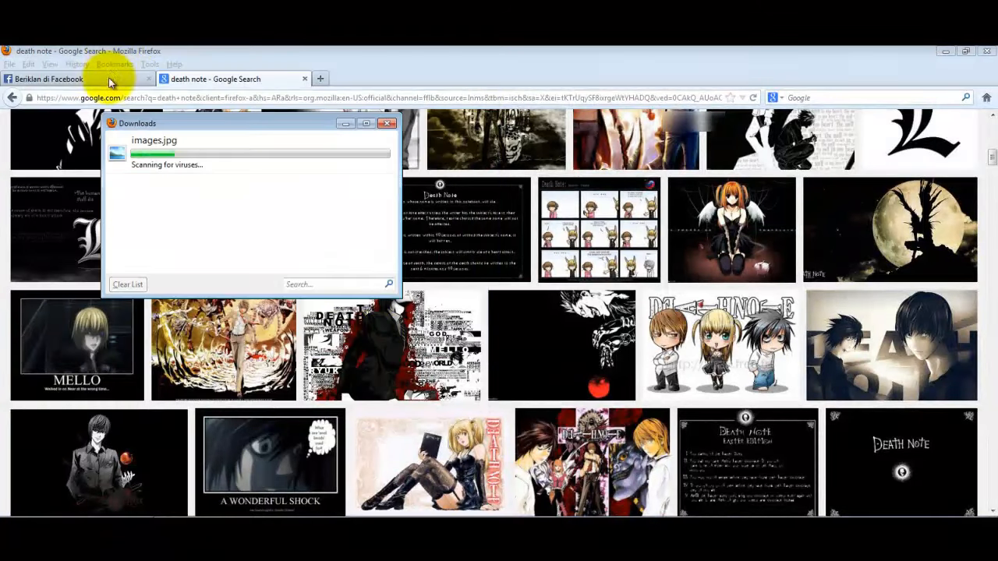
pyautogui.click(50, 78)
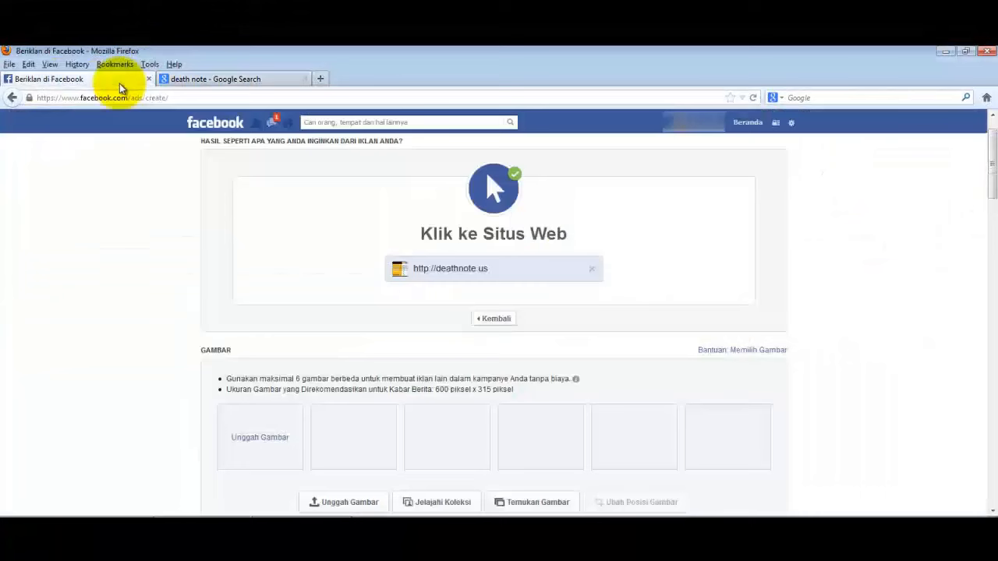
pyautogui.moveTo(259, 437)
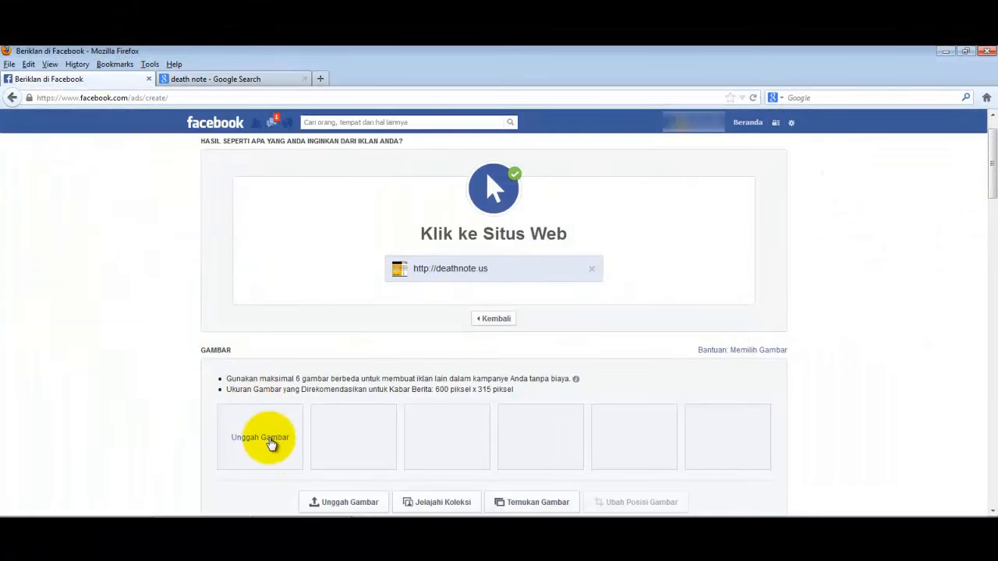
pyautogui.moveTo(237, 432)
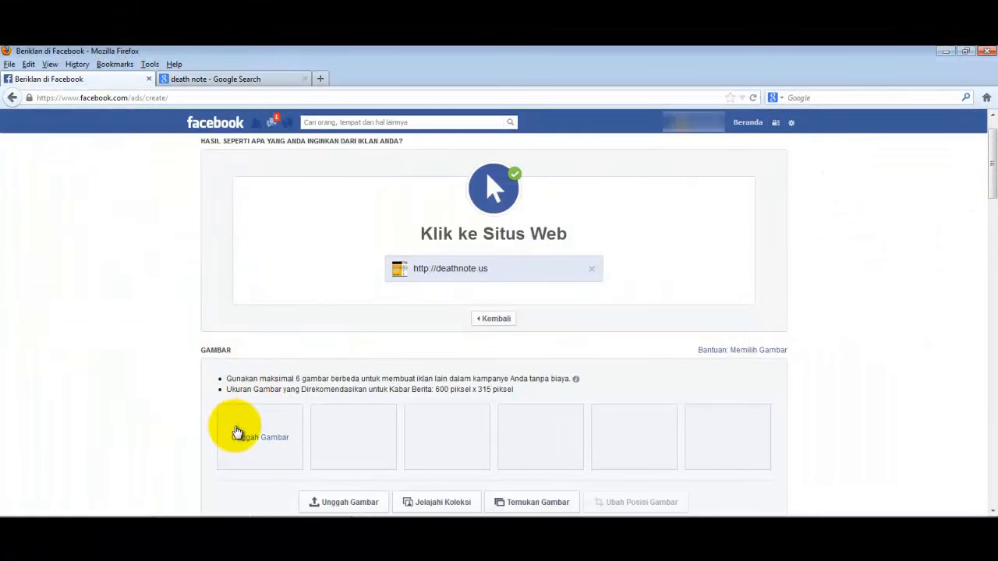
pyautogui.moveTo(262, 454)
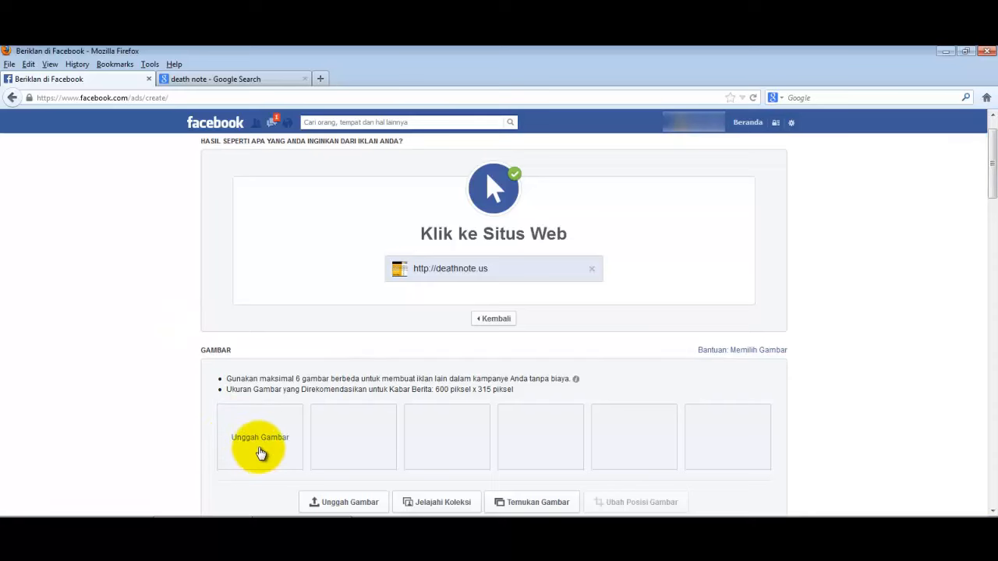
pyautogui.moveTo(349, 502)
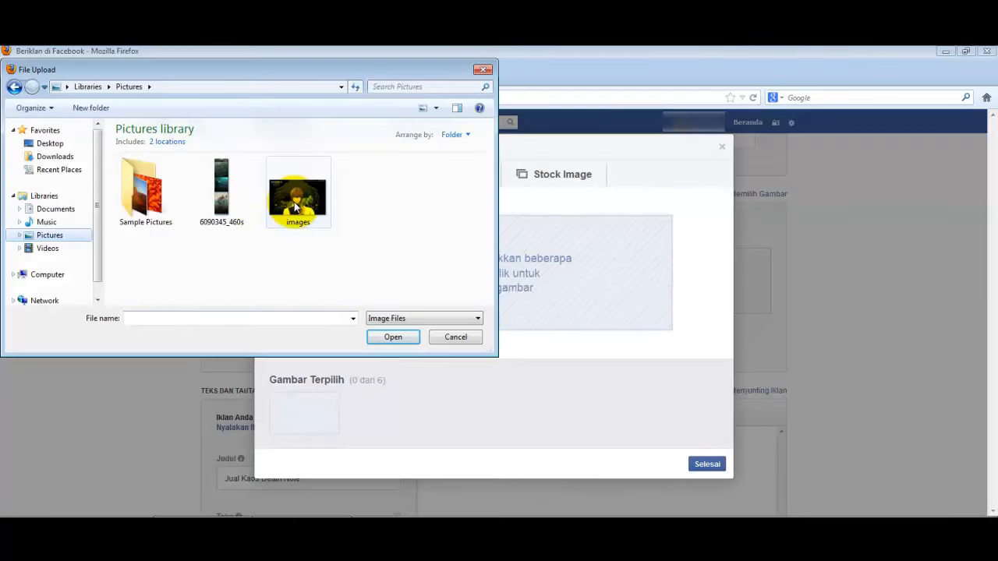
# Upload the downloaded images.jpg into the ad's first image slot.
pyautogui.click(393, 337)
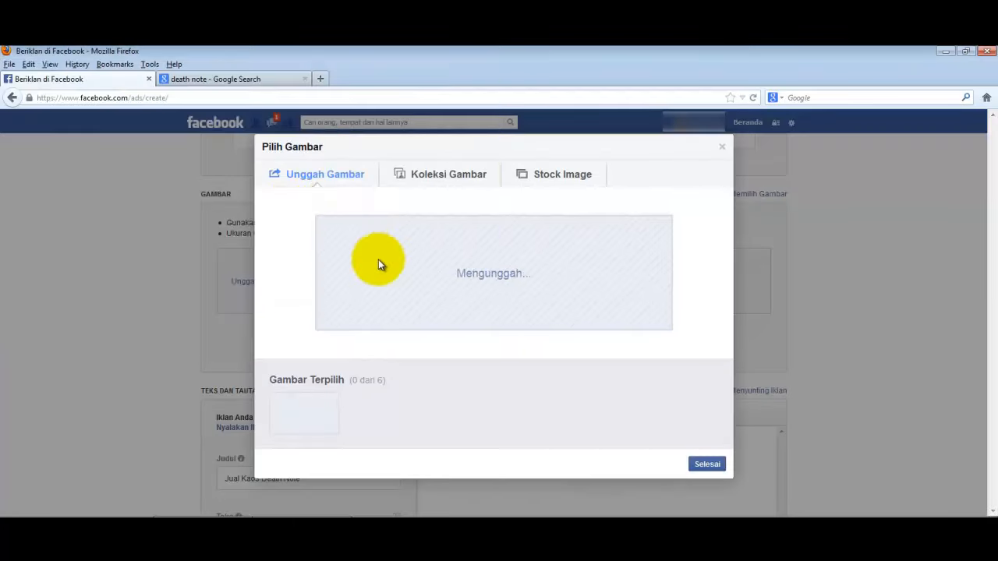
pyautogui.moveTo(466, 335)
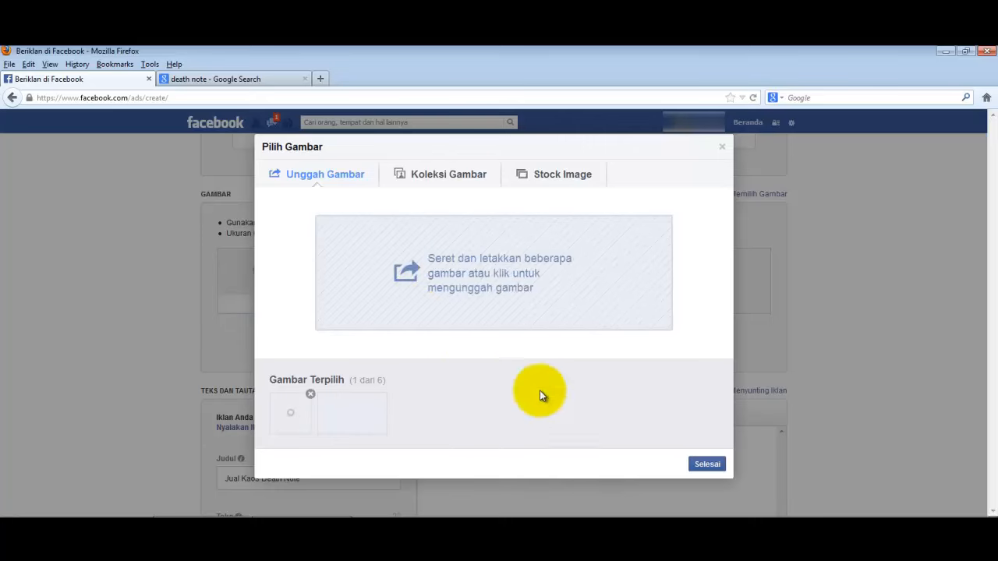
pyautogui.moveTo(707, 464)
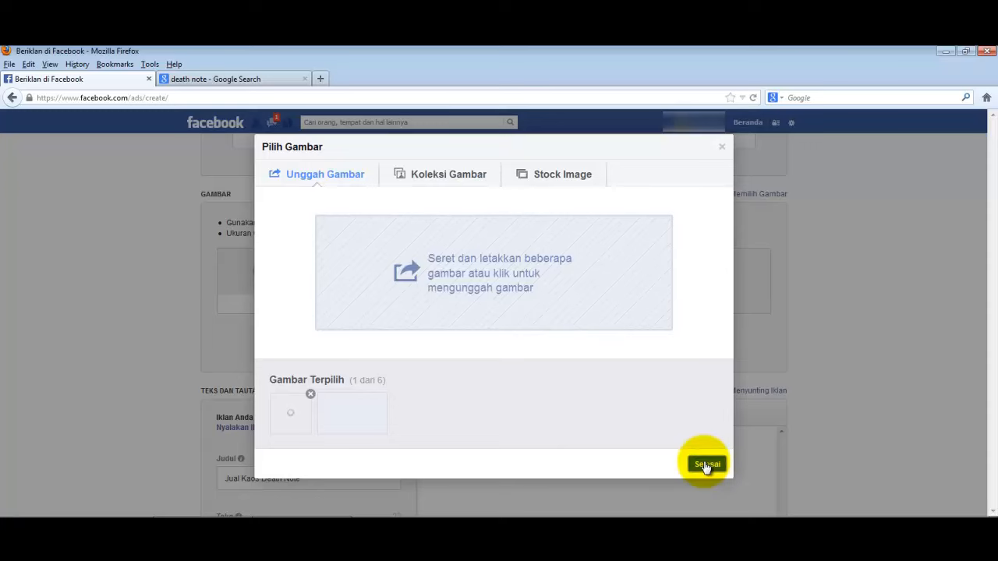
pyautogui.click(705, 465)
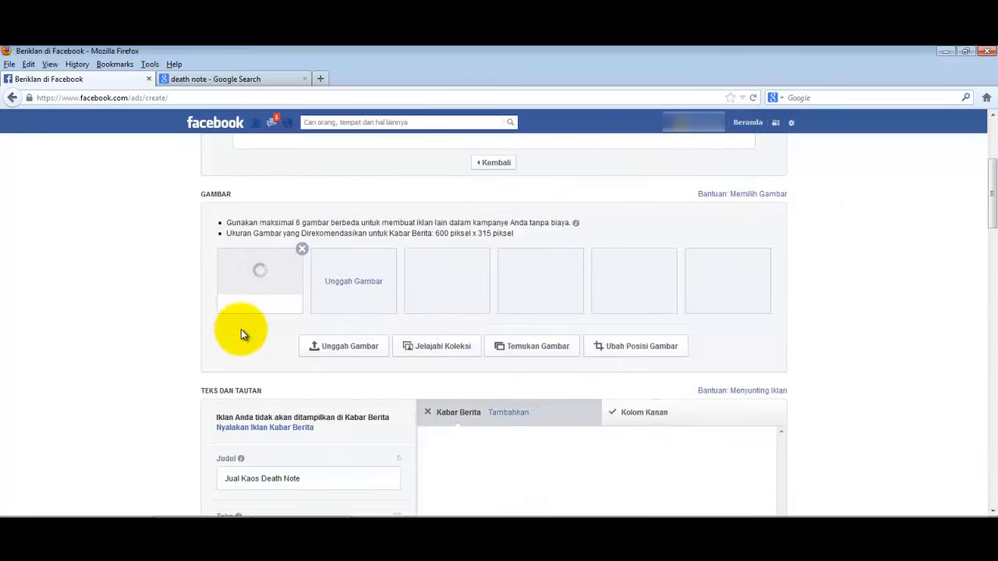
pyautogui.moveTo(655, 293)
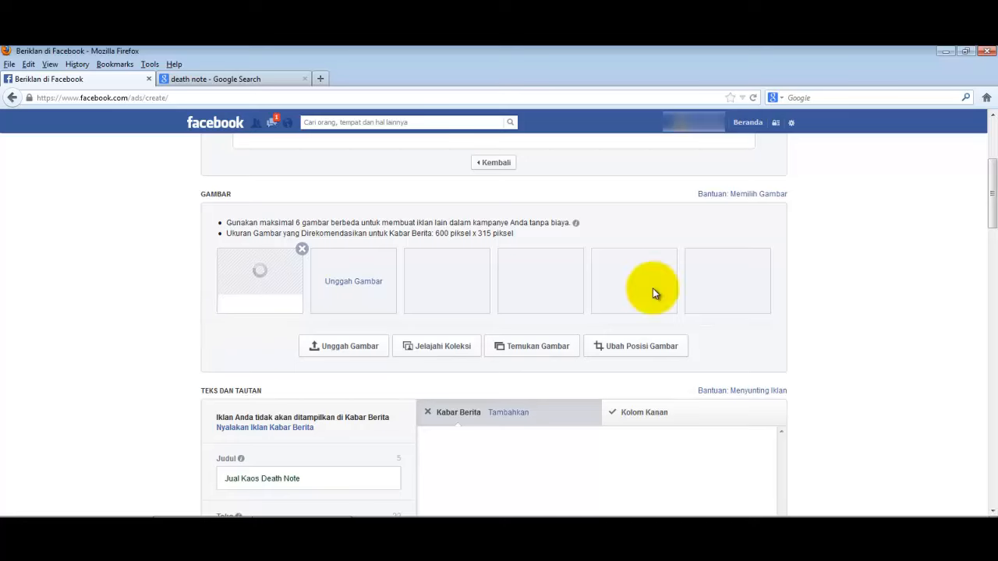
pyautogui.scroll(-3)
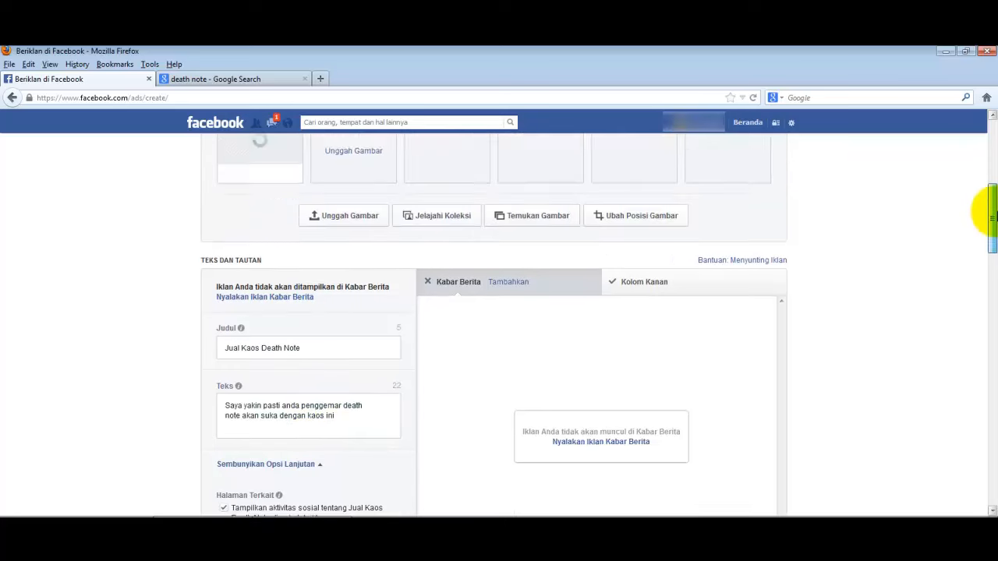
# Try adding 'Limited Edition' to the headline, then clear it when the length limit warns.
pyautogui.scroll(-3)
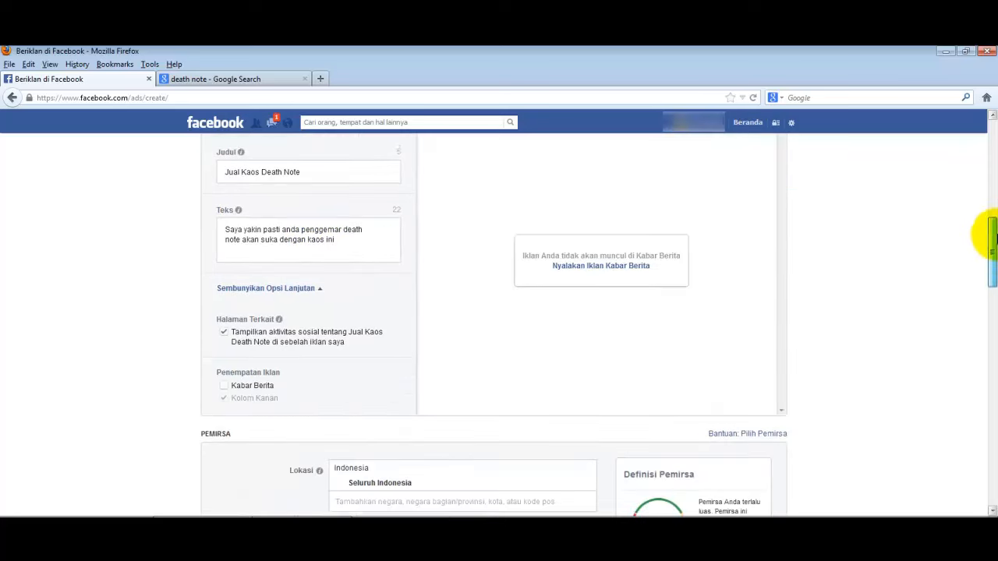
pyautogui.scroll(-3)
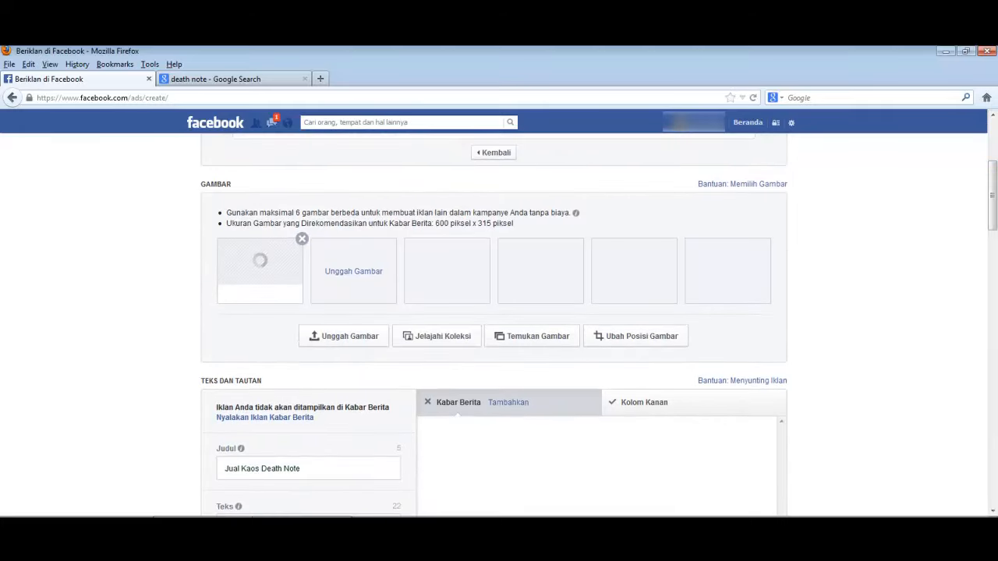
pyautogui.scroll(-3)
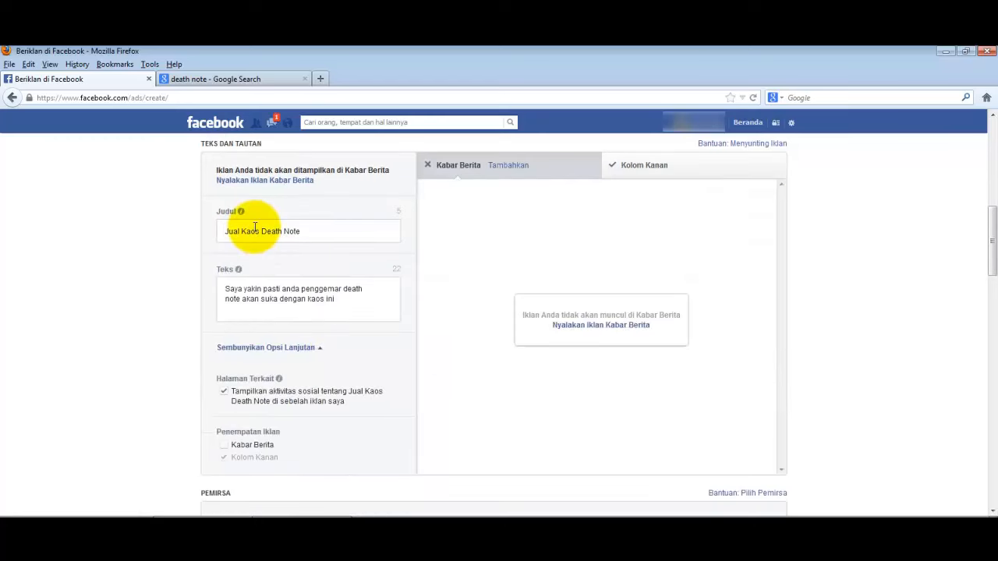
pyautogui.click(309, 231)
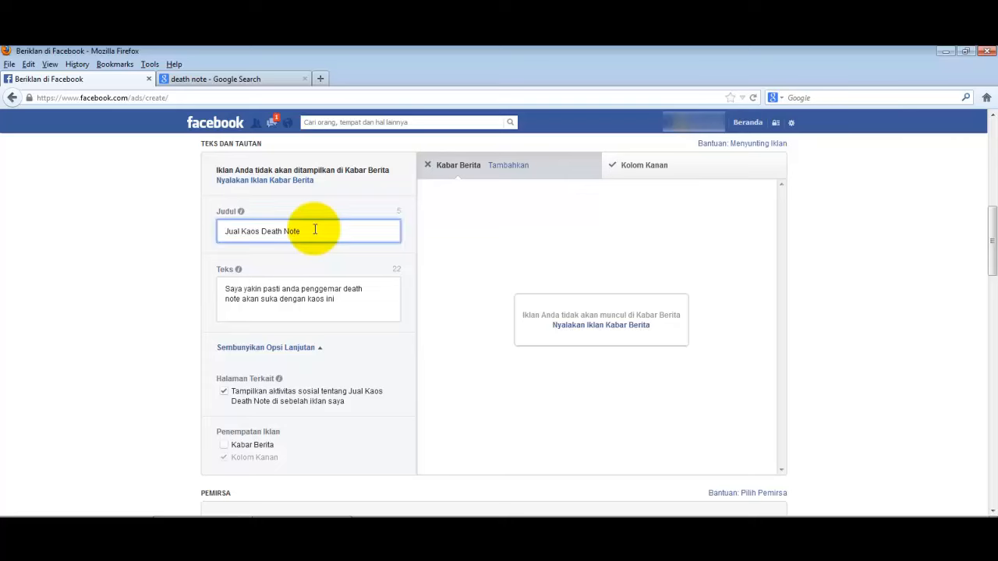
pyautogui.write('Limited Edition')
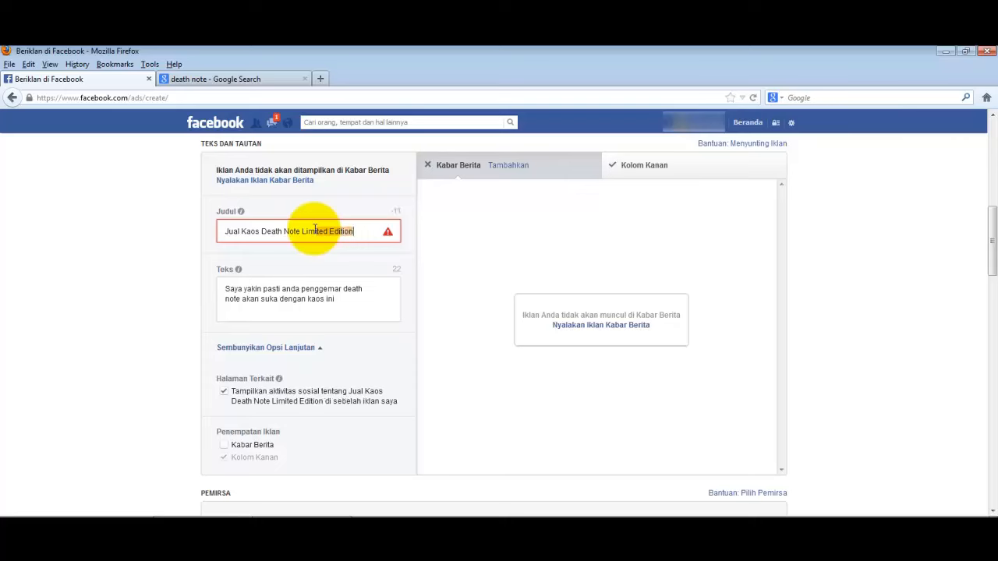
pyautogui.press('backspace')
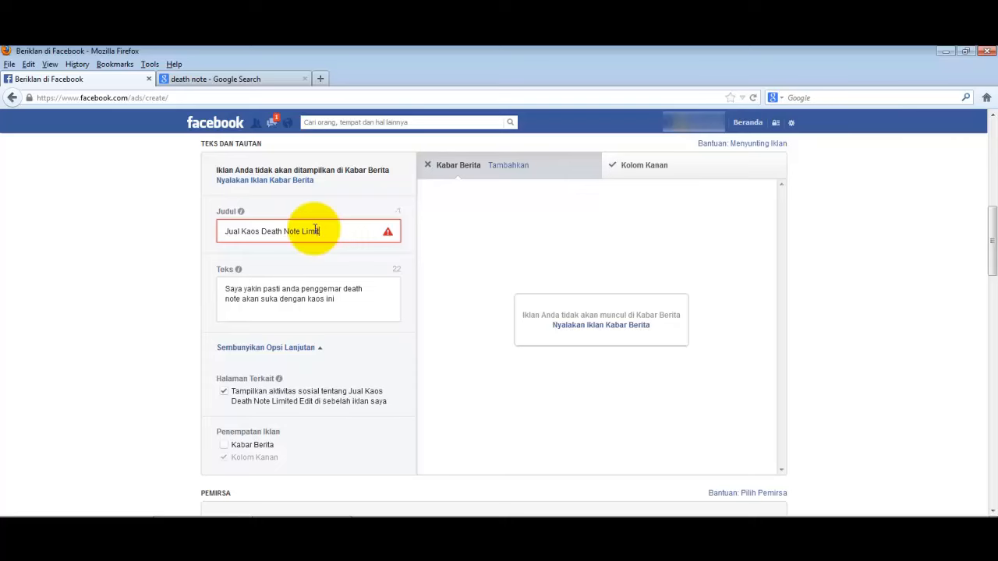
pyautogui.press('BackSpace')
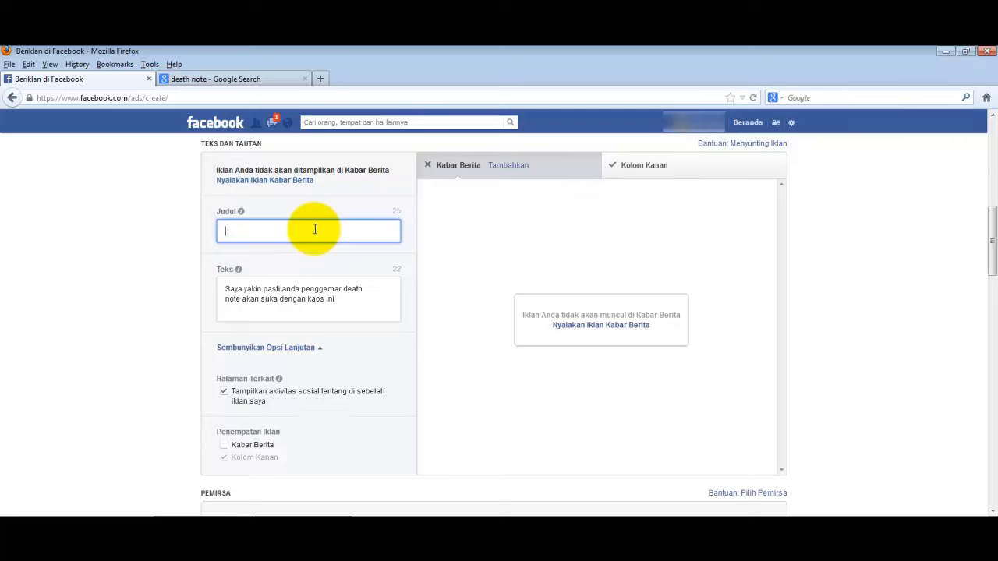
# Retype the headline as 'Jual Kaos Death Note!' and begin the body text with 'Mantap'.
pyautogui.write('Kaos Death')
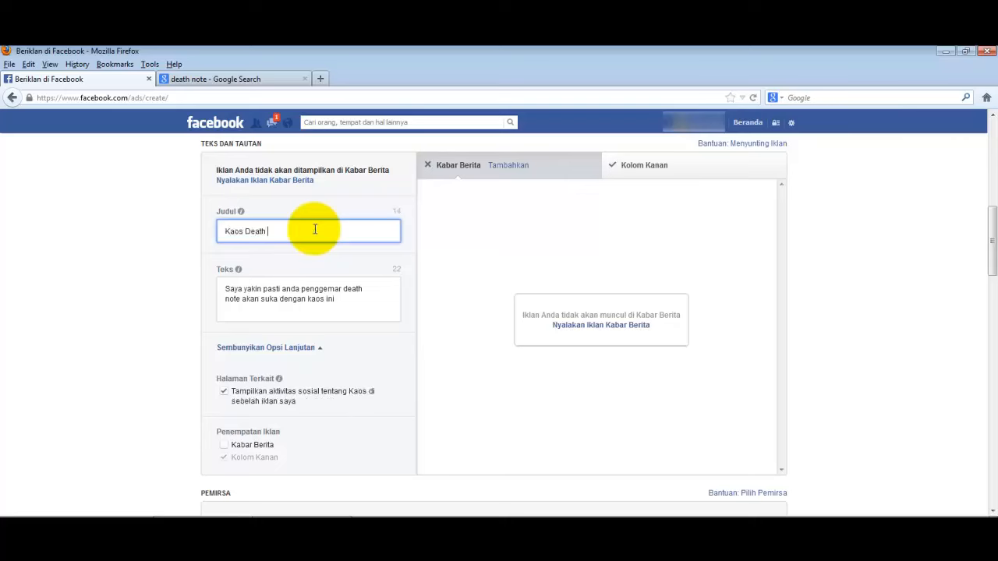
pyautogui.write('Note Limite')
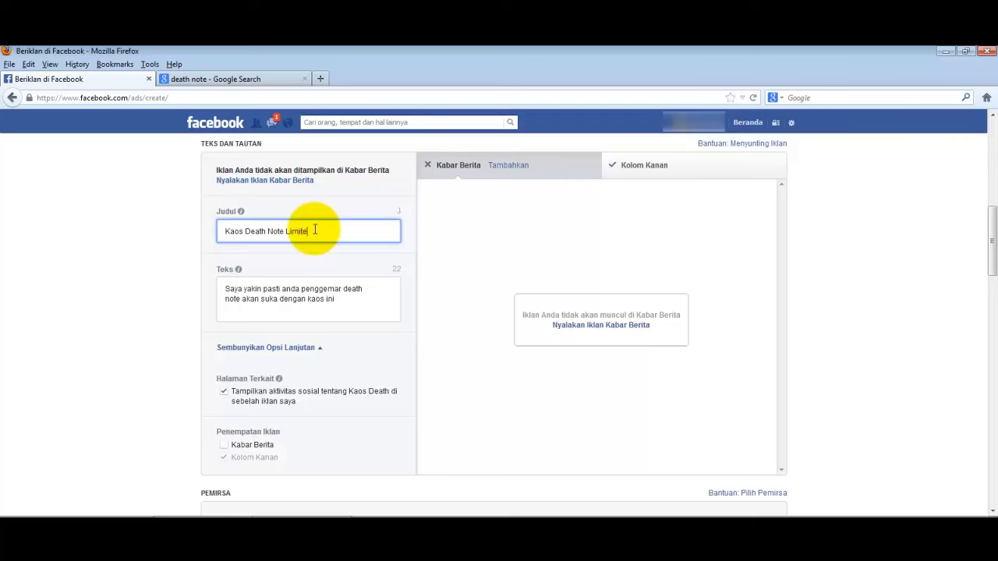
pyautogui.press('BackSpace')
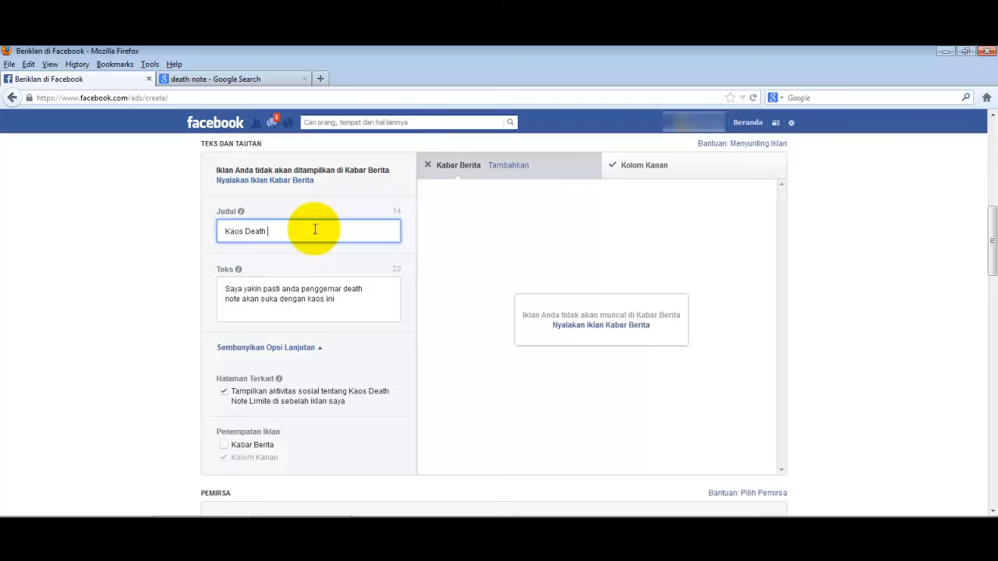
pyautogui.write('Jual Kaos')
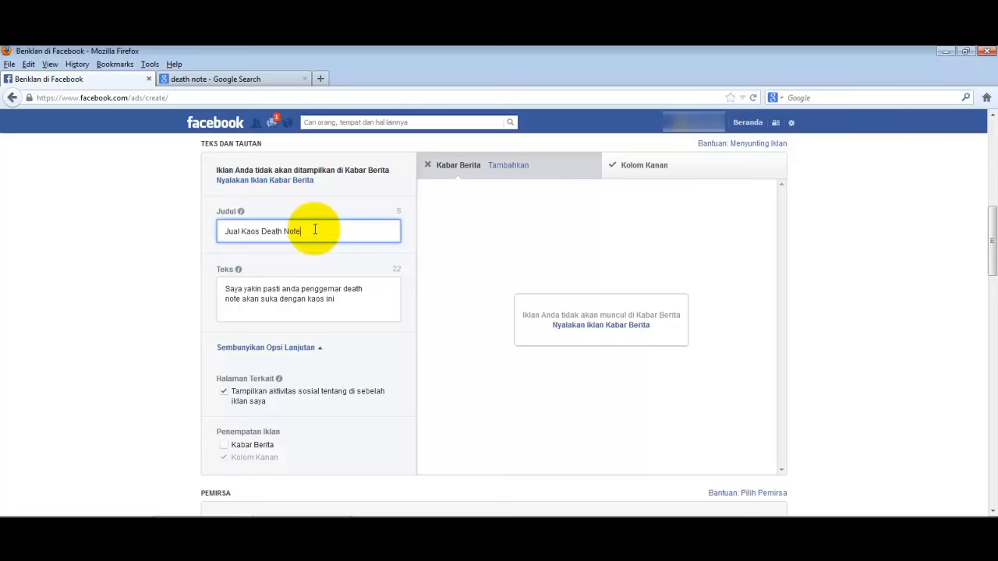
pyautogui.write('Mantap')
pyautogui.click(307, 299)
pyautogui.write('.')
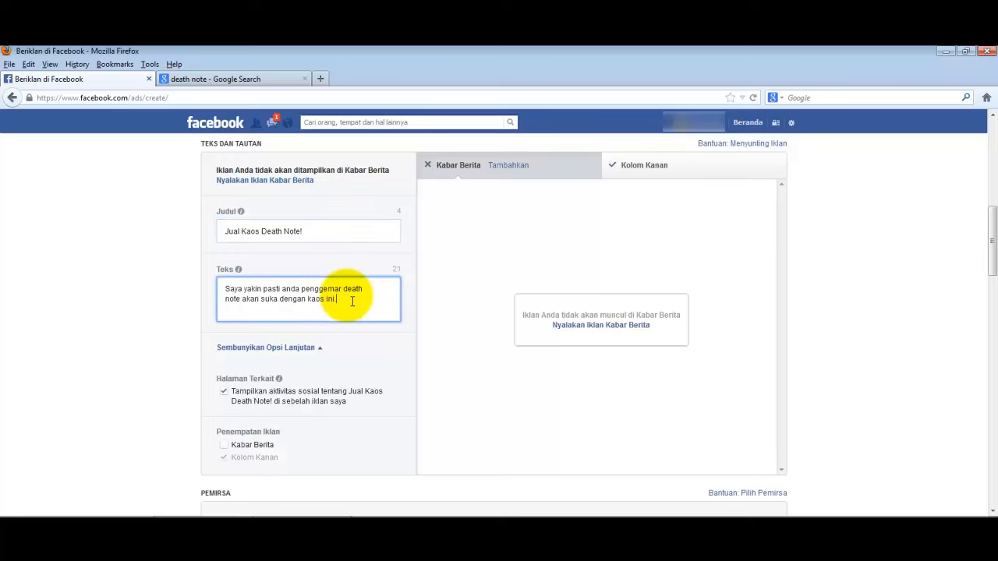
# Set the audience's minimum age to 25.
pyautogui.scroll(-3)
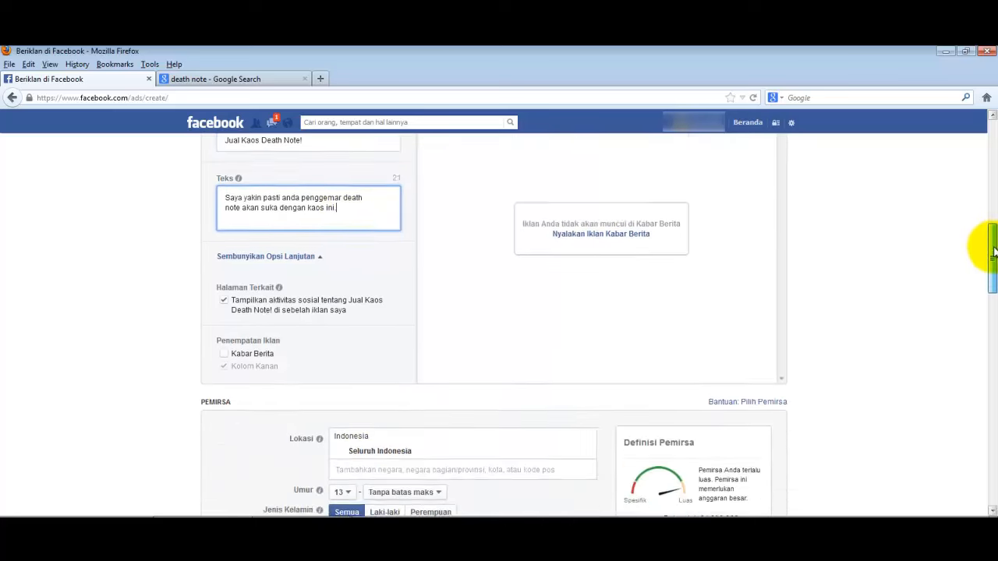
pyautogui.scroll(-3)
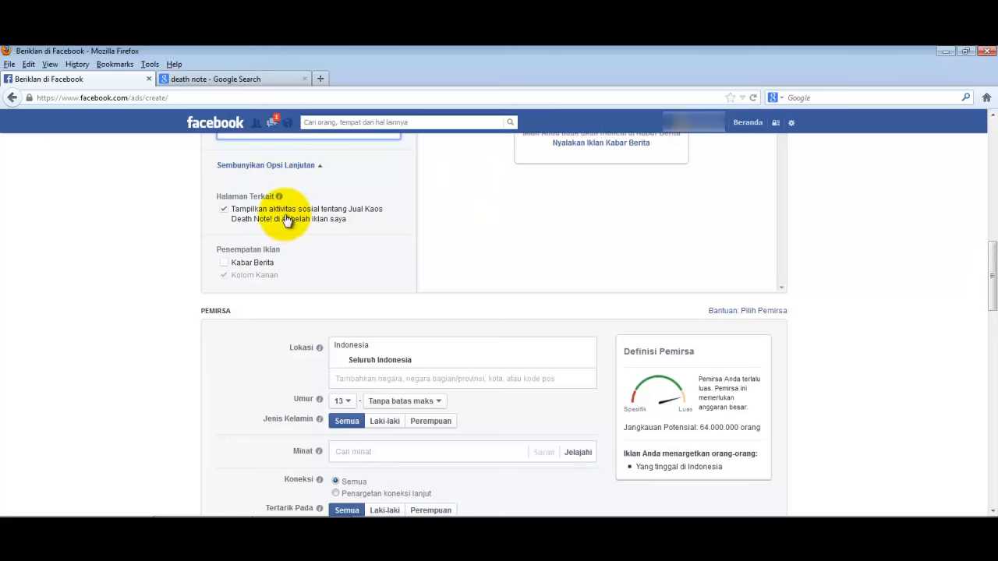
pyautogui.moveTo(477, 295)
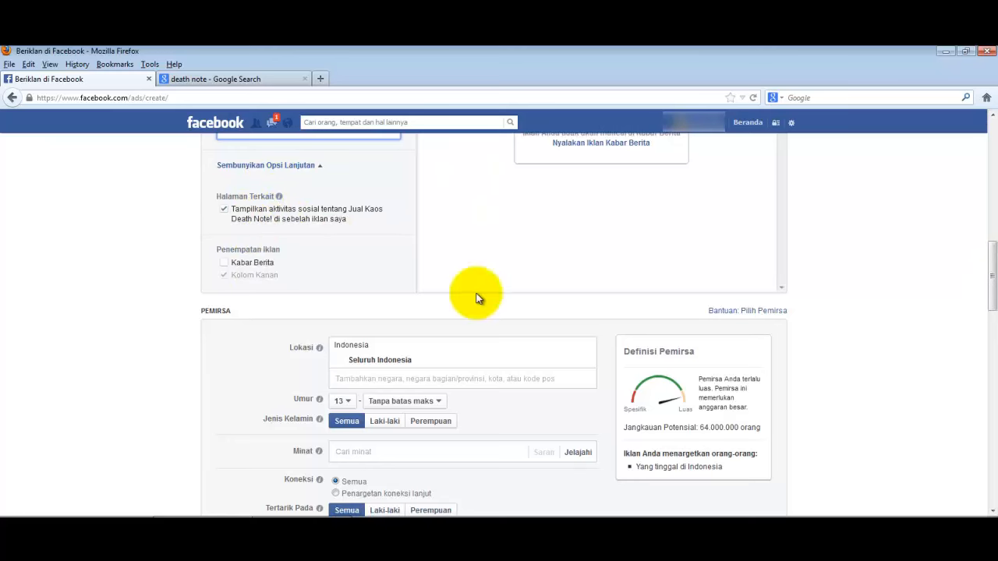
pyautogui.scroll(-3)
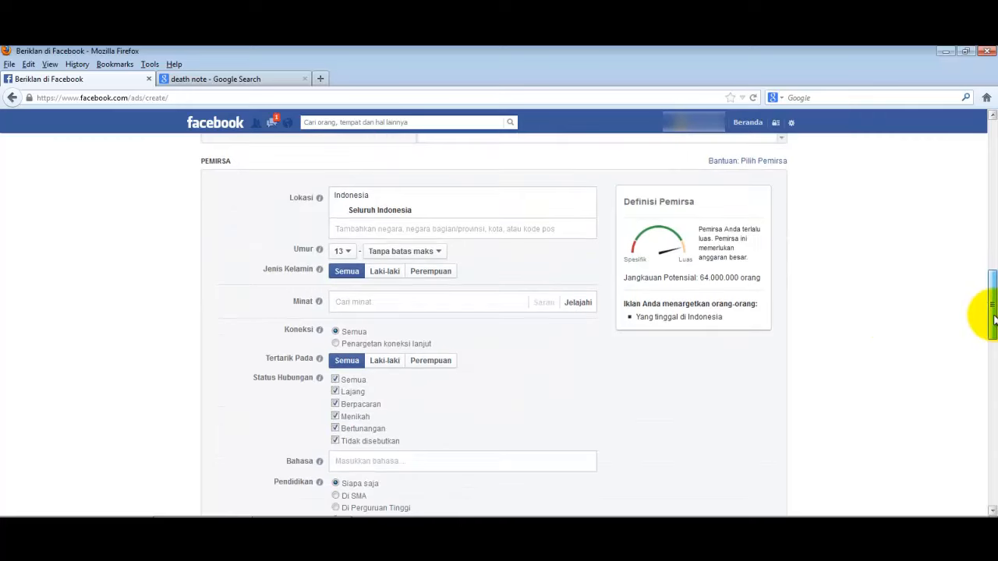
pyautogui.scroll(-3)
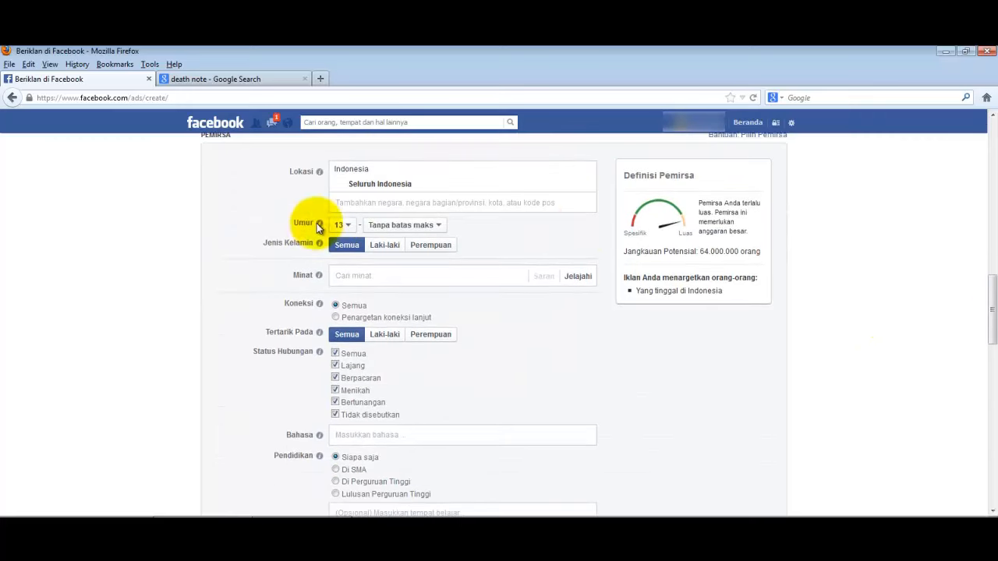
pyautogui.click(343, 224)
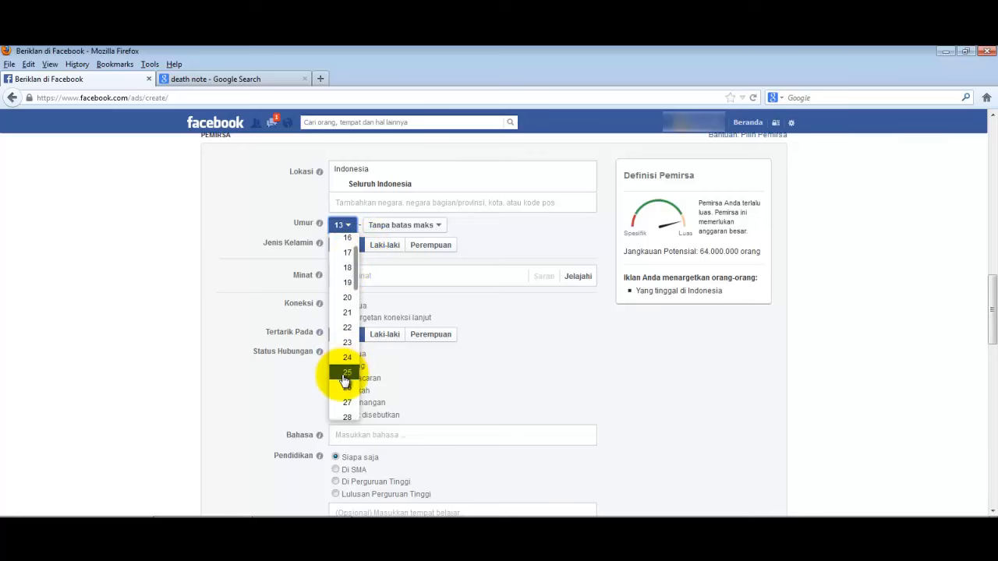
pyautogui.click(346, 371)
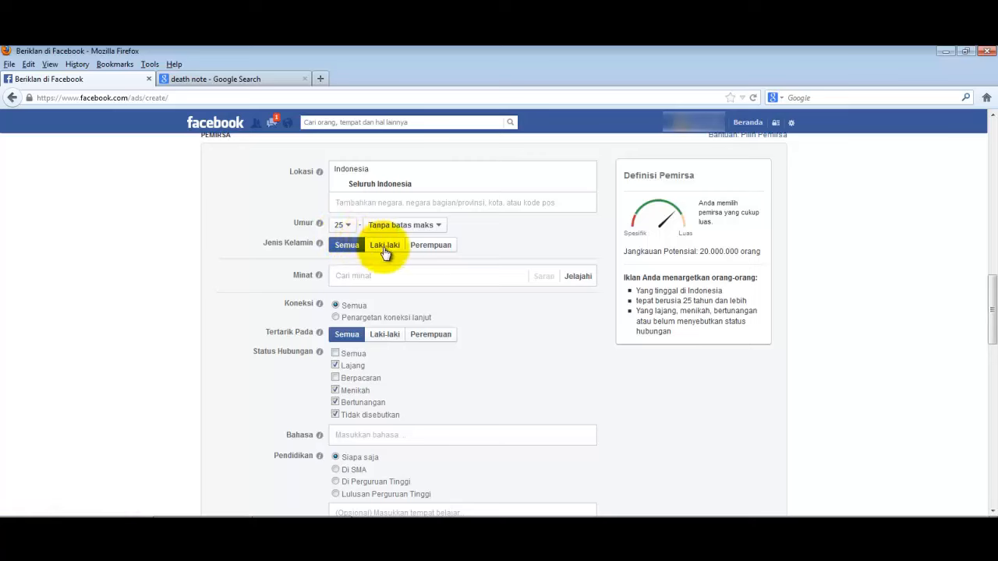
pyautogui.moveTo(381, 250)
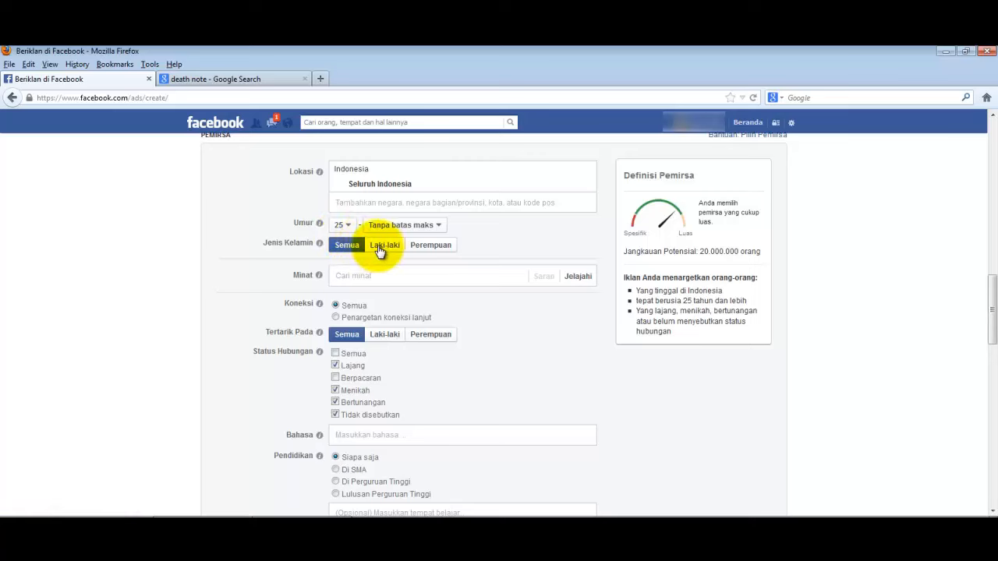
# Restrict the audience to men only and start an interest search.
pyautogui.click(384, 244)
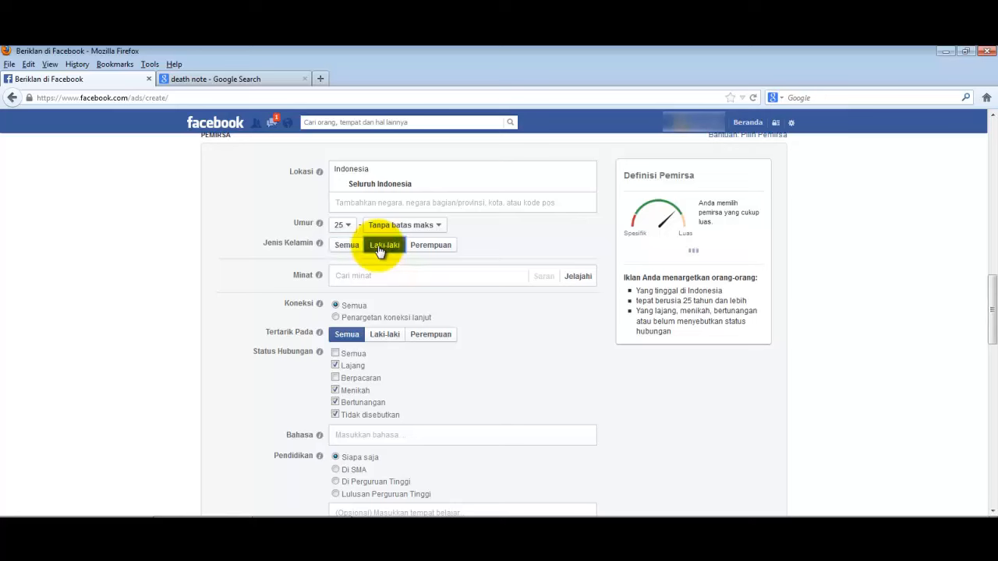
pyautogui.click(383, 245)
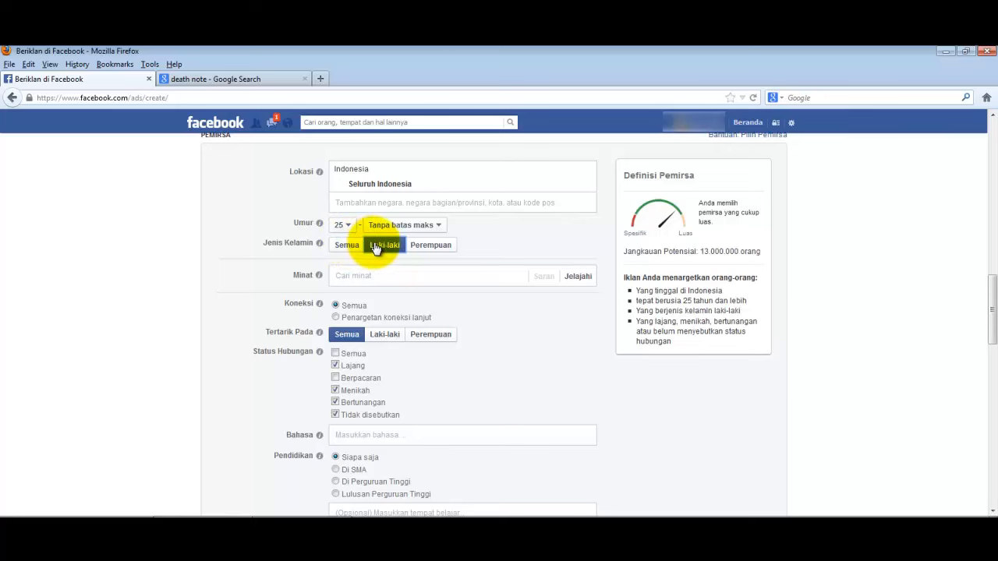
pyautogui.click(384, 245)
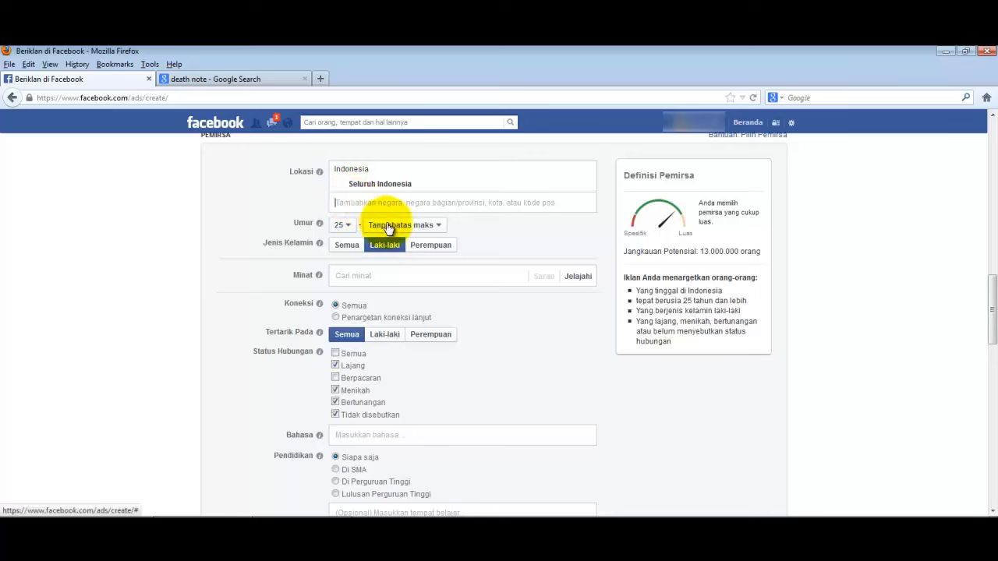
pyautogui.write('ba')
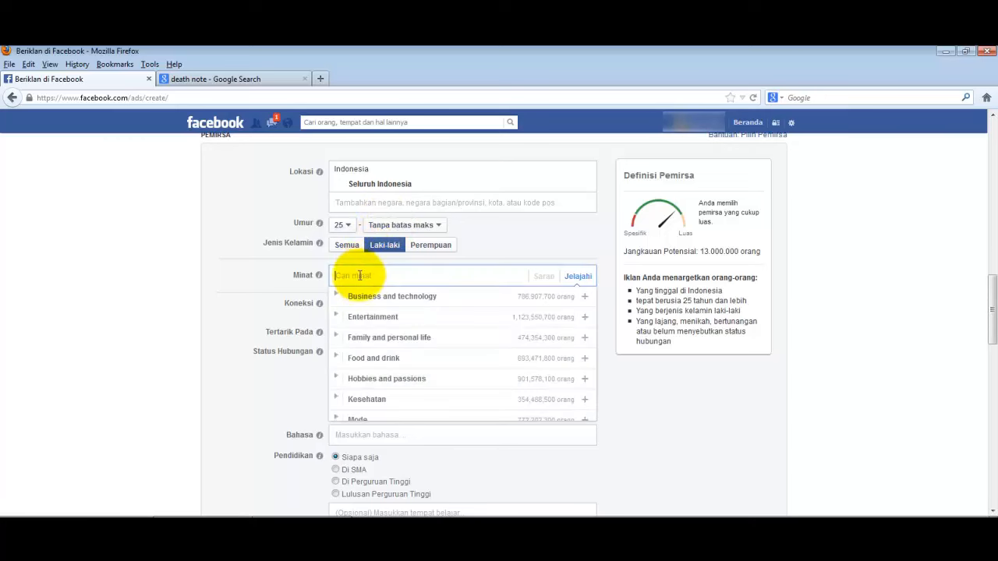
# Add Death Note as a precise interest, narrowing reach to about 58,000 people.
pyautogui.write('d')
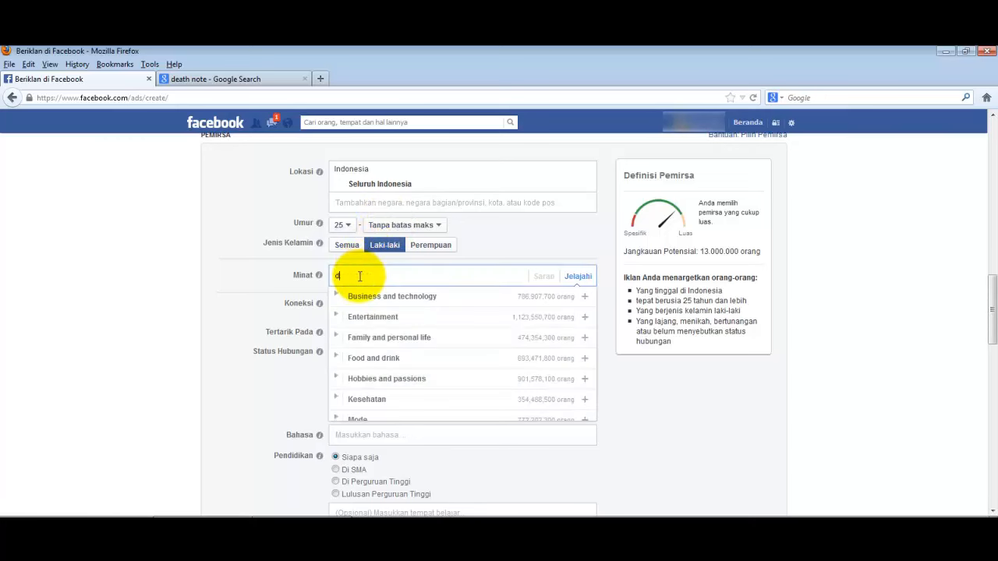
pyautogui.write('death note')
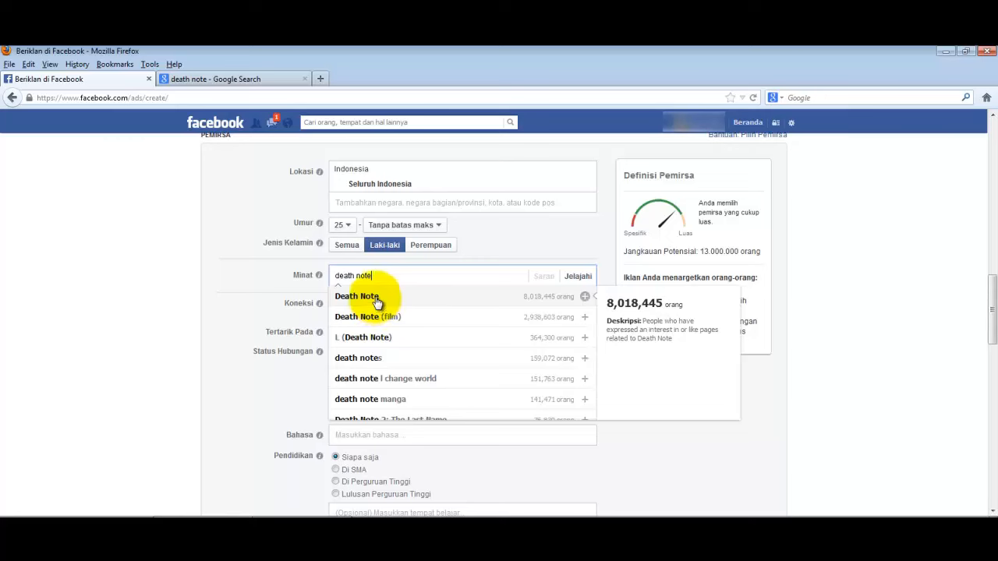
pyautogui.click(357, 296)
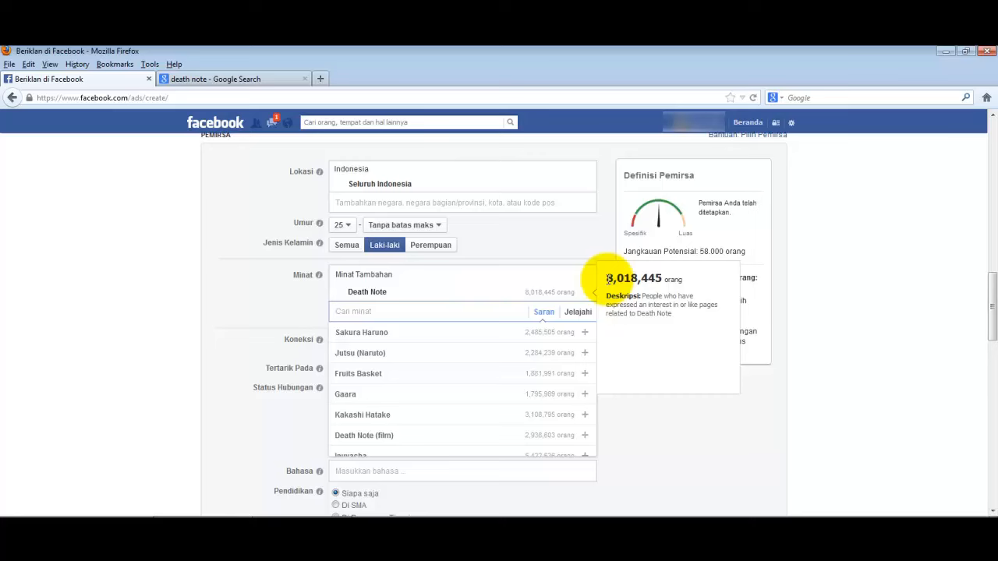
pyautogui.moveTo(624, 281)
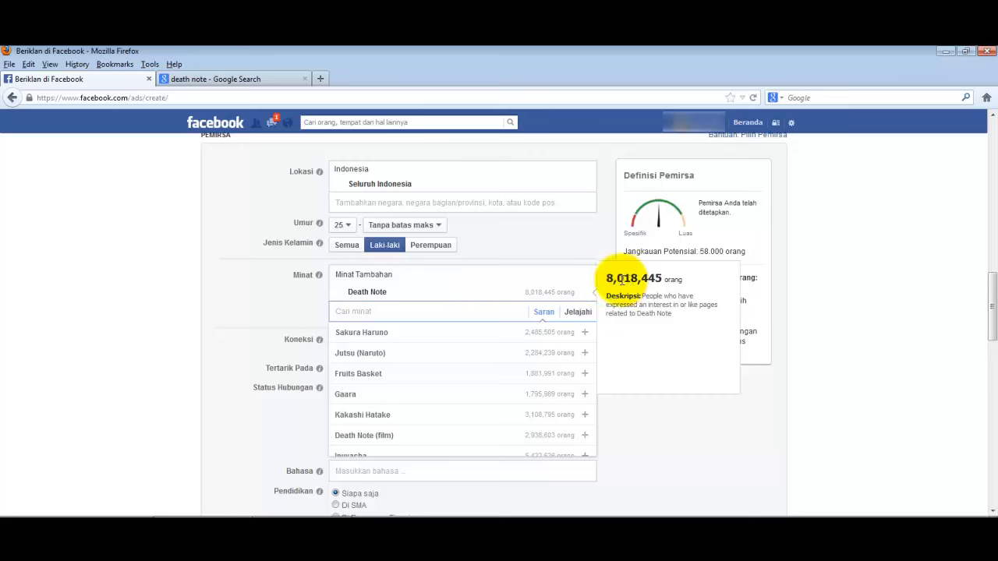
pyautogui.moveTo(539, 302)
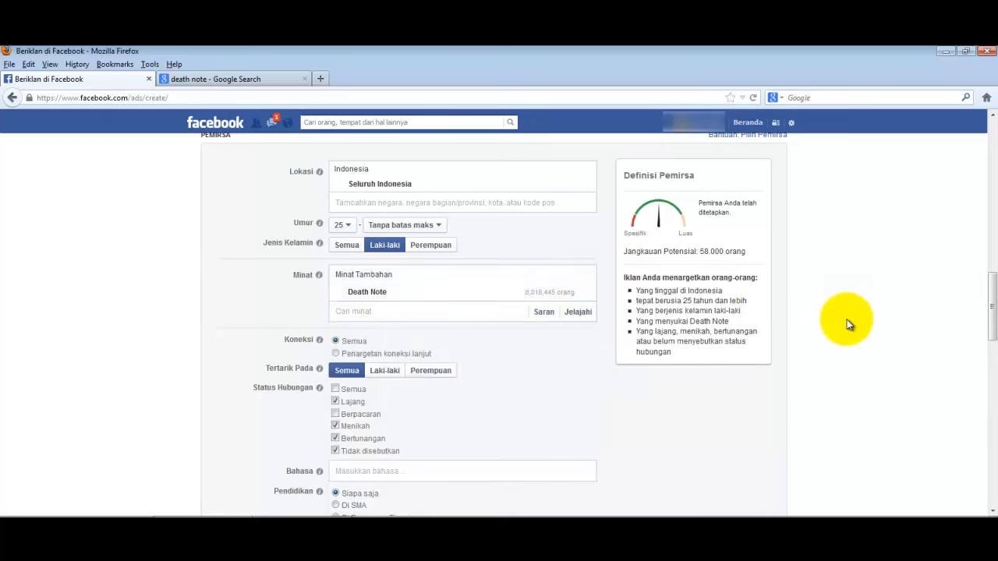
pyautogui.moveTo(518, 301)
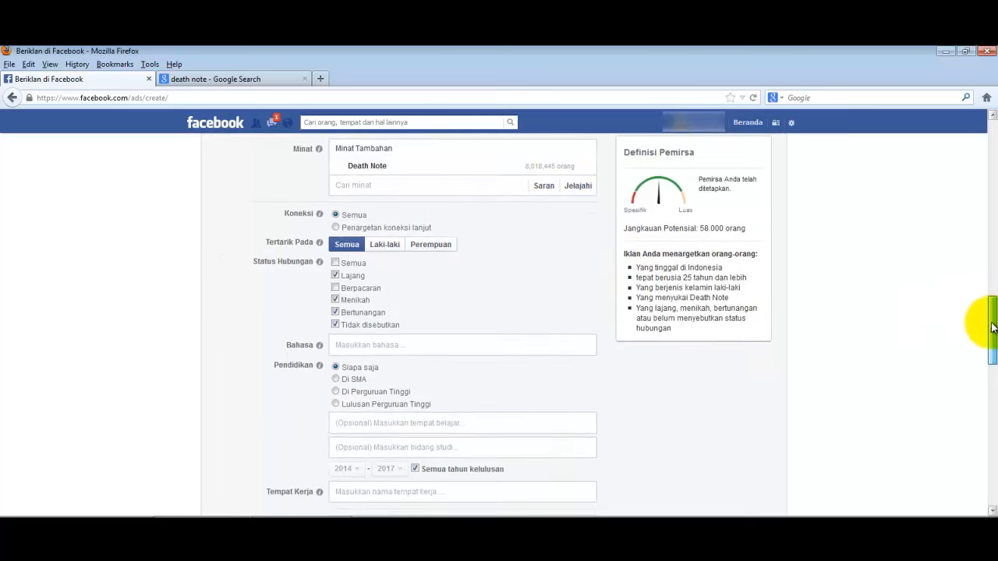
# Set the account currency to US dollars, name the campaign iklan1 and start entering the $5 daily budget.
pyautogui.scroll(-3)
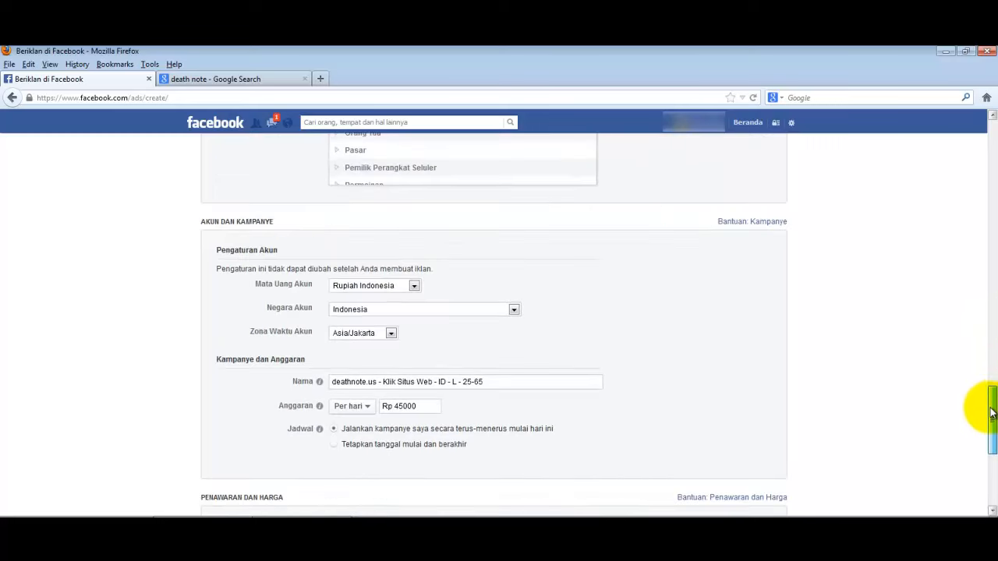
pyautogui.scroll(-3)
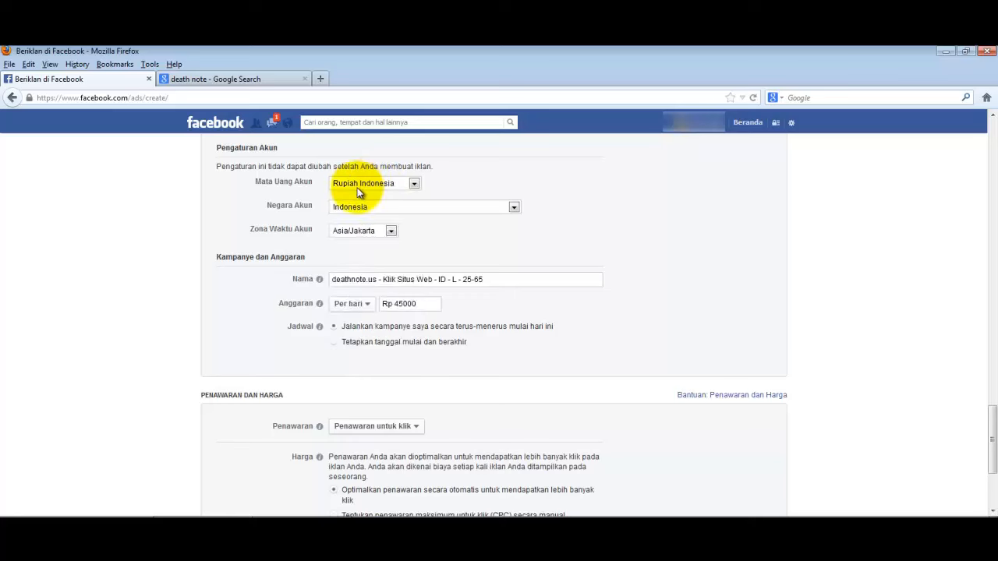
pyautogui.moveTo(347, 215)
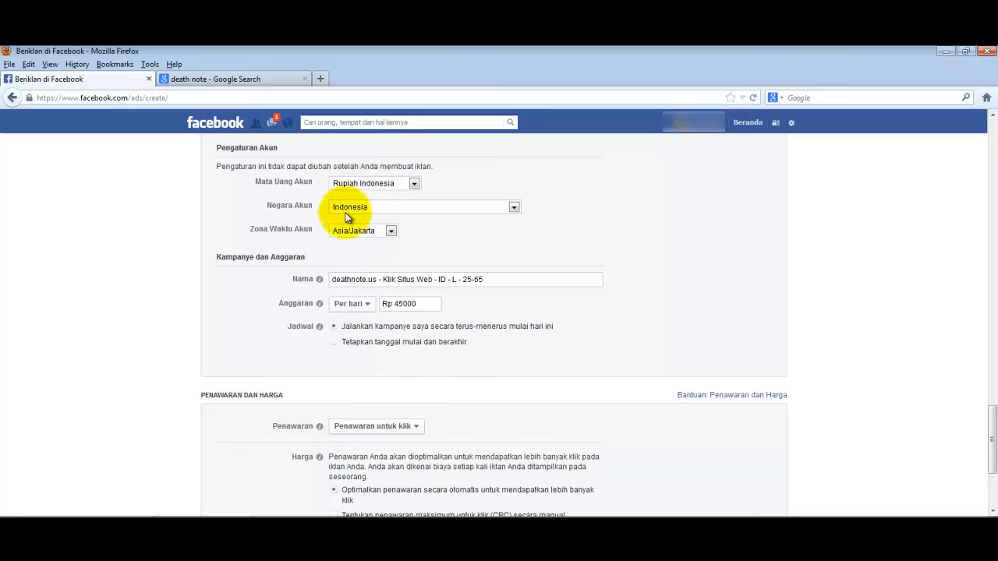
pyautogui.click(414, 184)
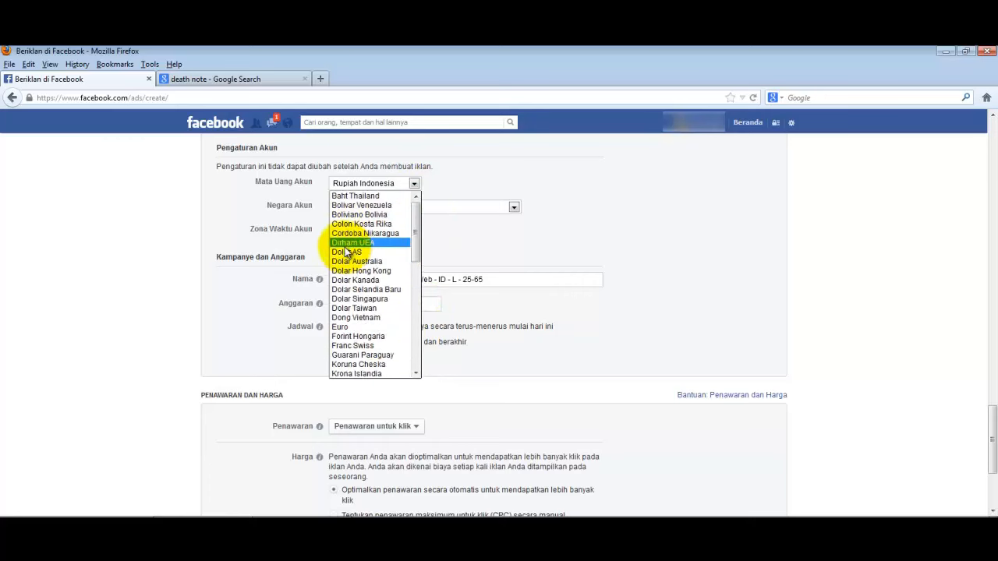
pyautogui.moveTo(346, 253)
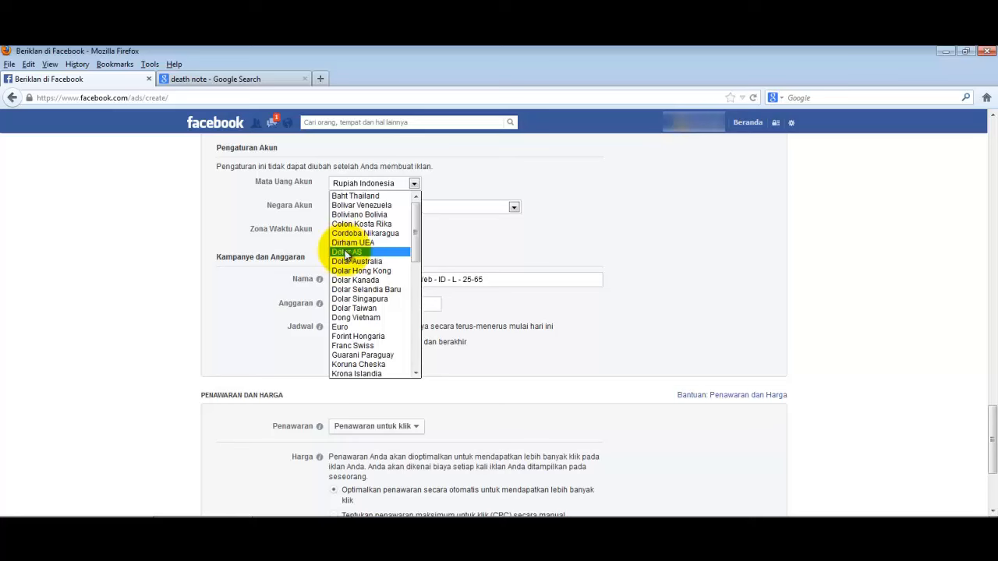
pyautogui.click(346, 253)
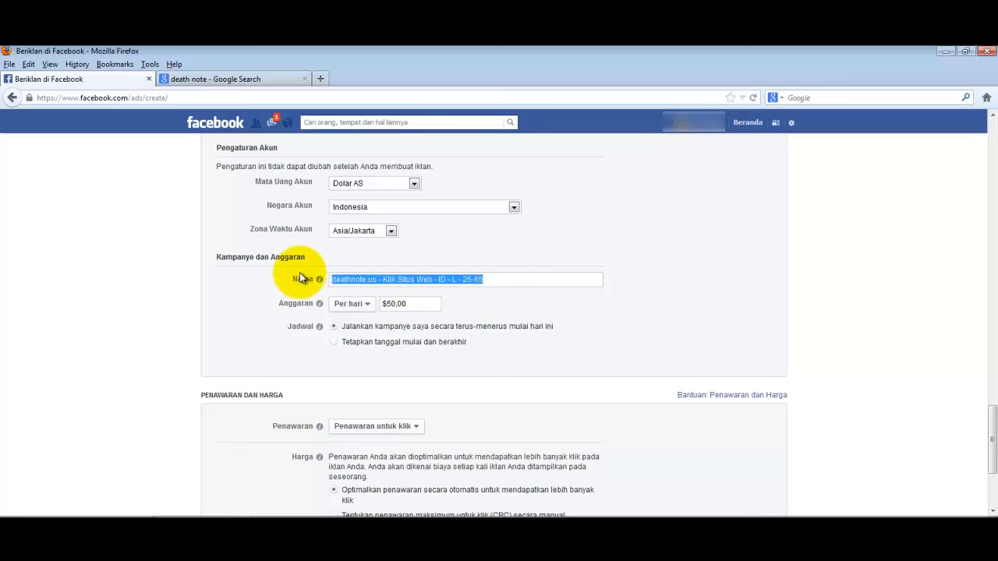
pyautogui.write('iklan1')
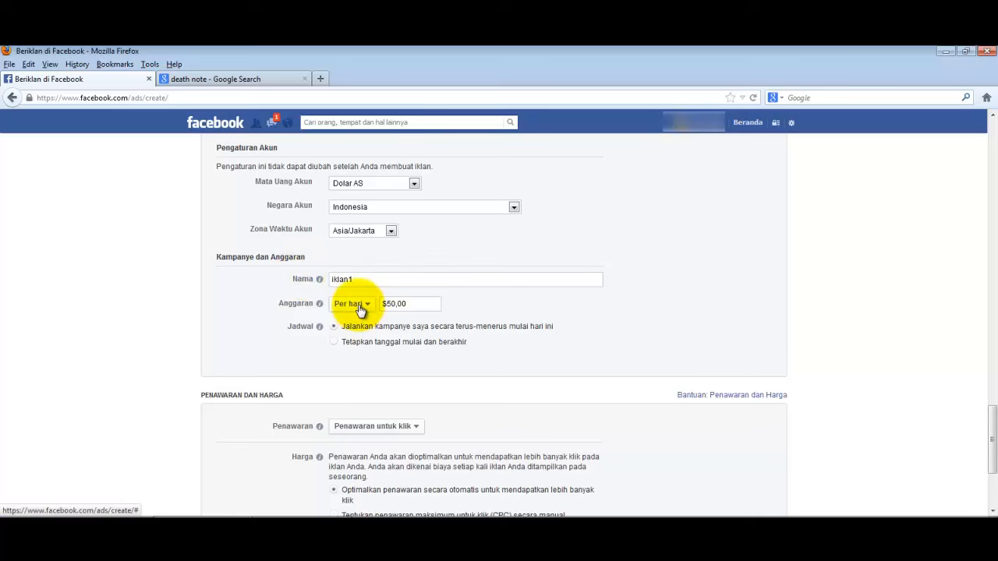
pyautogui.click(393, 303)
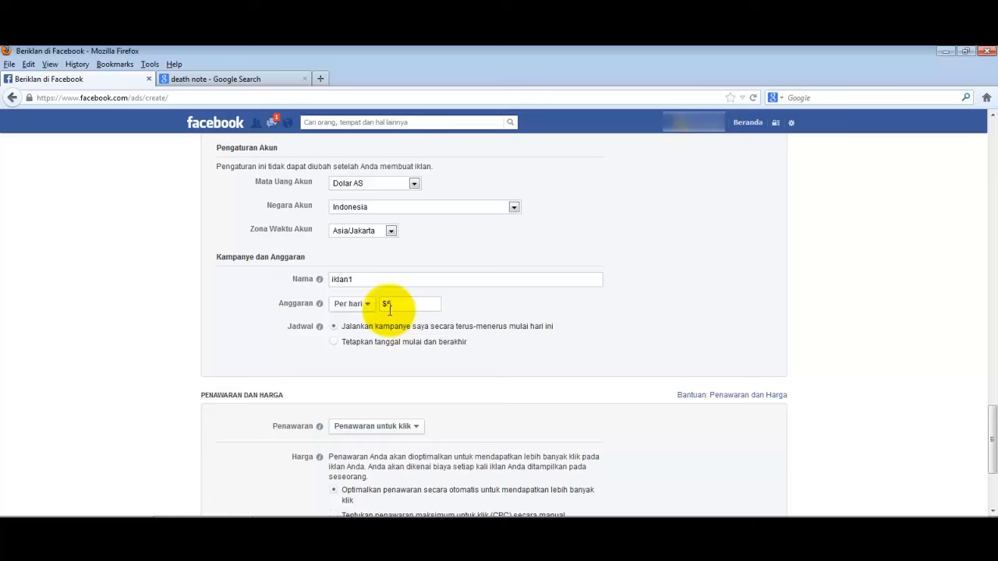
# After trying impression bidding, bid for clicks with a manual maximum CPC of $0.06.
pyautogui.scroll(-3)
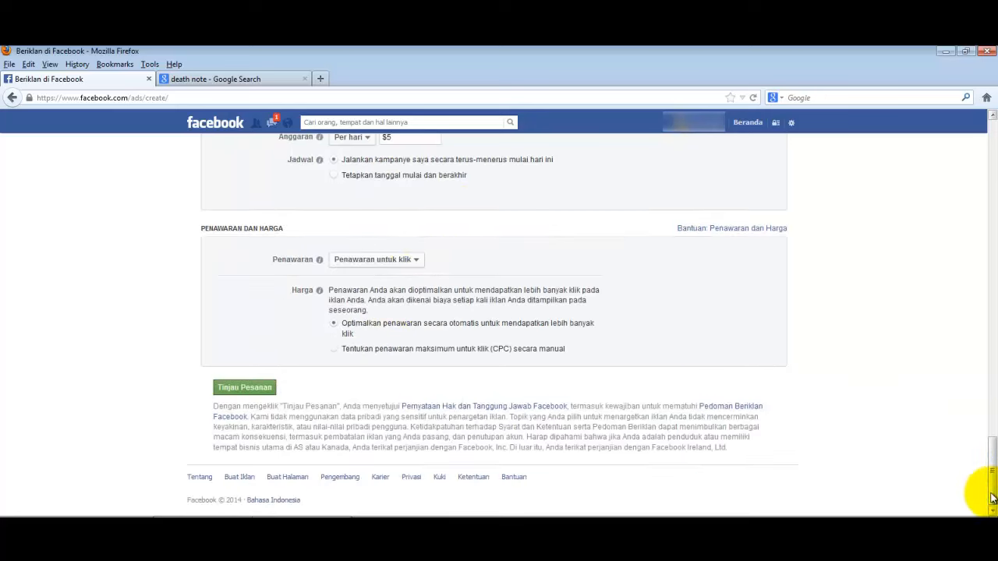
pyautogui.click(374, 259)
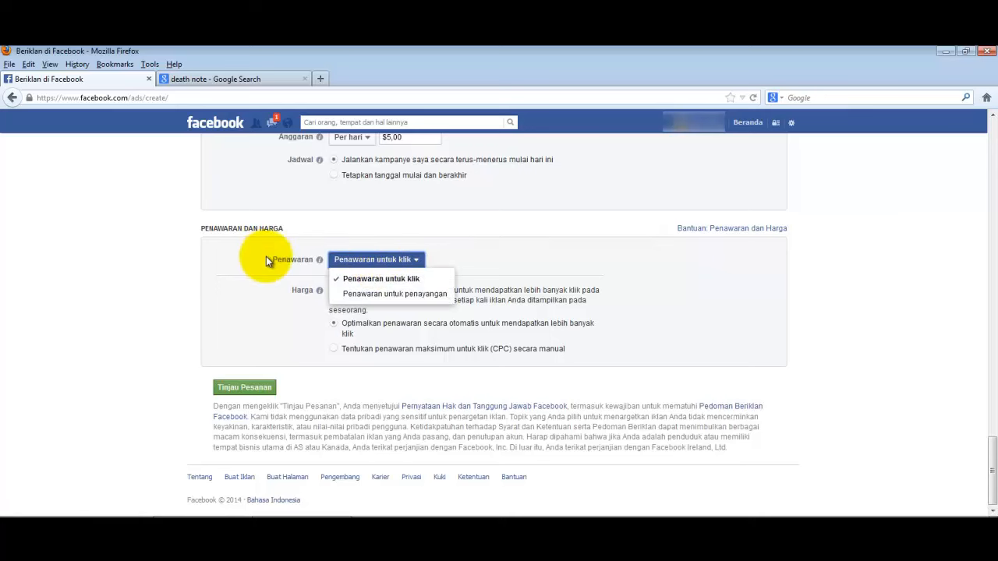
pyautogui.click(395, 293)
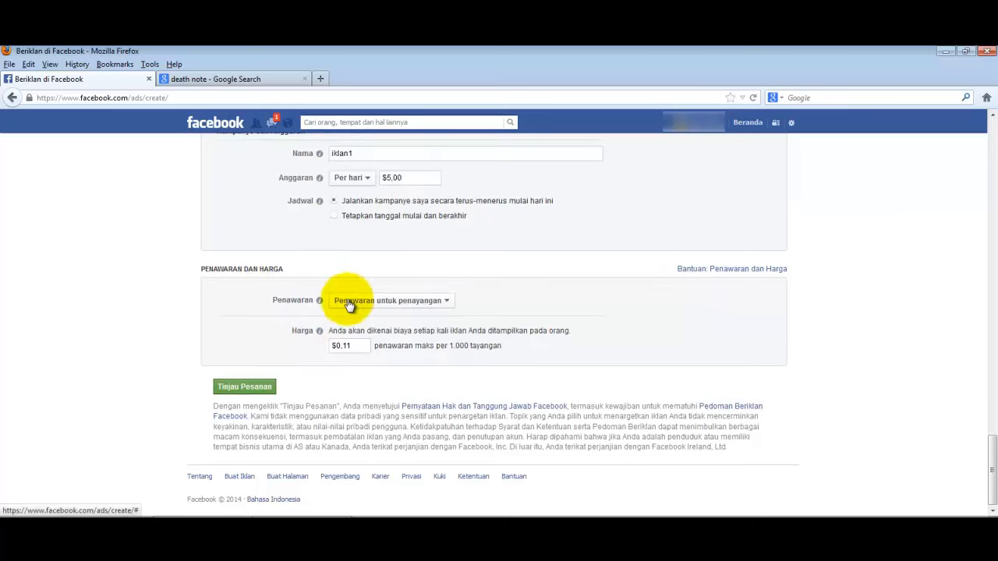
pyautogui.click(390, 299)
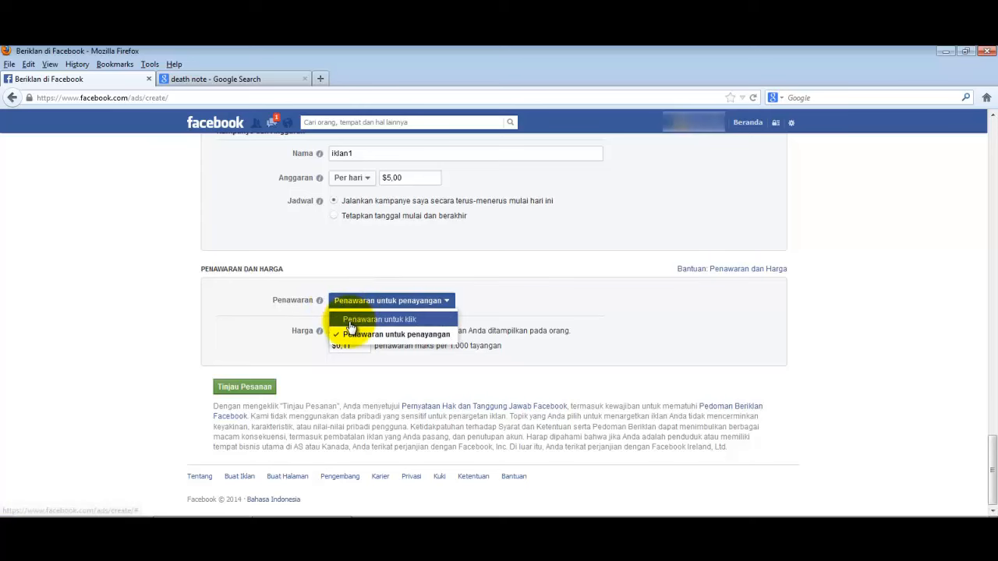
pyautogui.click(379, 318)
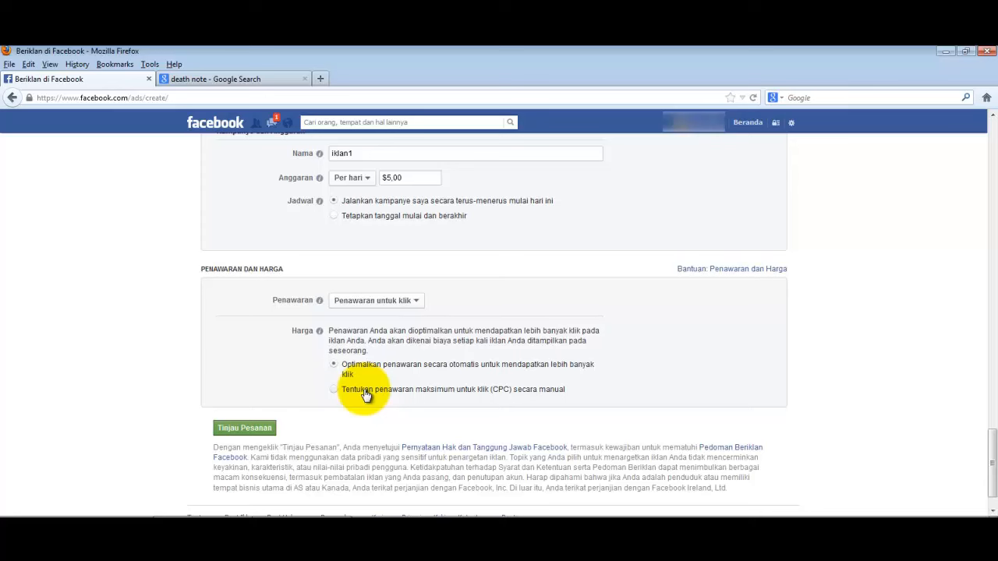
pyautogui.click(334, 390)
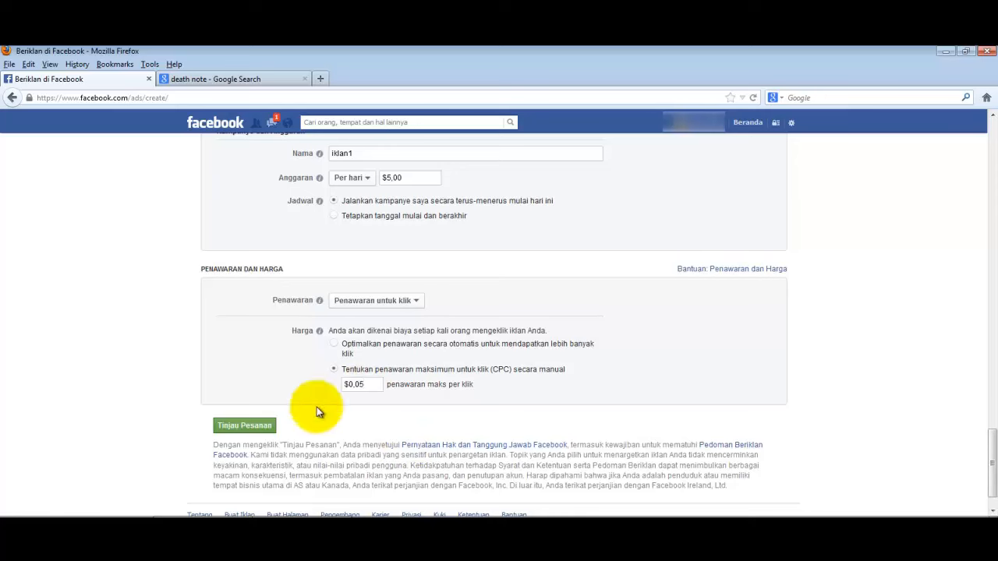
# Review and place the ad order, then choose Credit/Debit Card as the payment method.
pyautogui.click(243, 424)
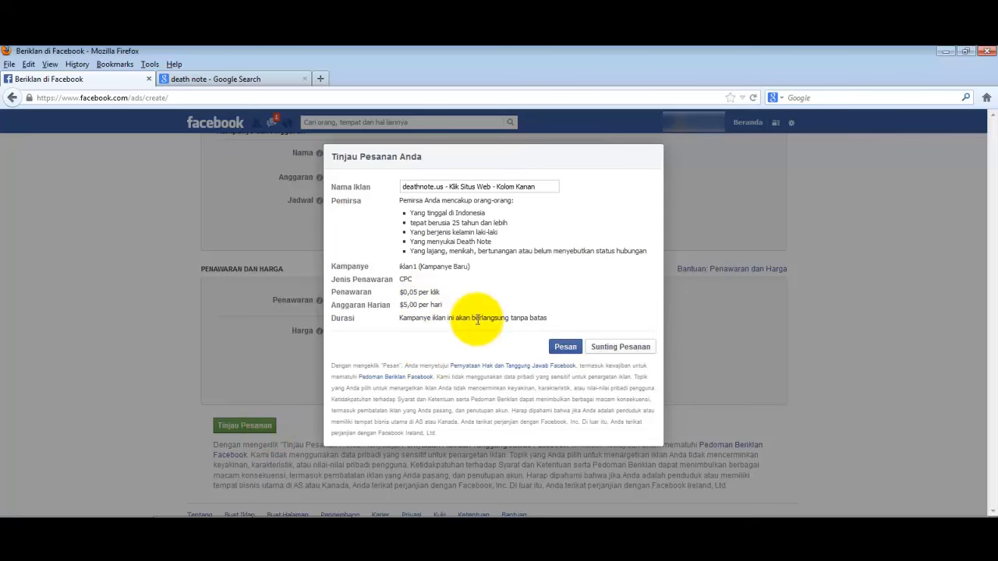
pyautogui.click(620, 346)
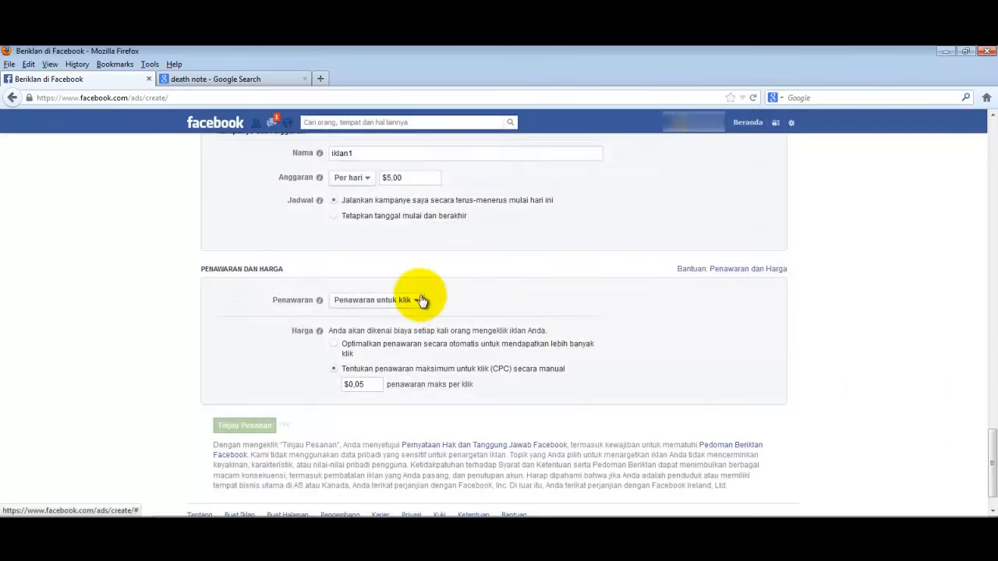
pyautogui.moveTo(605, 326)
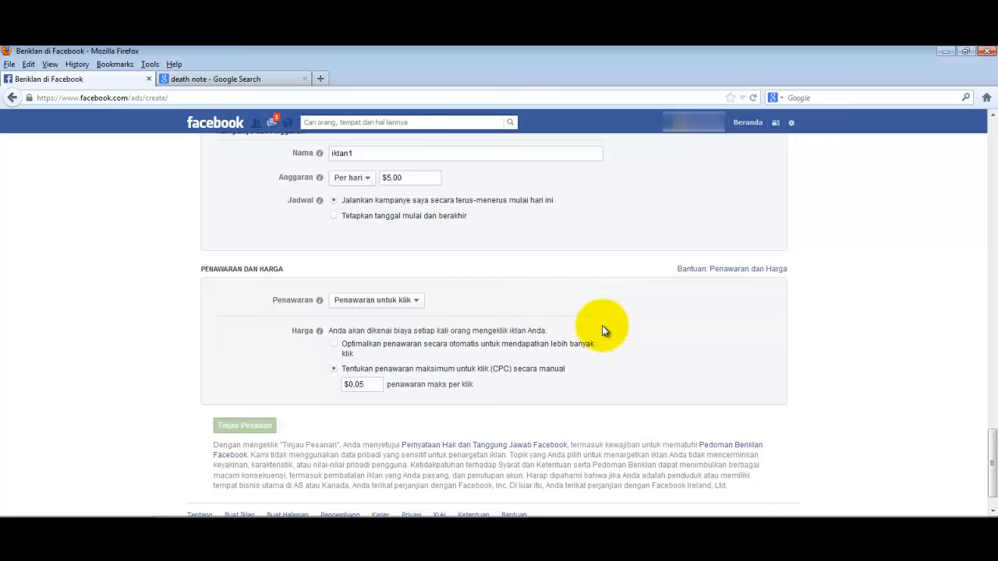
pyautogui.click(243, 424)
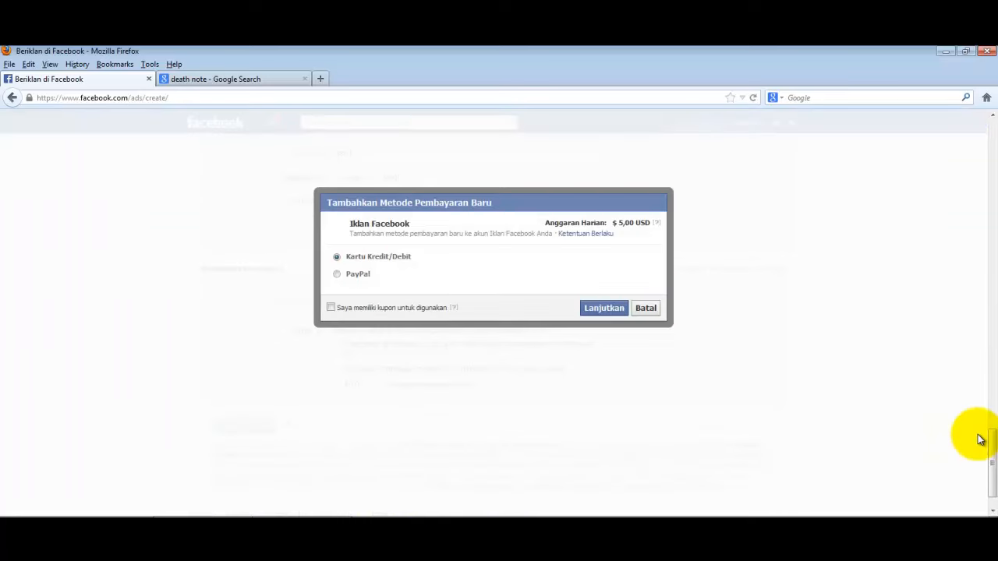
pyautogui.moveTo(596, 288)
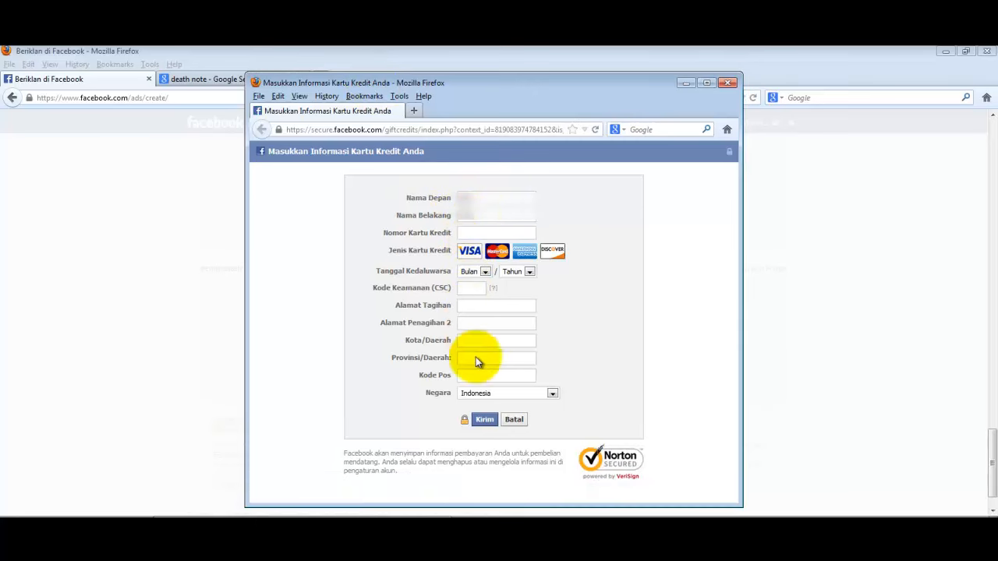
pyautogui.moveTo(430, 357)
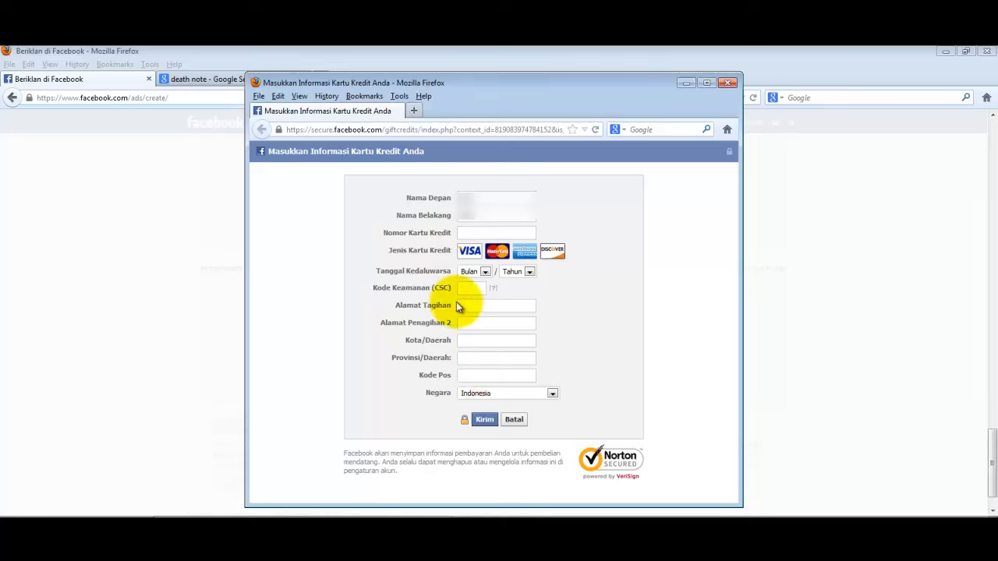
pyautogui.click(495, 232)
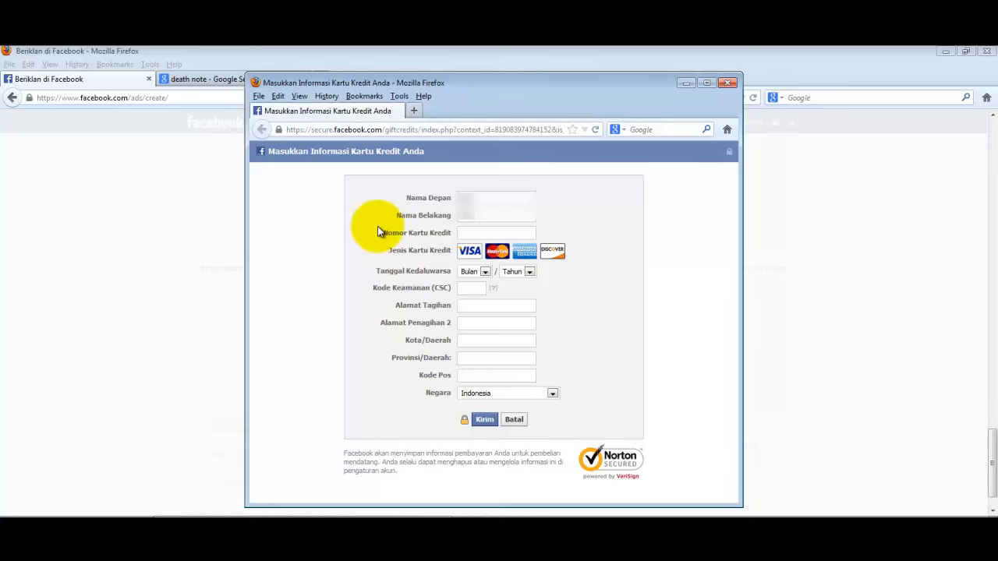
pyautogui.moveTo(655, 149)
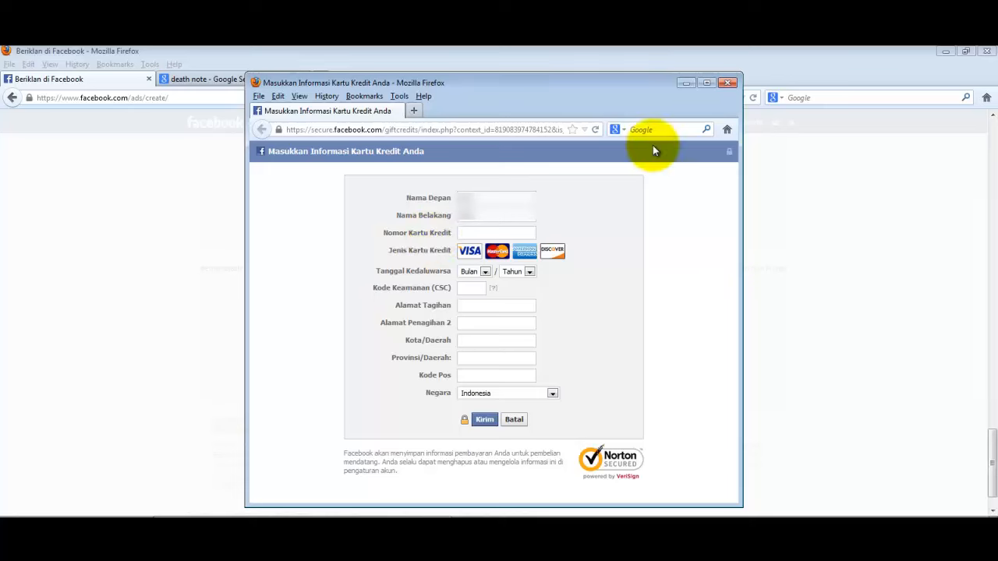
pyautogui.moveTo(464, 190)
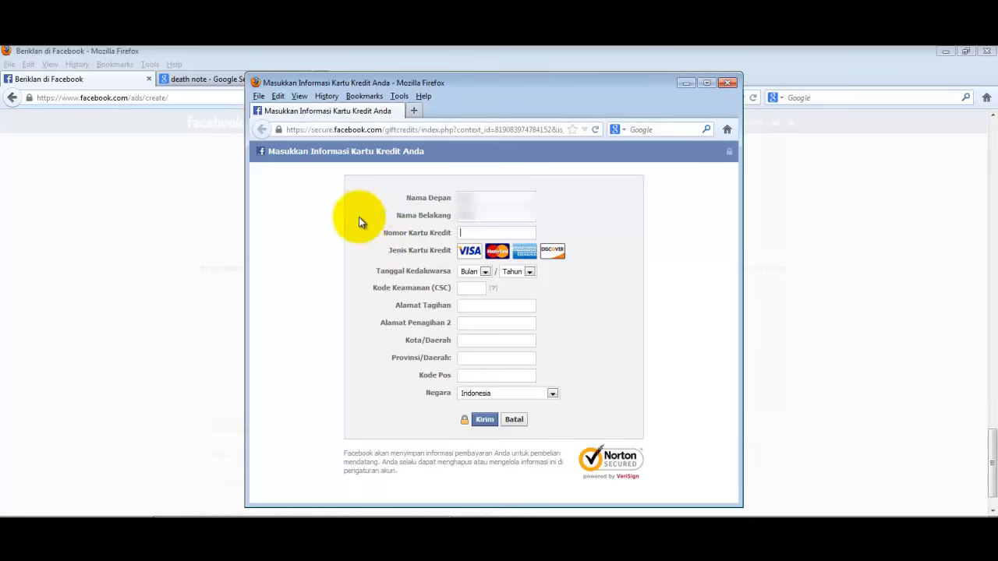
pyautogui.moveTo(639, 193)
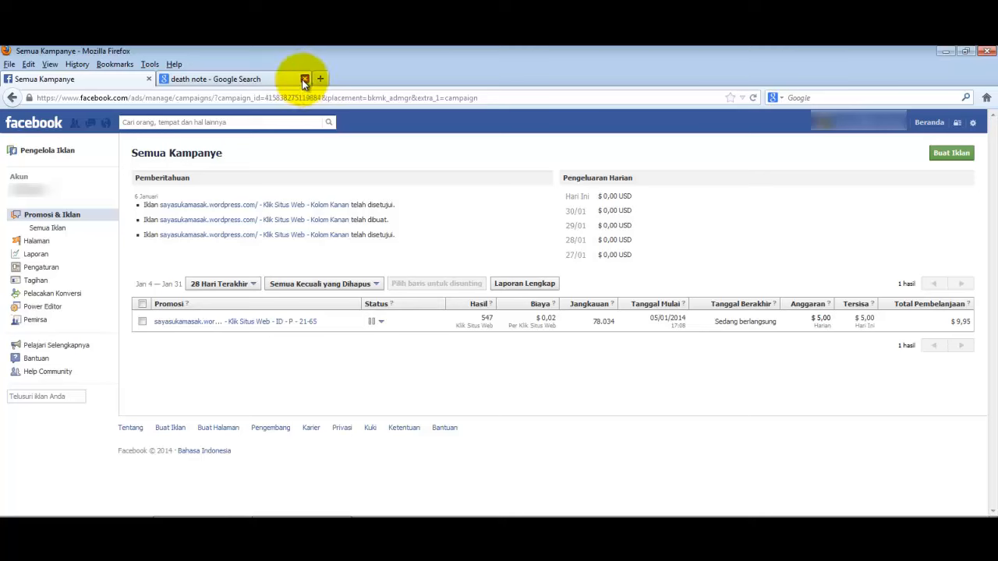
# Close the Death Note search tab and open the listed campaign's details page.
pyautogui.click(304, 78)
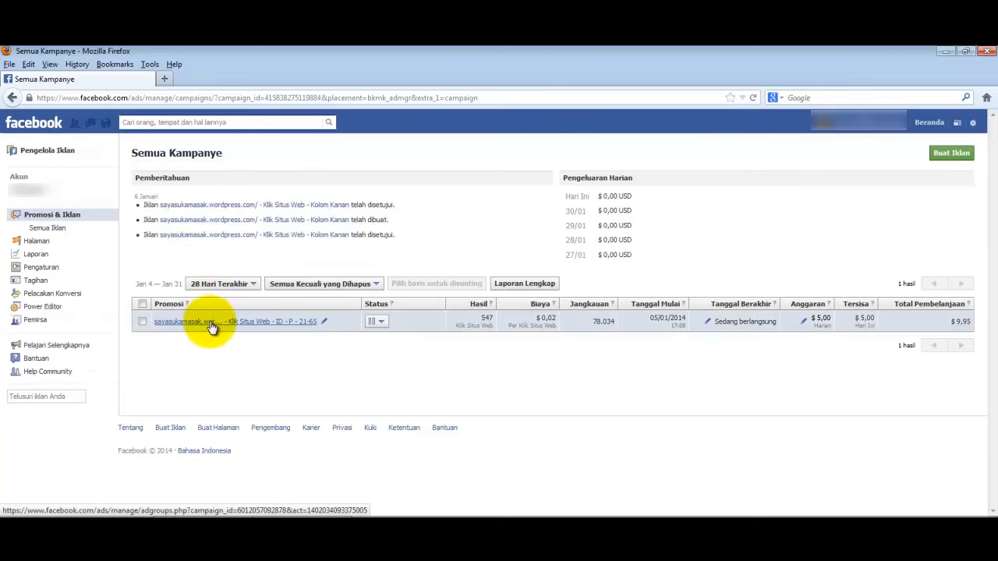
pyautogui.click(187, 321)
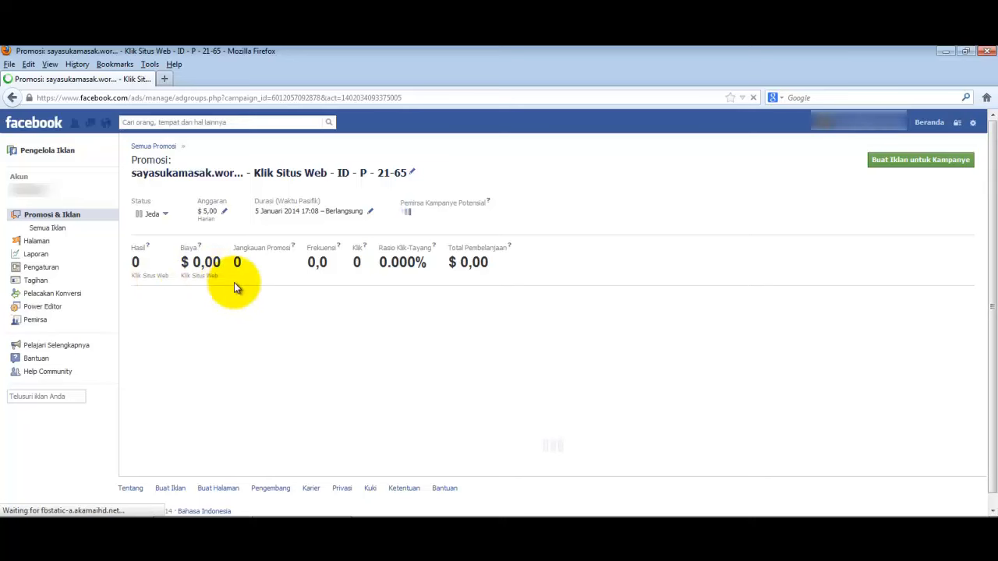
pyautogui.moveTo(201, 262)
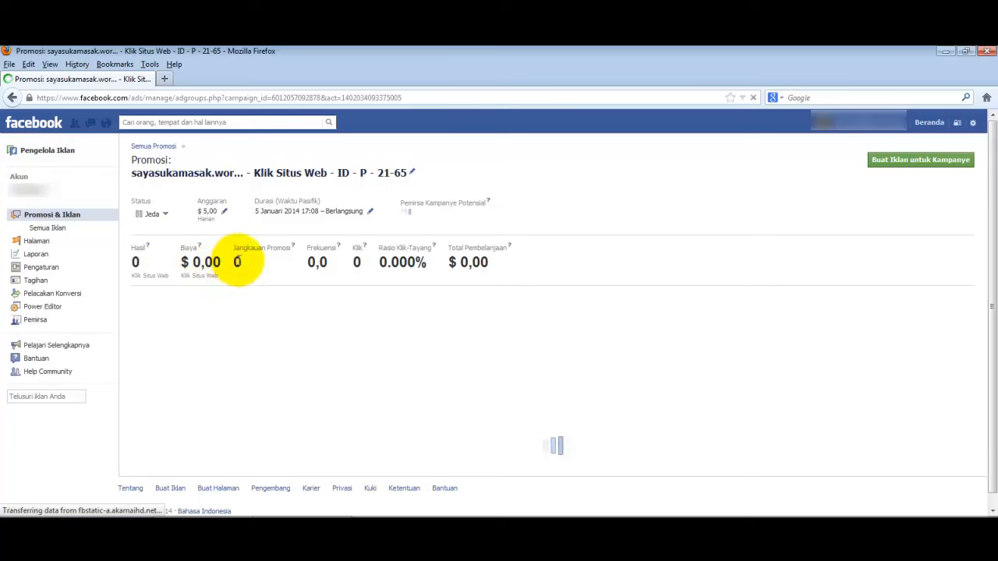
pyautogui.moveTo(359, 262)
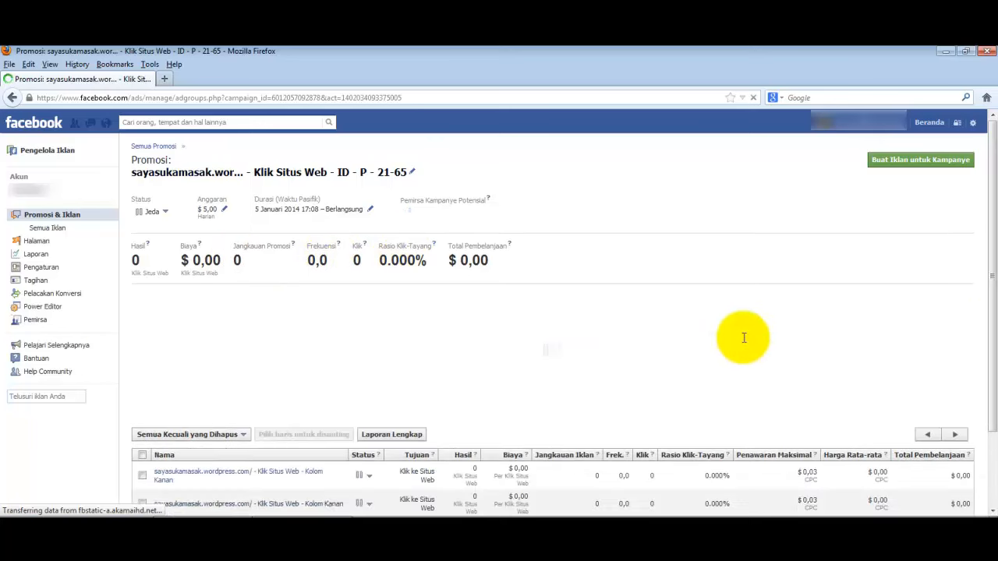
# Set the campaign report's date range to 1–31 January 2014.
pyautogui.scroll(-3)
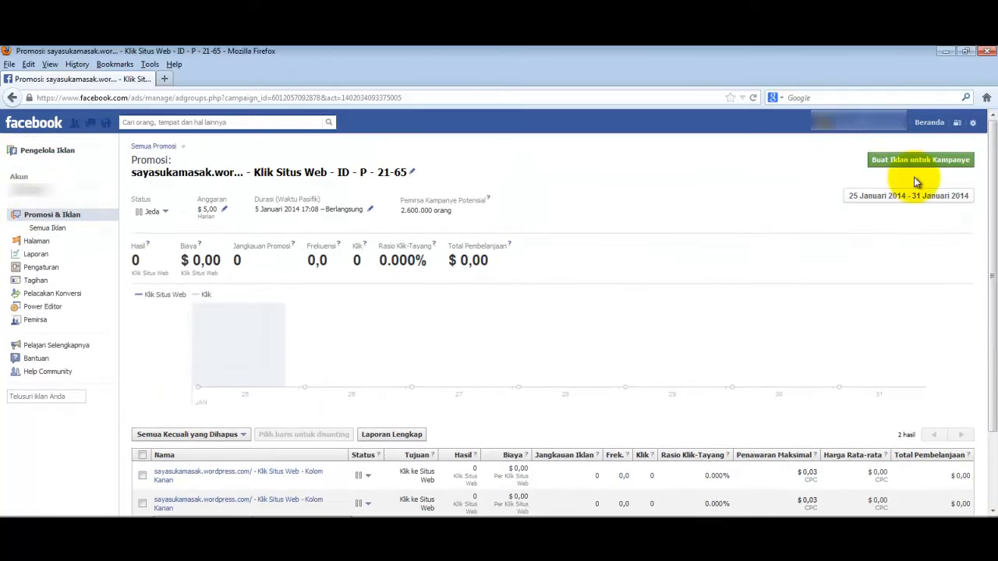
pyautogui.click(907, 196)
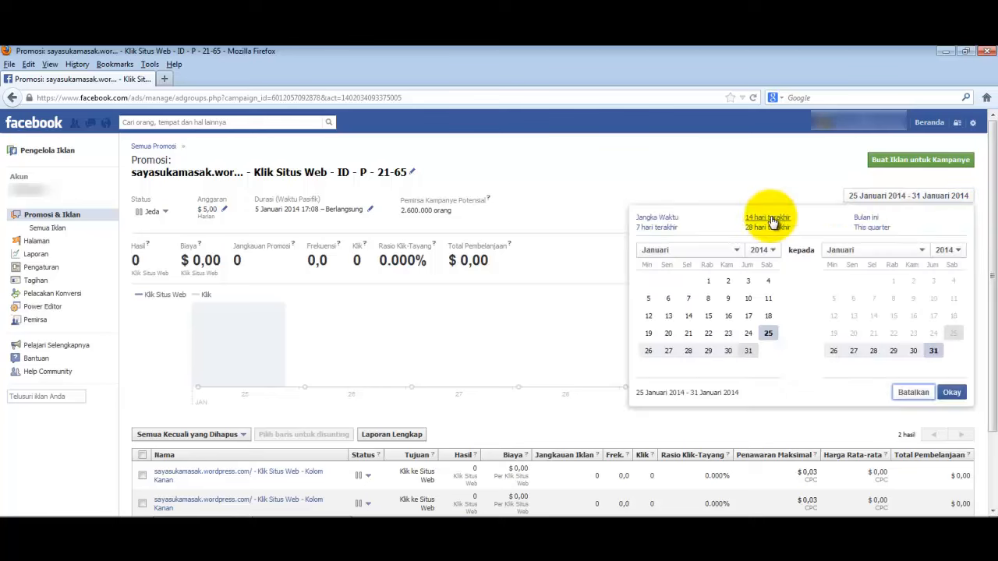
pyautogui.click(689, 249)
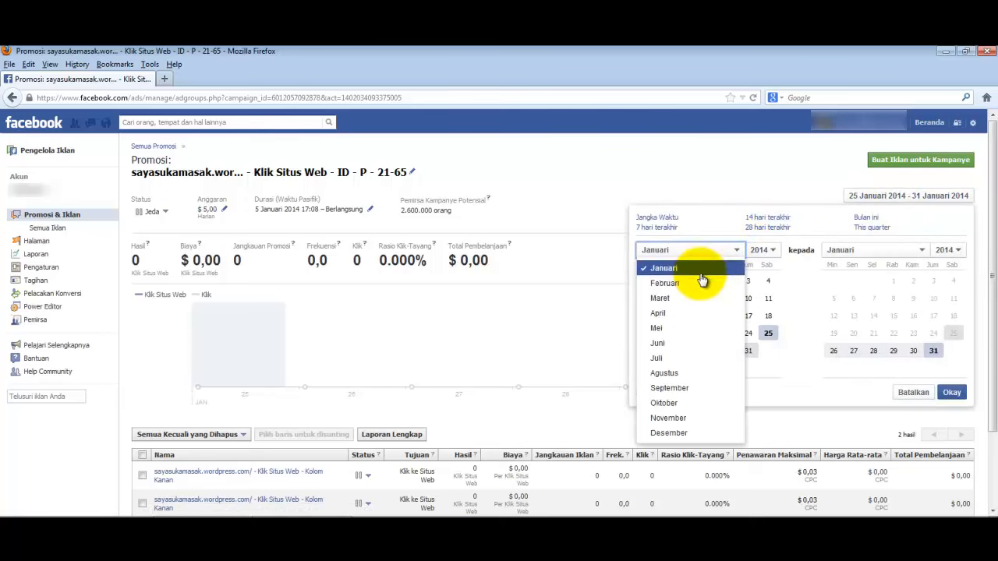
pyautogui.click(761, 249)
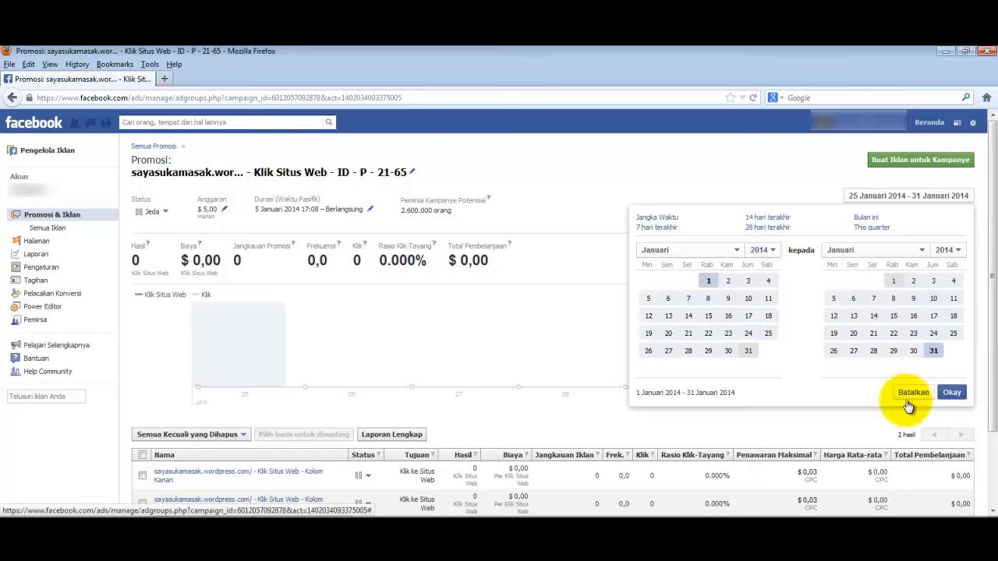
pyautogui.click(951, 393)
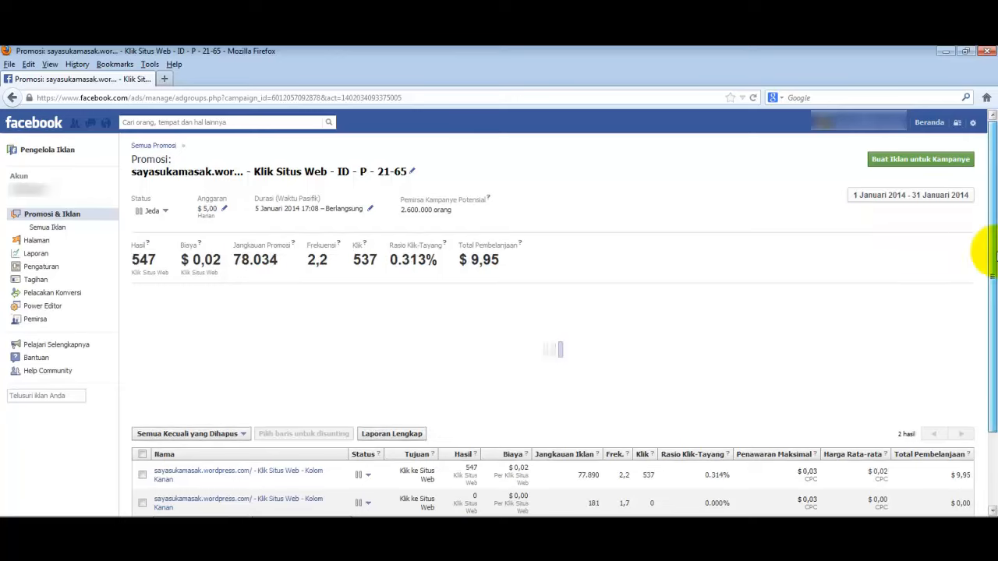
pyautogui.scroll(-3)
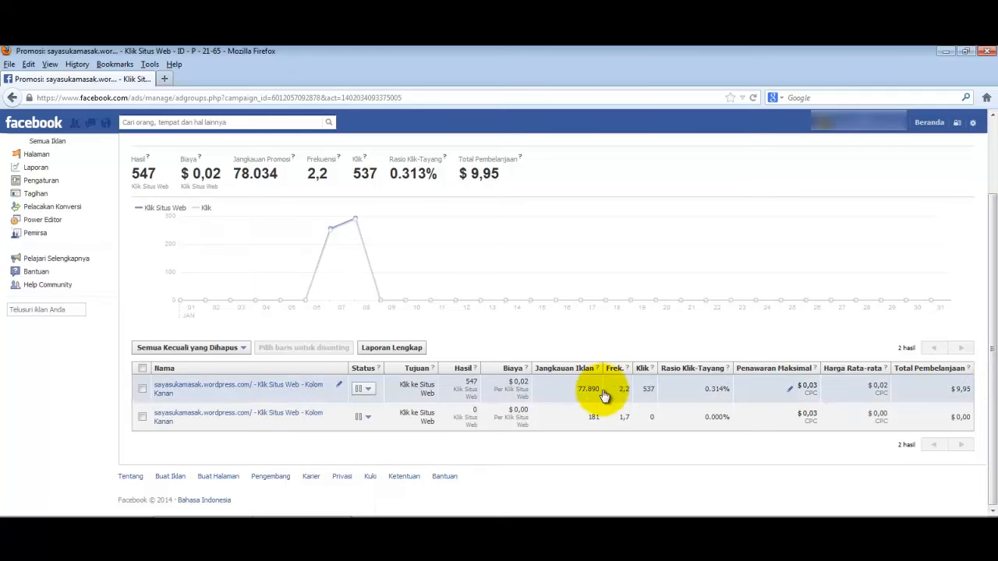
# Expand the first ad row to show its preview, targeting and 547 total actions.
pyautogui.click(585, 388)
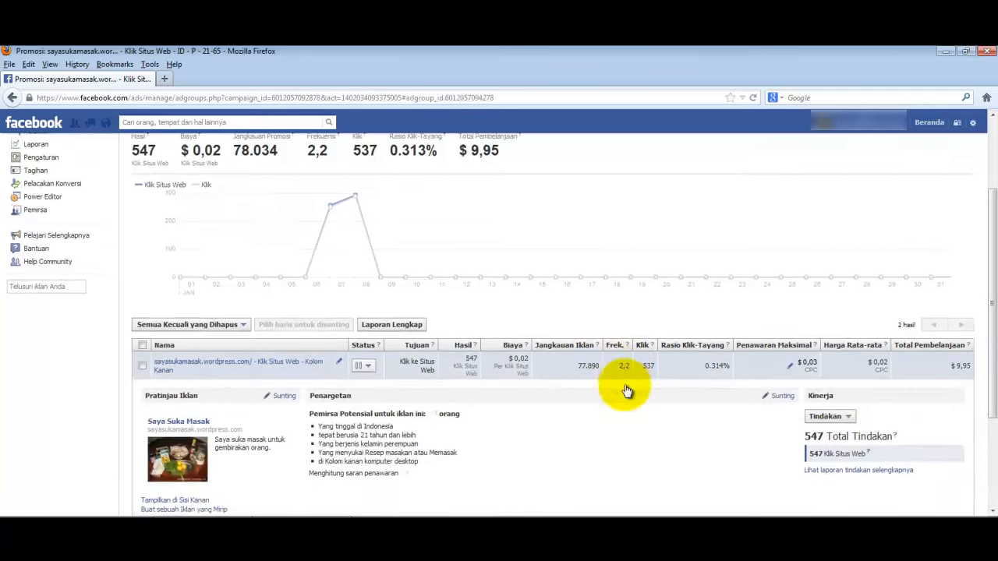
pyautogui.scroll(-3)
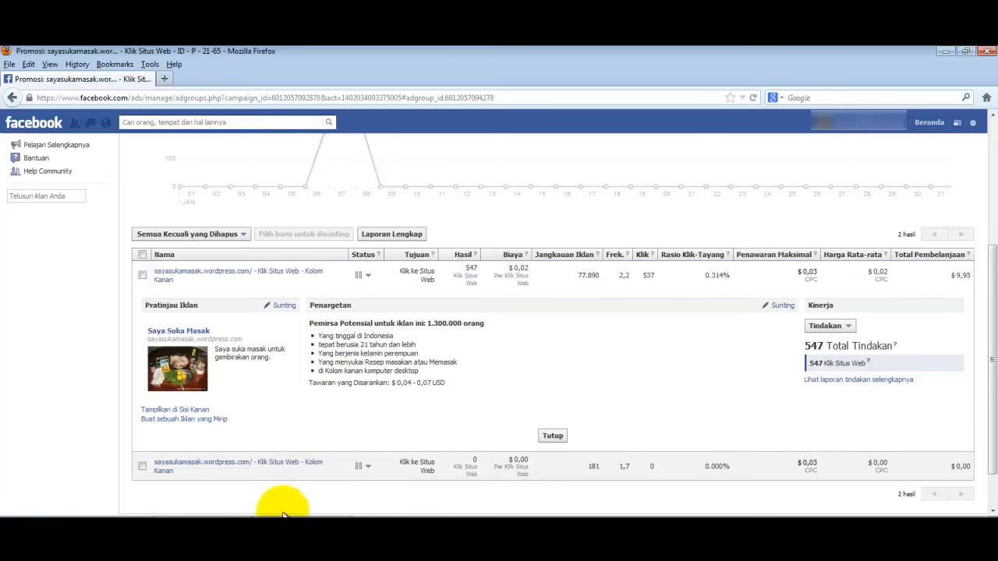
pyautogui.moveTo(481, 430)
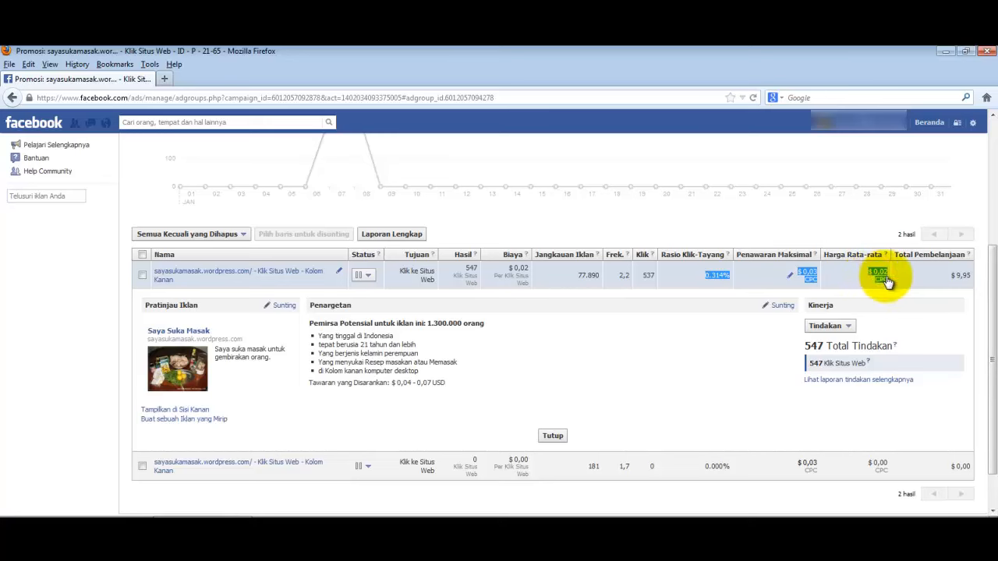
pyautogui.moveTo(640, 287)
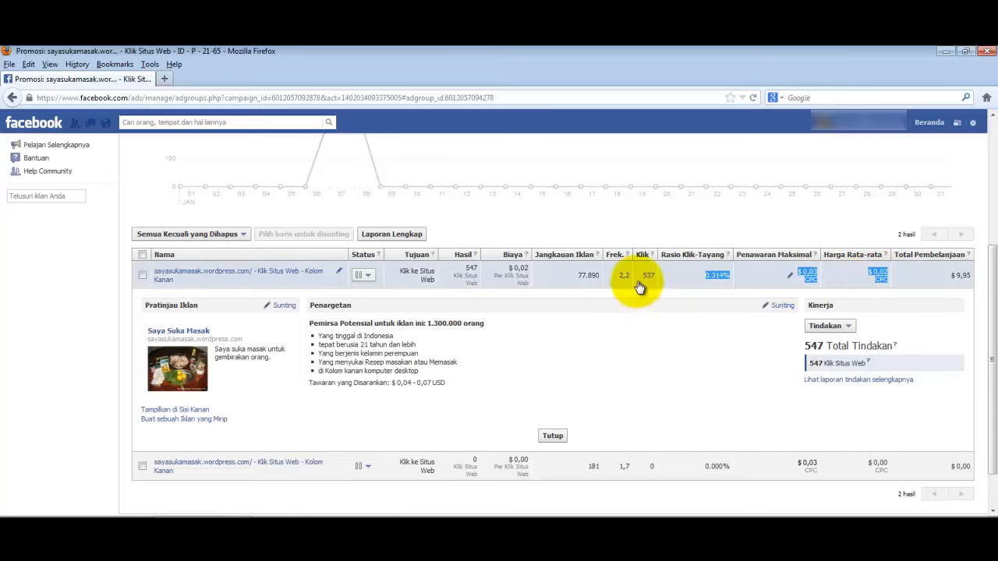
pyautogui.moveTo(647, 323)
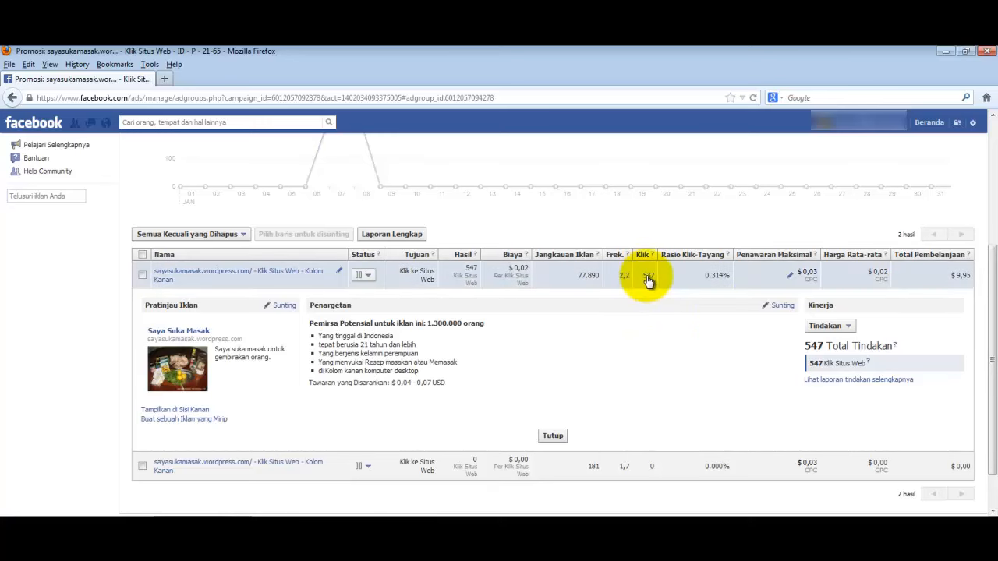
pyautogui.moveTo(912, 289)
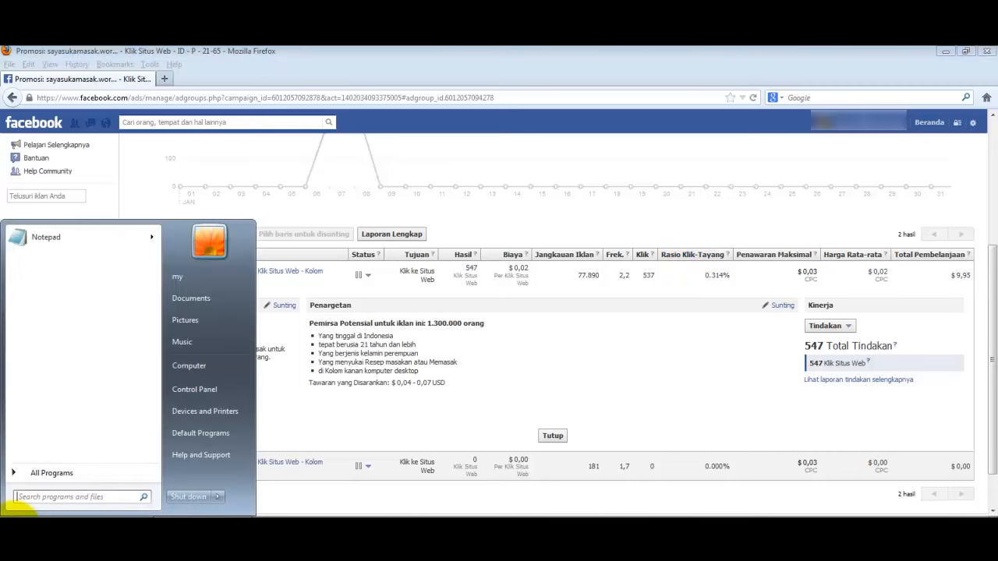
# Start a Notepad note with 'rasio klik tayang = klik iklan / tampilan iklan'.
pyautogui.click(45, 237)
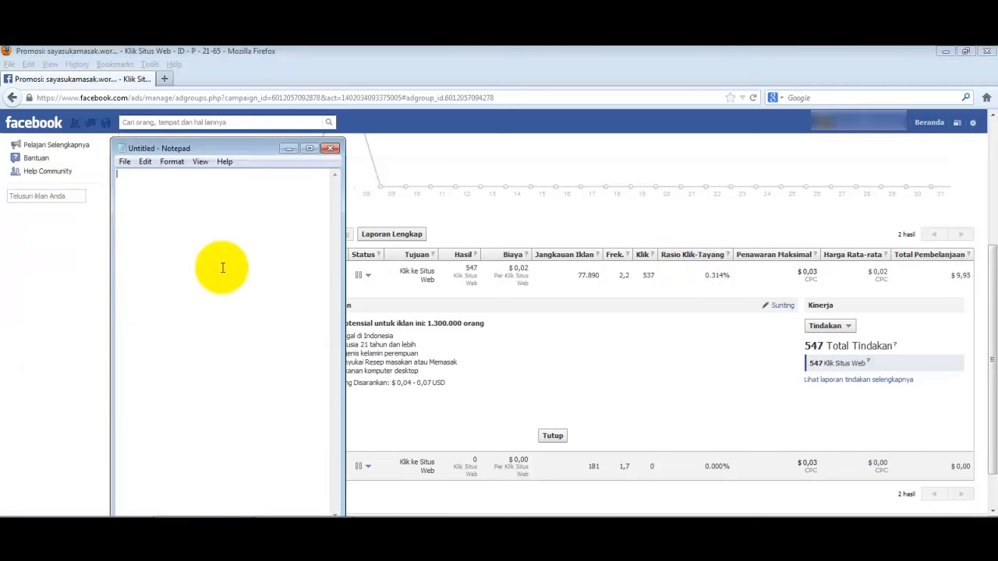
pyautogui.write('rasio klik tayang')
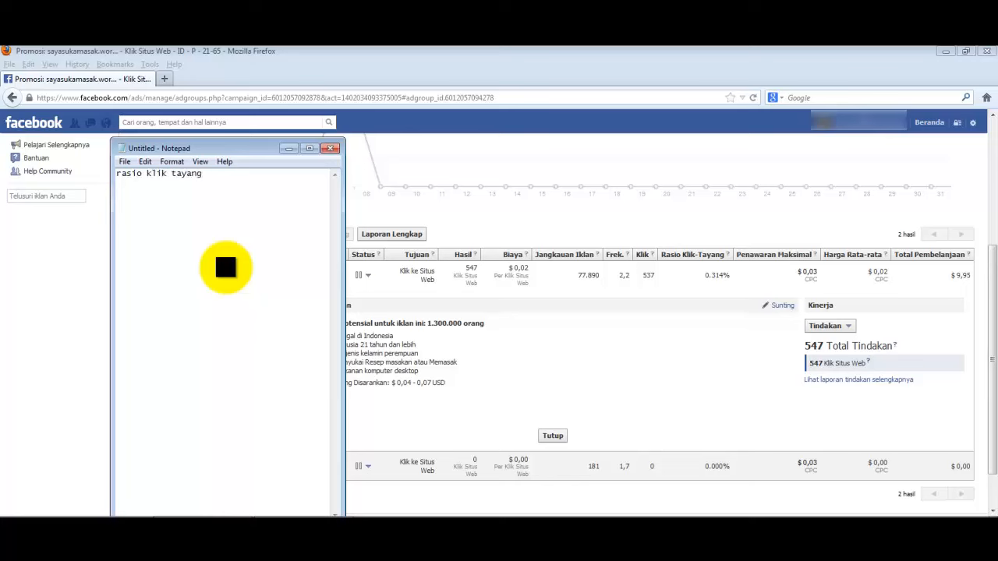
pyautogui.write('= klik kepada')
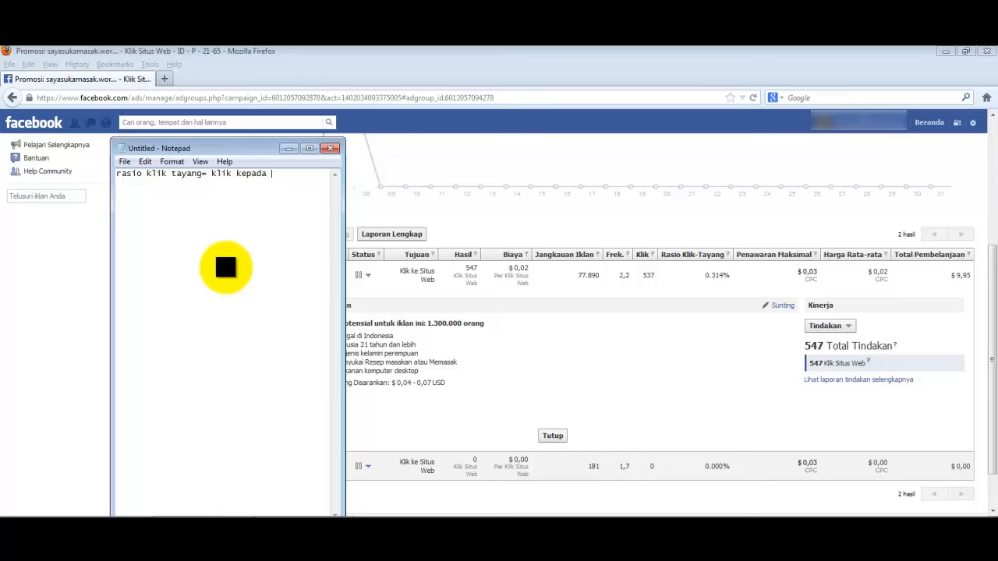
pyautogui.write('iklan/ am')
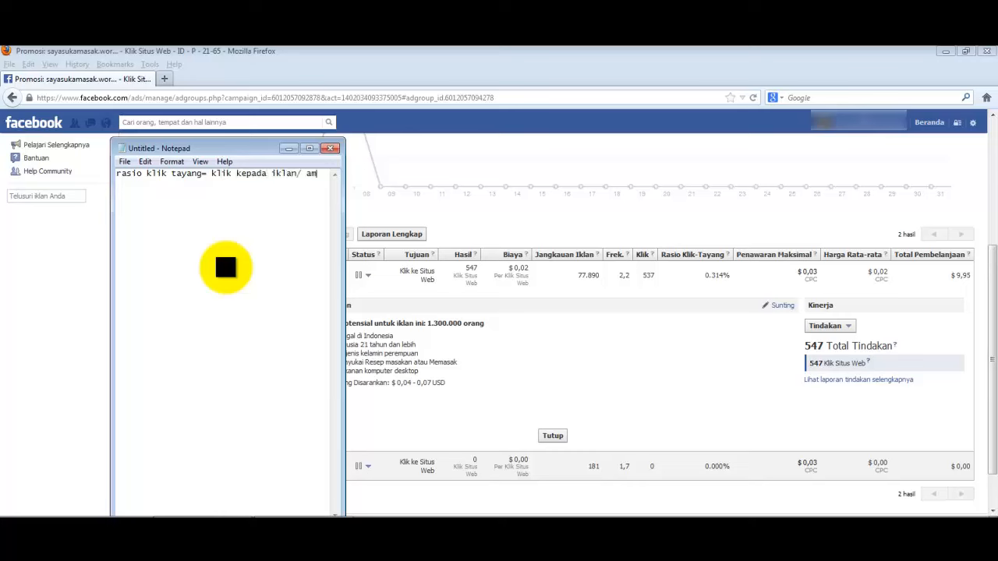
pyautogui.write('tampilan ij')
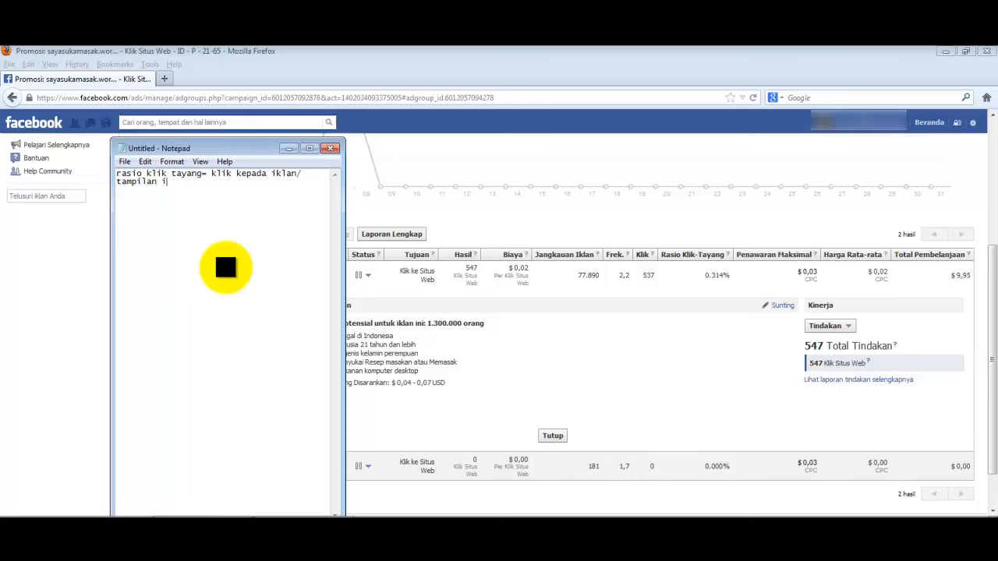
pyautogui.write('klan')
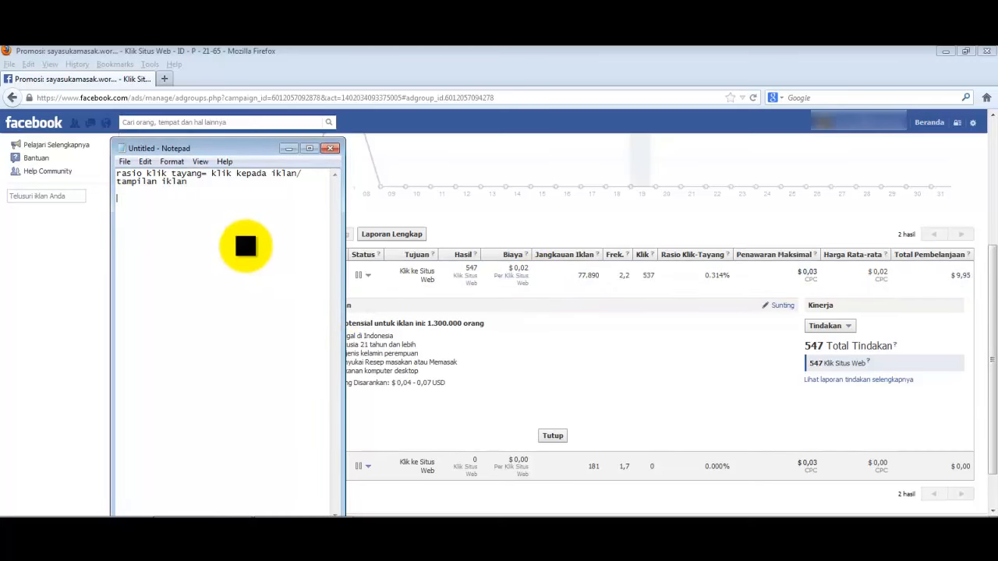
# Add the figures 171000 and 537 beneath the formula.
pyautogui.write('17100')
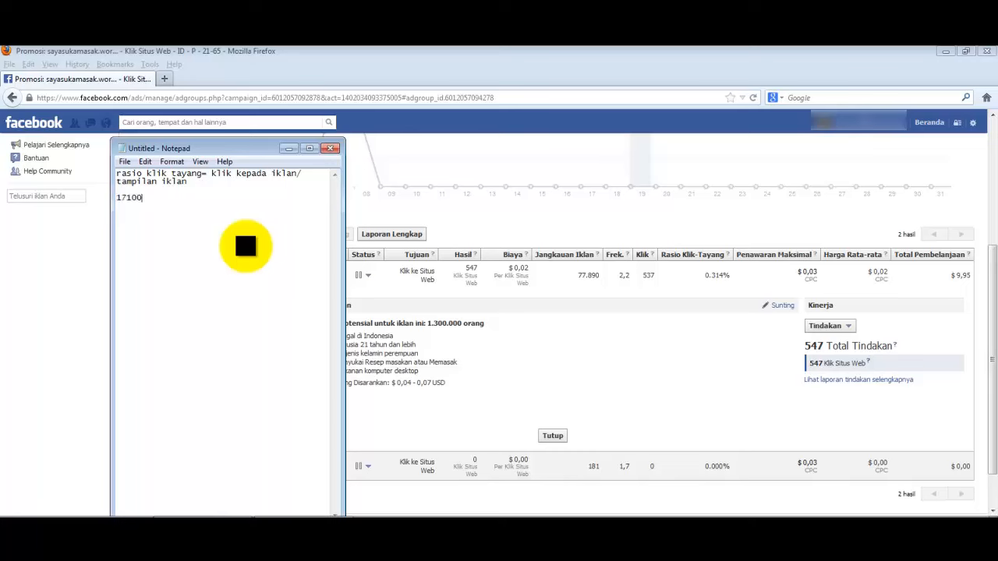
pyautogui.write('0')
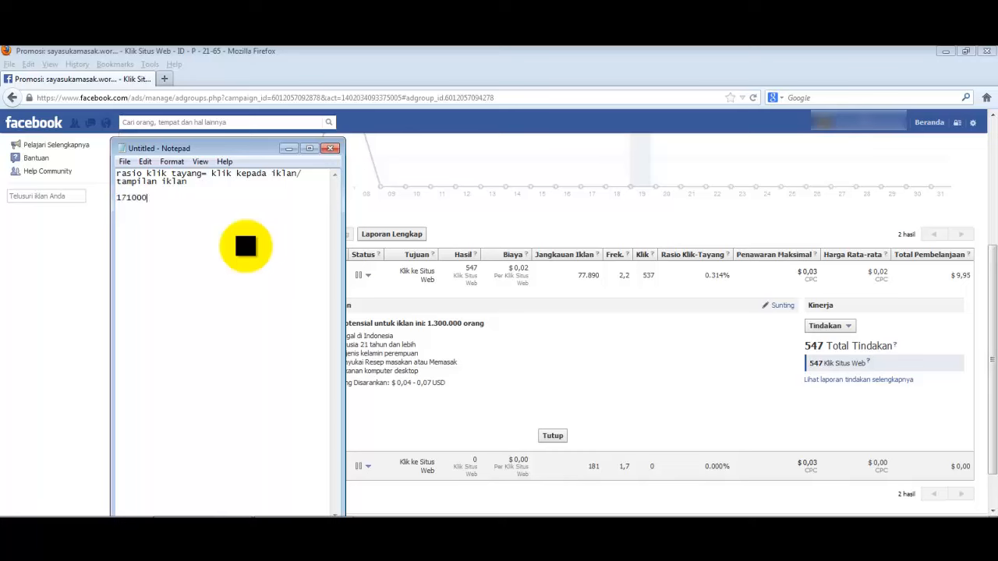
pyautogui.moveTo(153, 197)
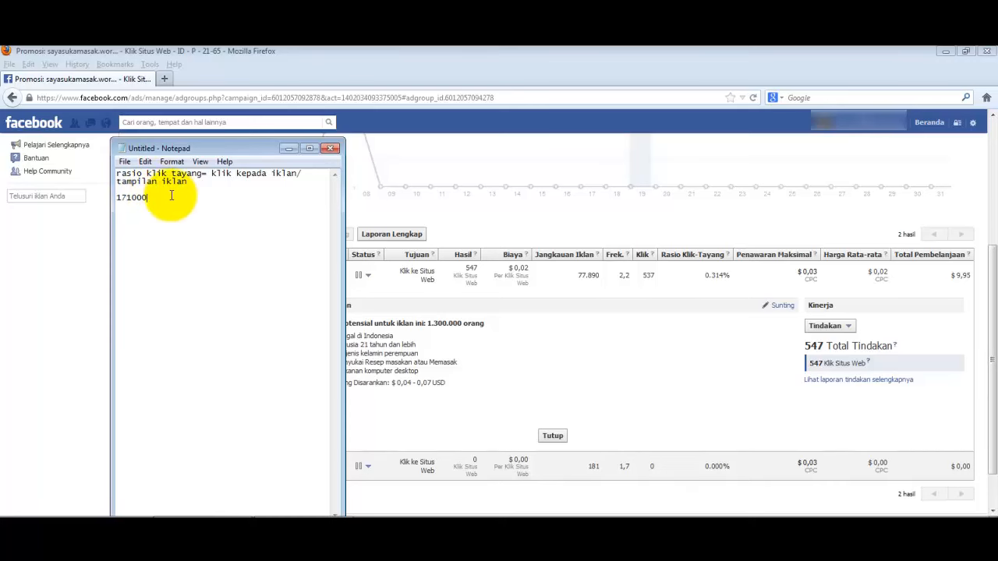
pyautogui.moveTo(154, 205)
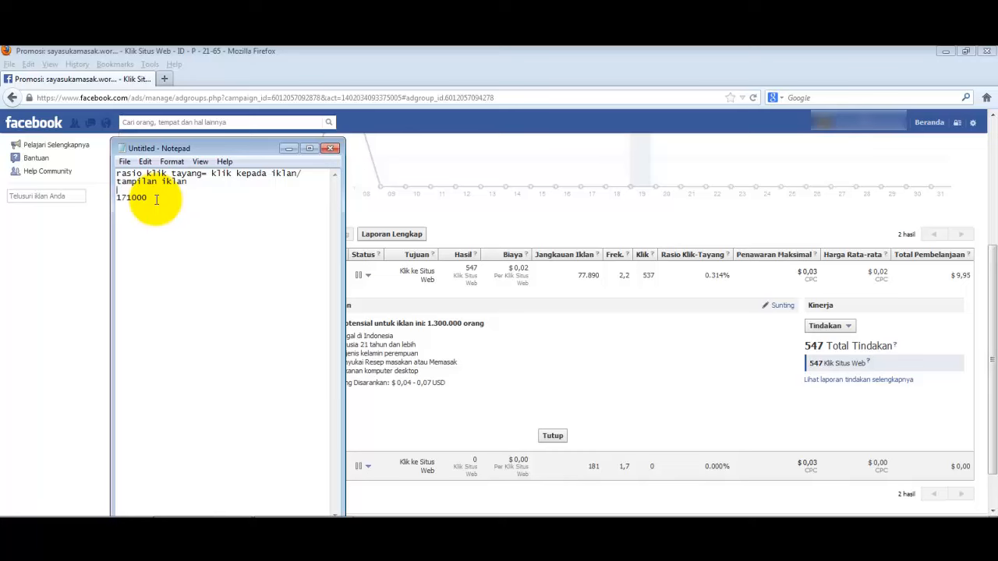
pyautogui.write('537/')
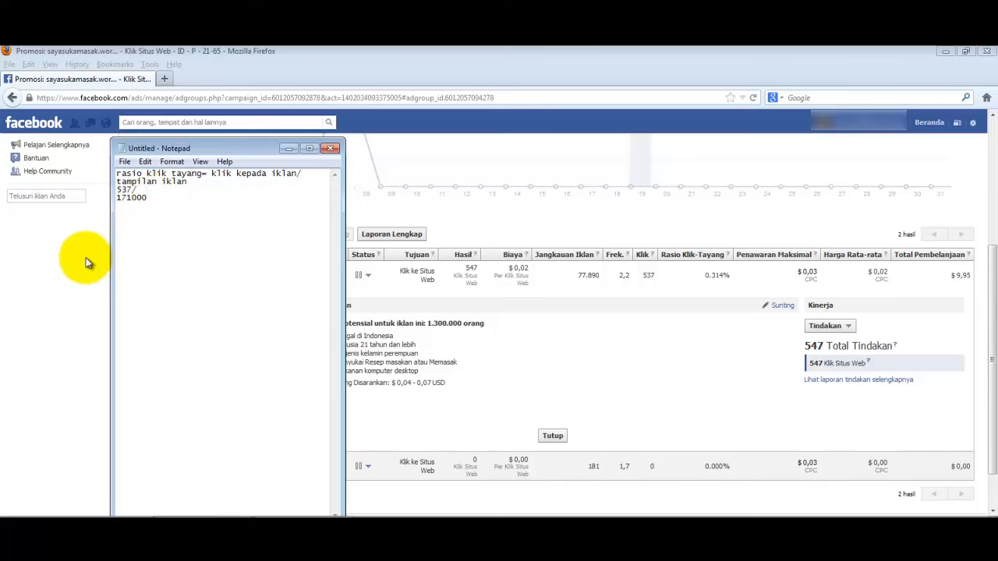
pyautogui.moveTo(412, 212)
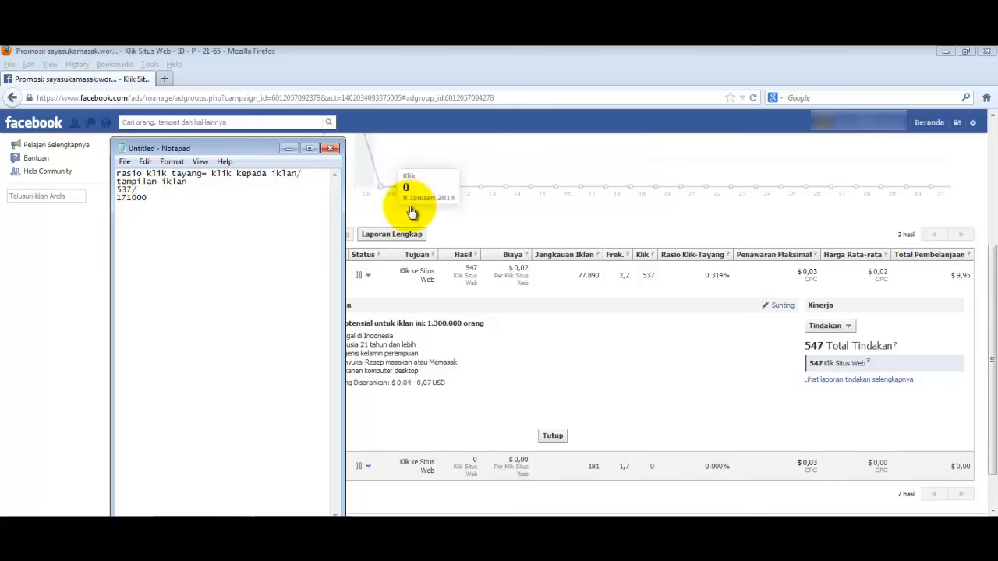
pyautogui.moveTo(714, 277)
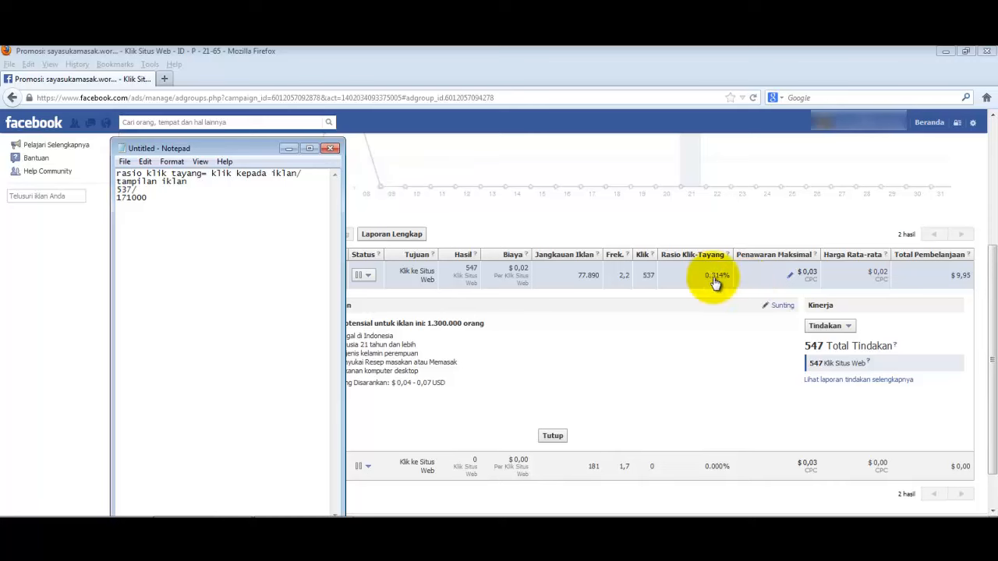
pyautogui.moveTo(583, 277)
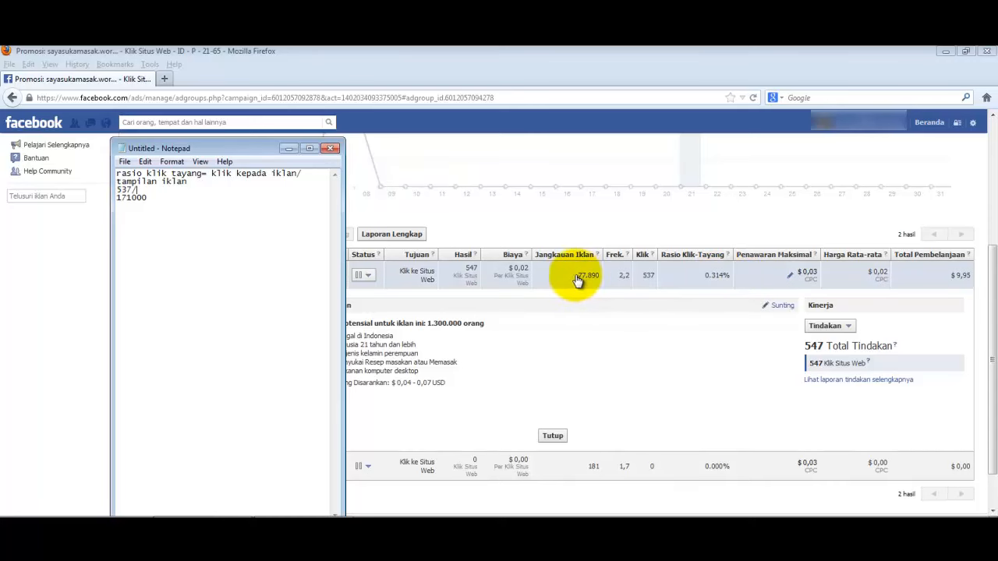
pyautogui.moveTo(608, 253)
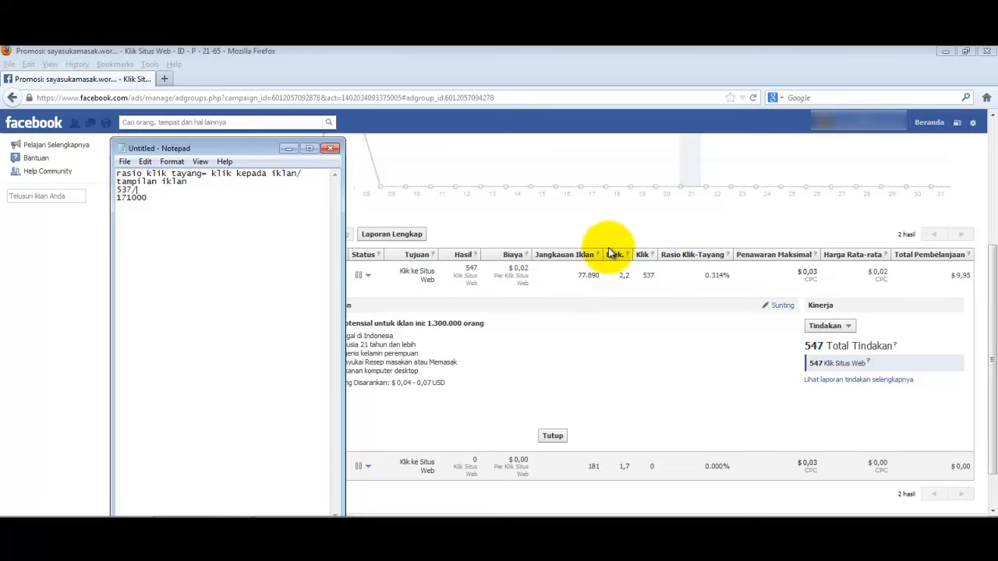
pyautogui.moveTo(599, 257)
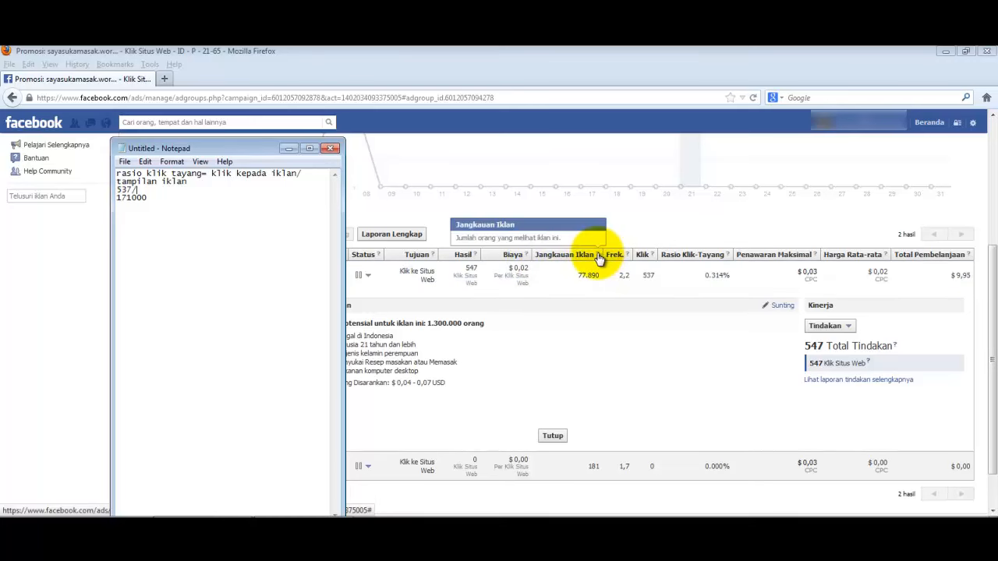
pyautogui.moveTo(586, 265)
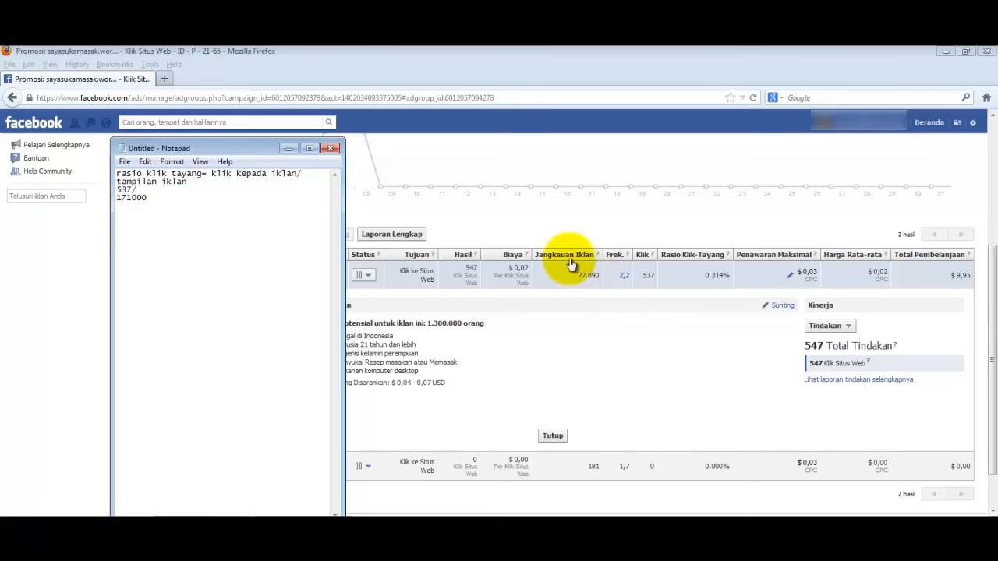
pyautogui.doubleClick(131, 196)
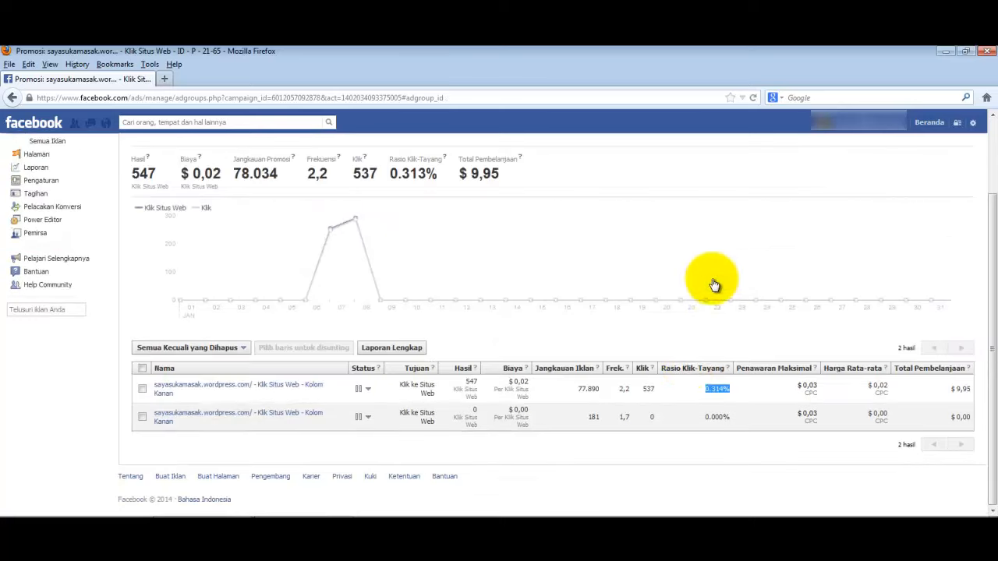
pyautogui.click(237, 389)
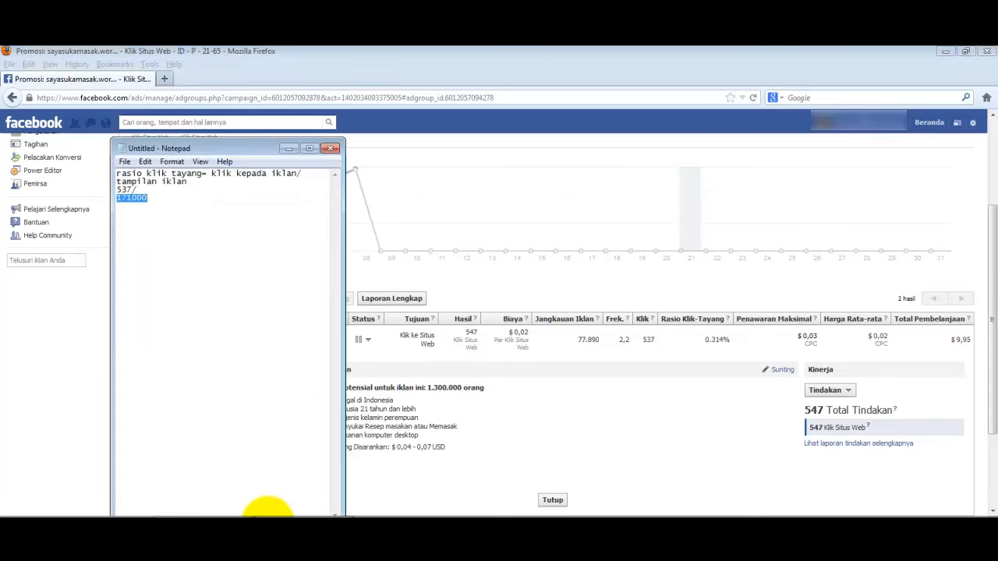
pyautogui.press('ctrl+a')
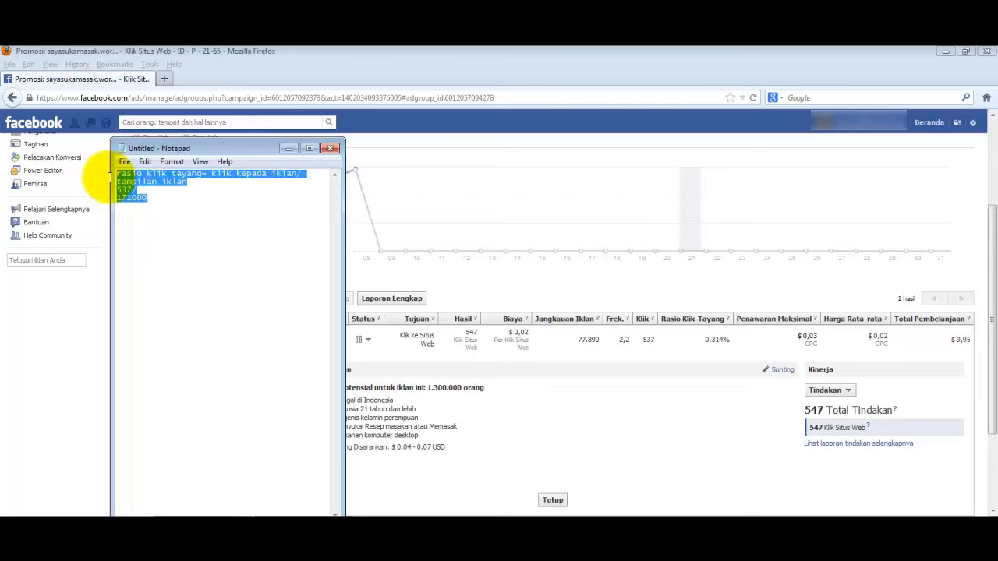
# Maximize Notepad and write tip 1: gambar menentukan 75% dari iklan bagus/tidak.
pyautogui.click(309, 148)
pyautogui.write('1.')
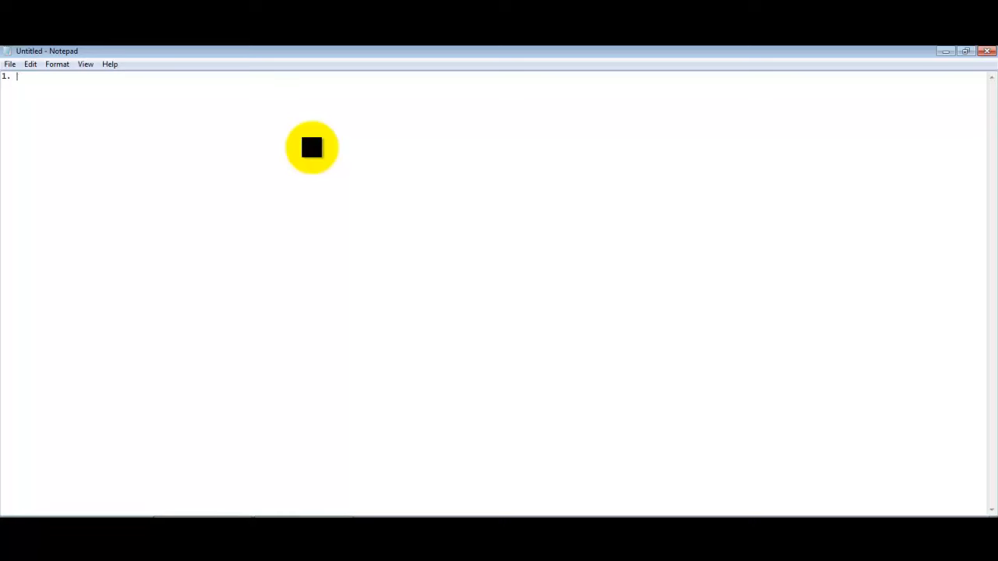
pyautogui.write('gambar menen')
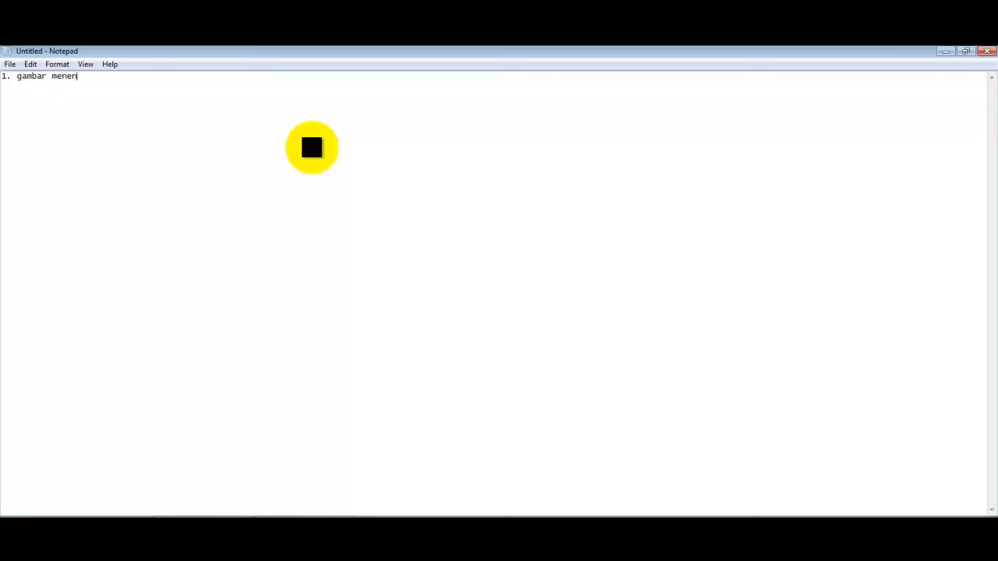
pyautogui.write('tukan')
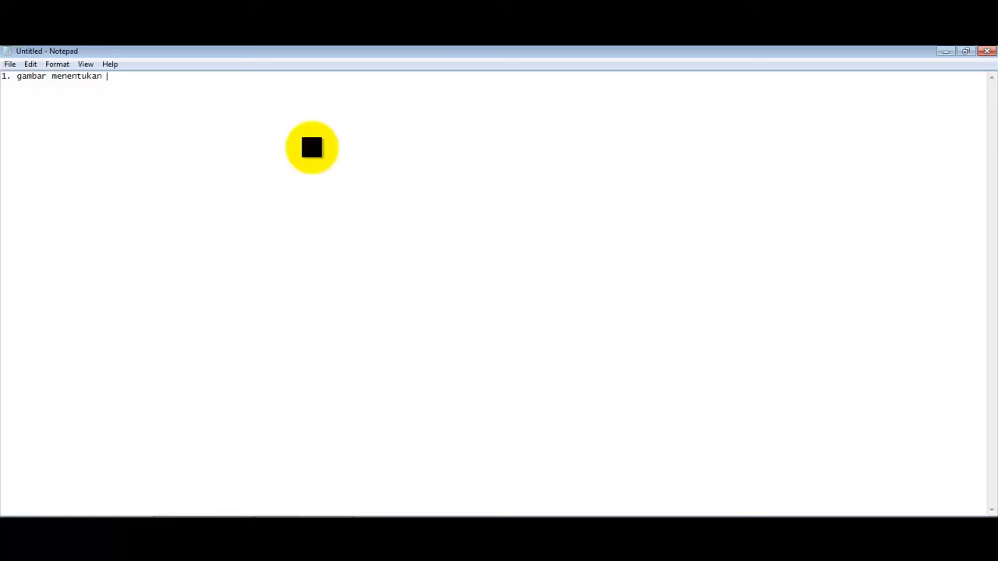
pyautogui.press('backspace')
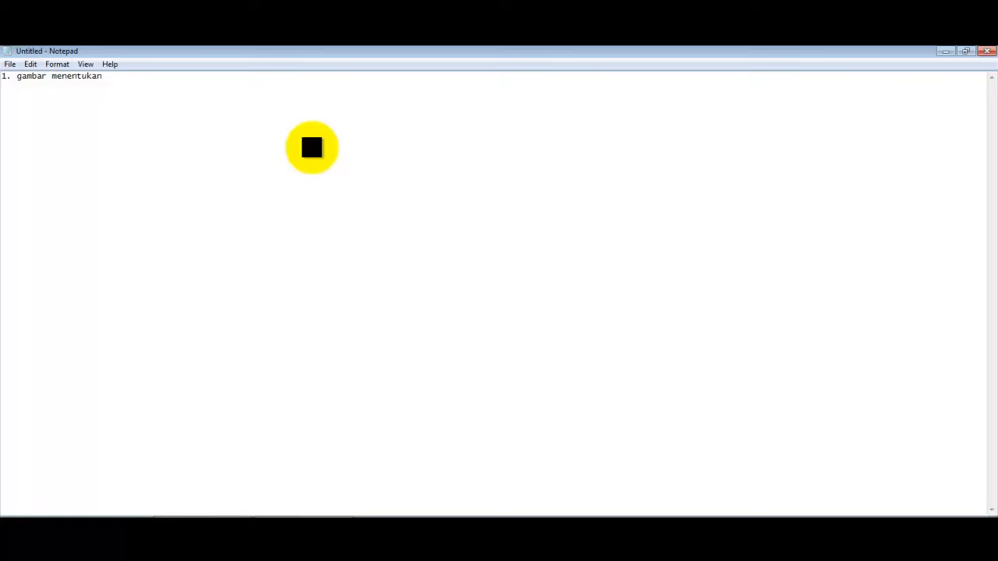
pyautogui.write('75% d')
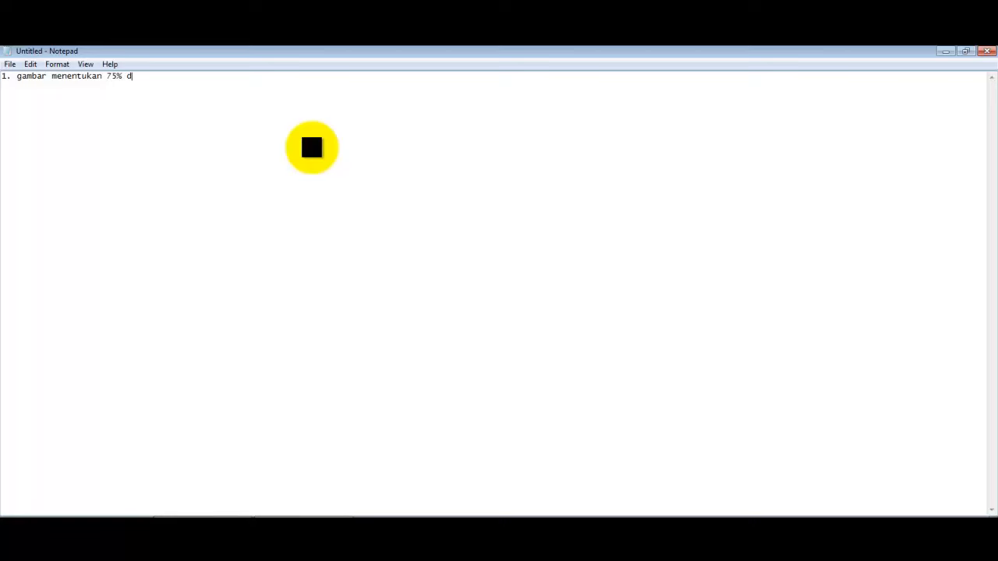
pyautogui.write('ari iklan')
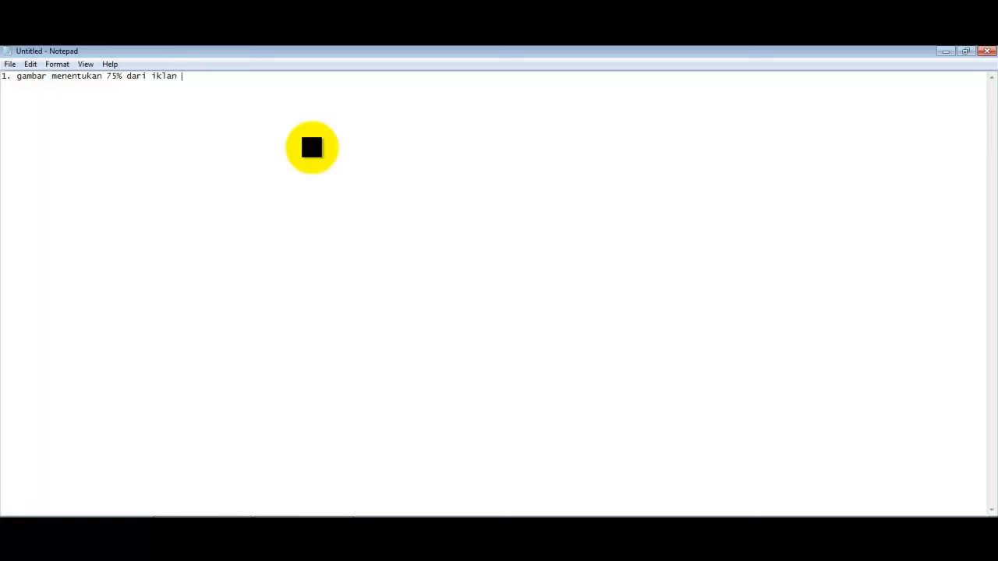
pyautogui.write('bagus/ tidak')
pyautogui.write('2.')
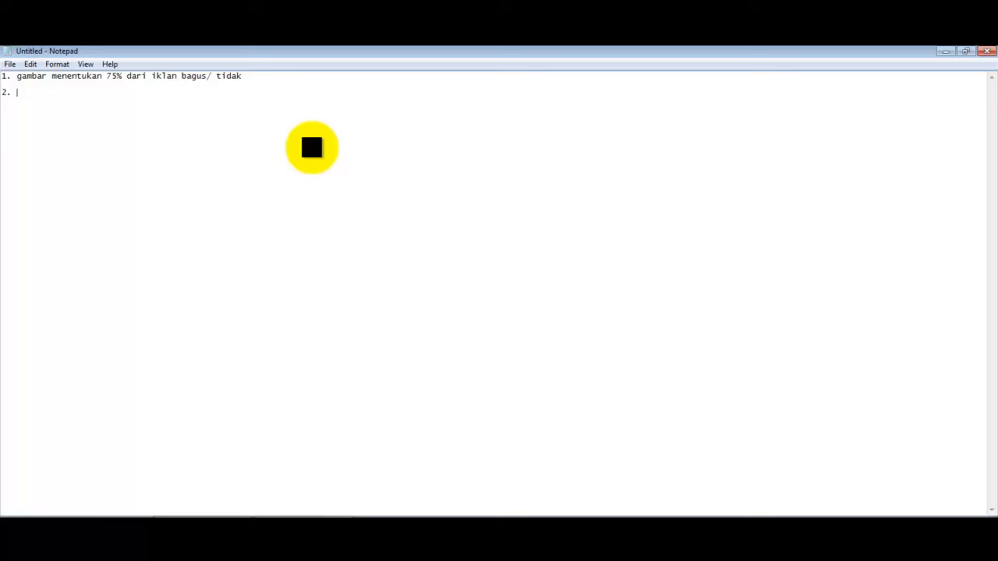
# Write tip 2: Judul menentukan 25% dari iklan bagus/tidak.
pyautogui.write('Judul')
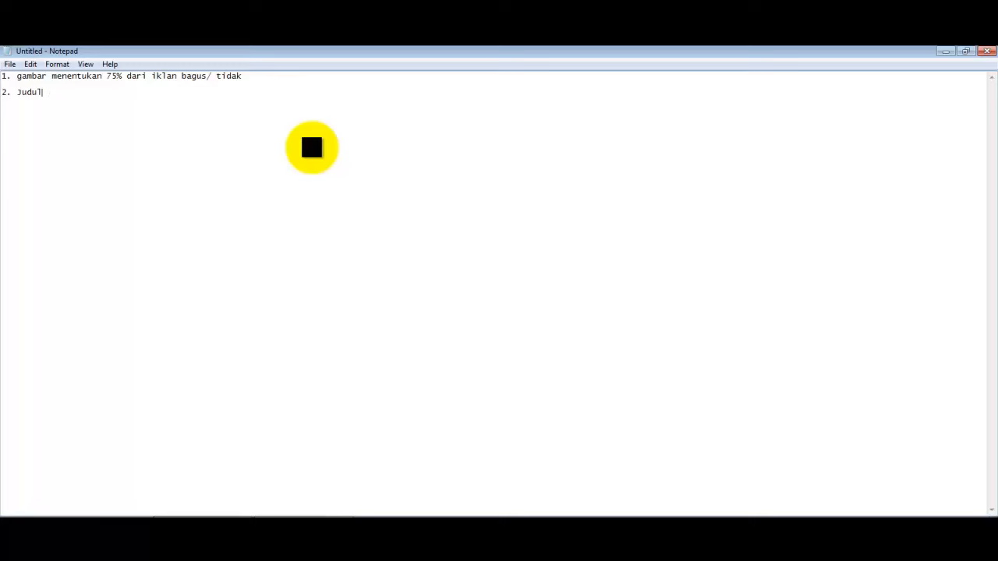
pyautogui.write('menentukan 2')
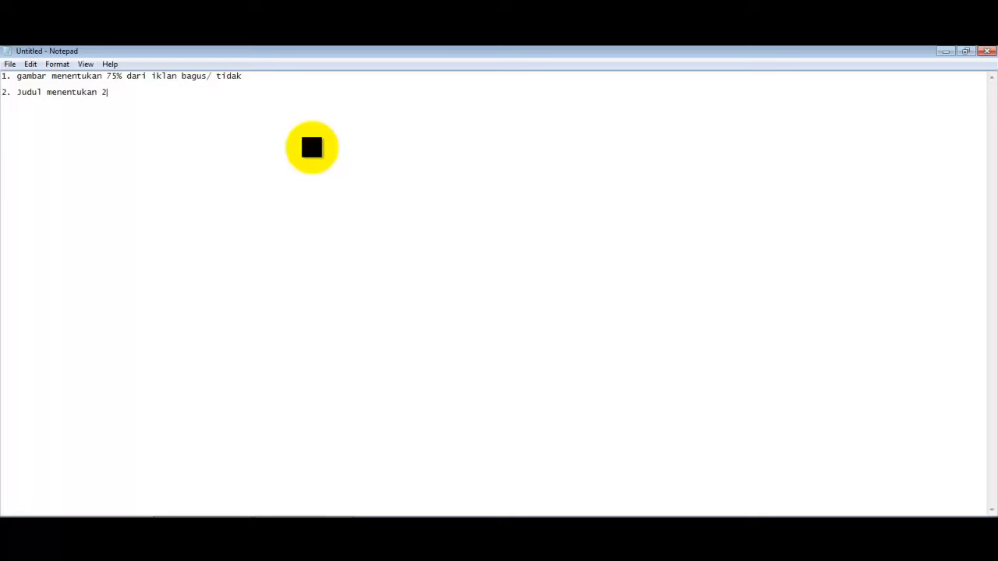
pyautogui.write('5% dari ik')
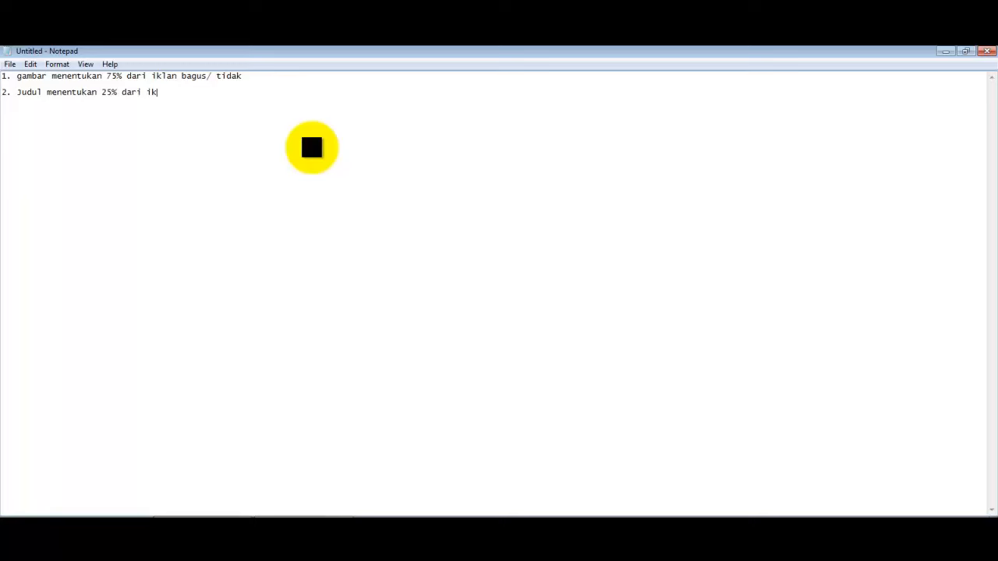
pyautogui.write('lan bagus/tid')
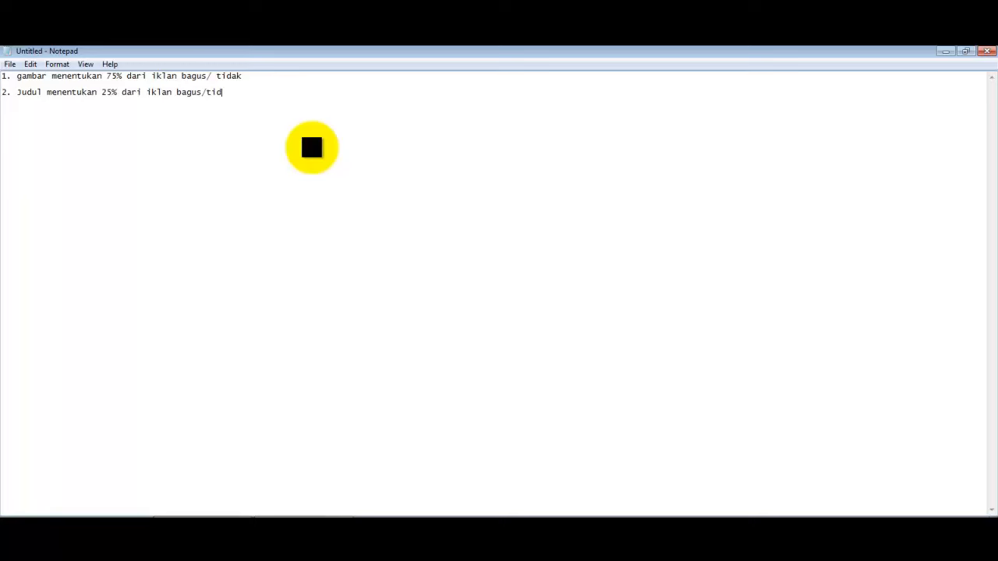
pyautogui.write('ak')
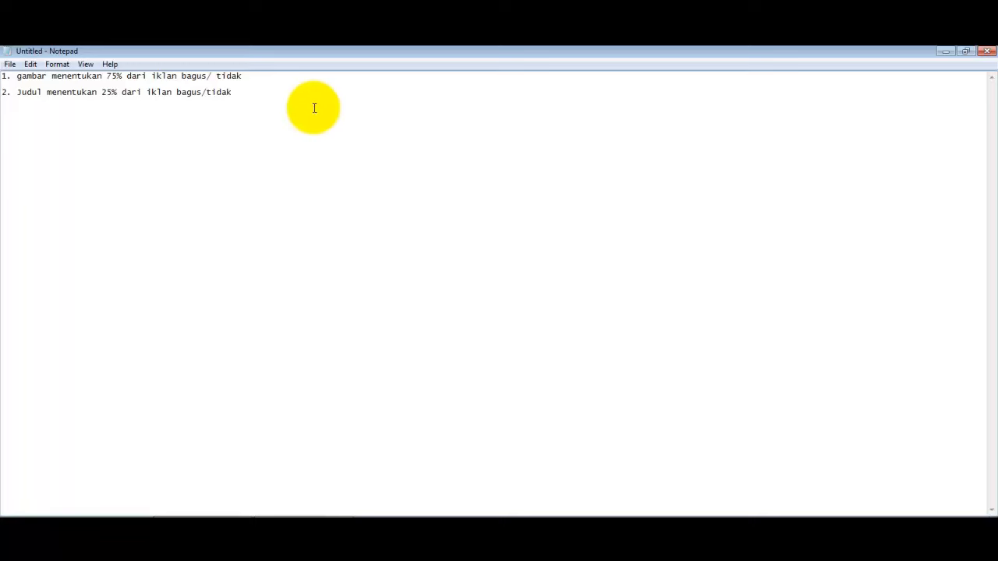
pyautogui.moveTo(303, 75)
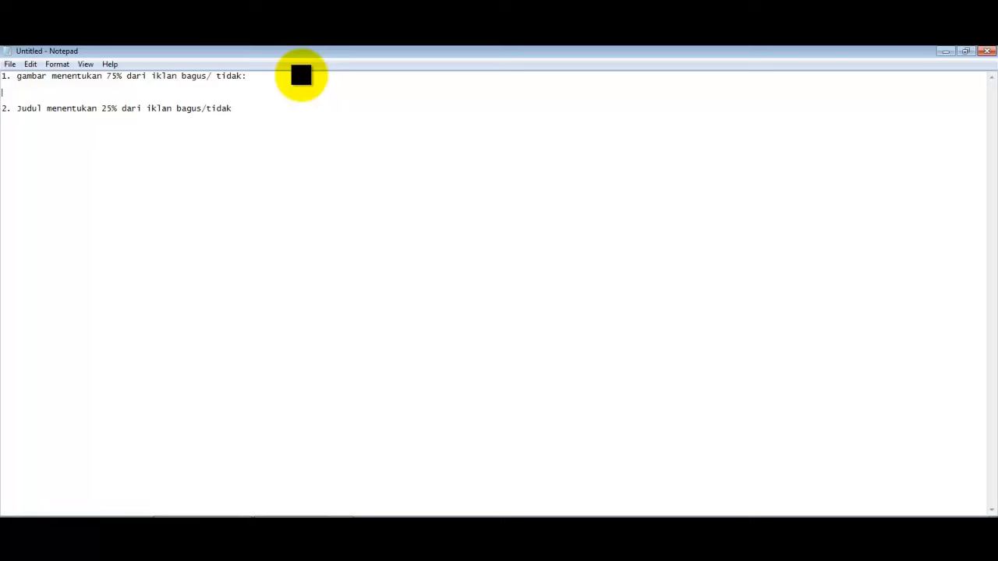
# Add sub-point a: sesuai dengan minat yang anda target.
pyautogui.write('a.')
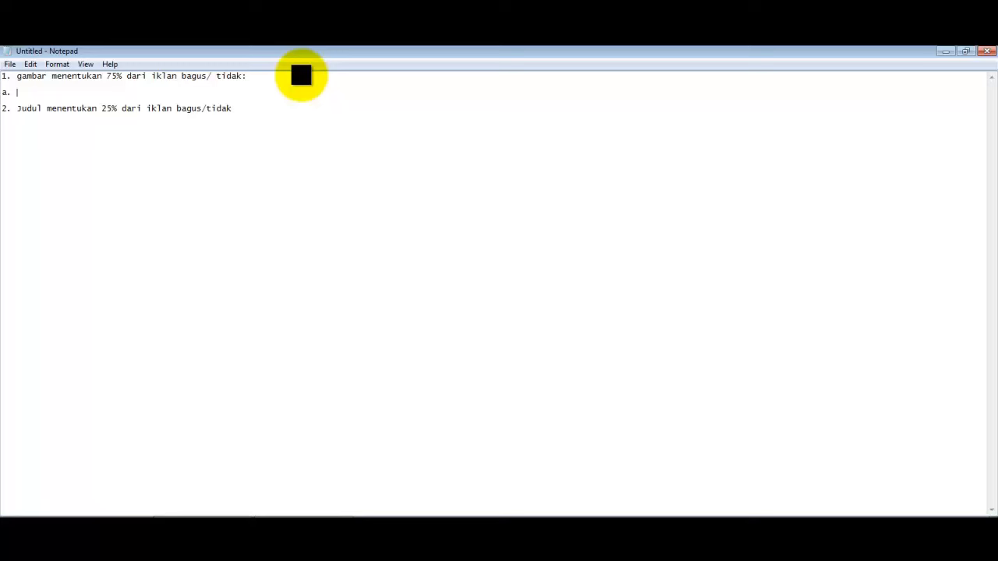
pyautogui.write('sesuai dengan')
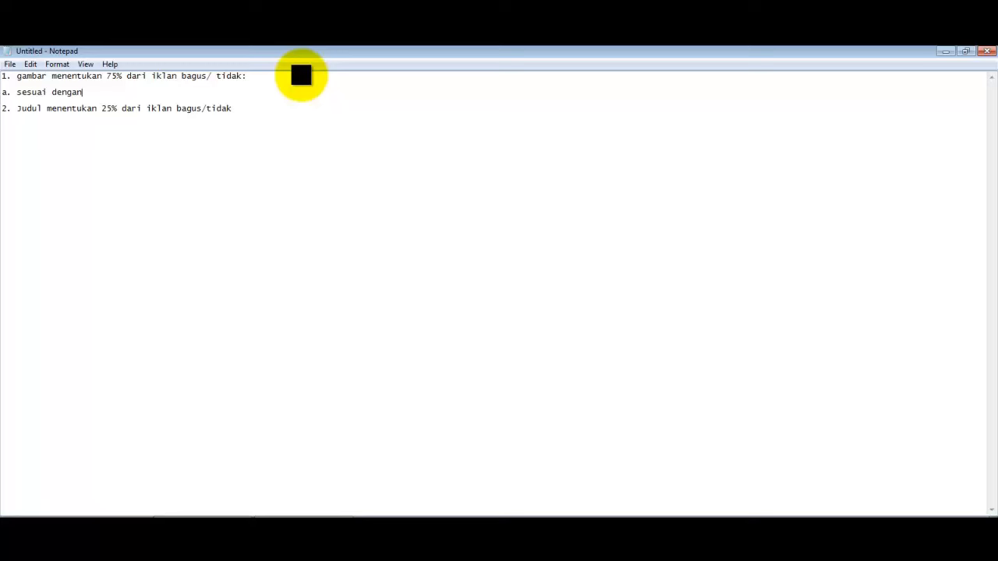
pyautogui.write('minat yang and')
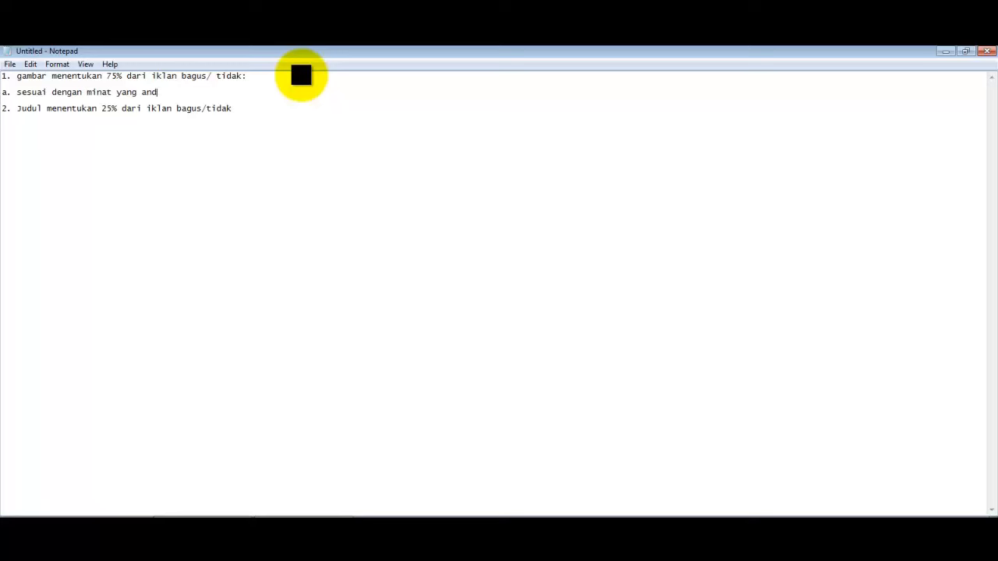
pyautogui.write('a target')
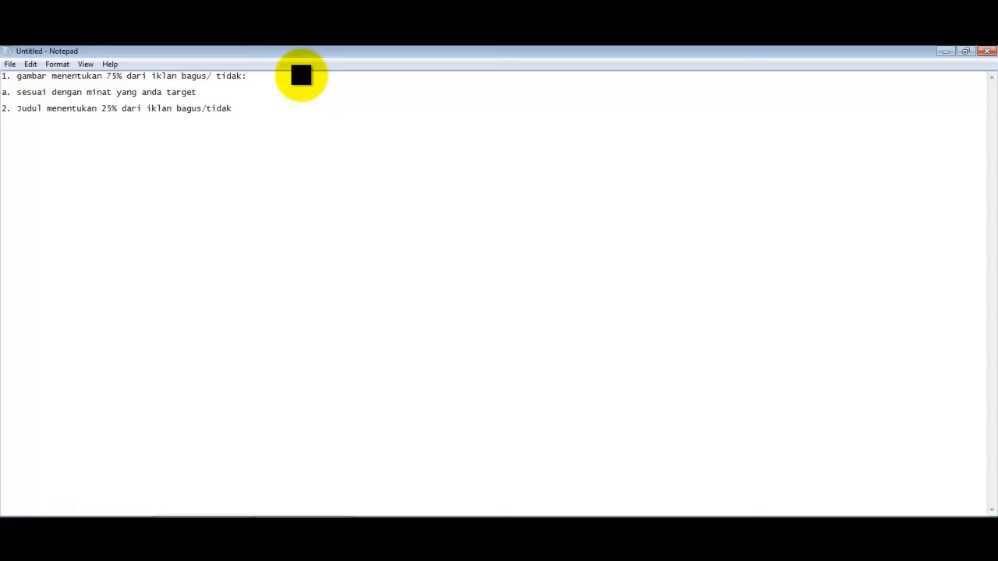
pyautogui.moveTo(169, 507)
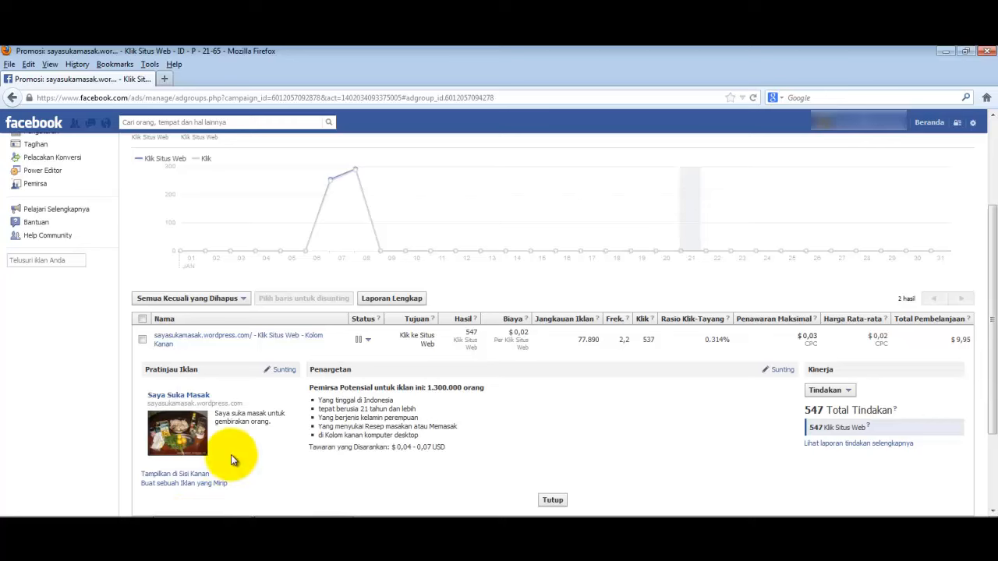
pyautogui.moveTo(144, 434)
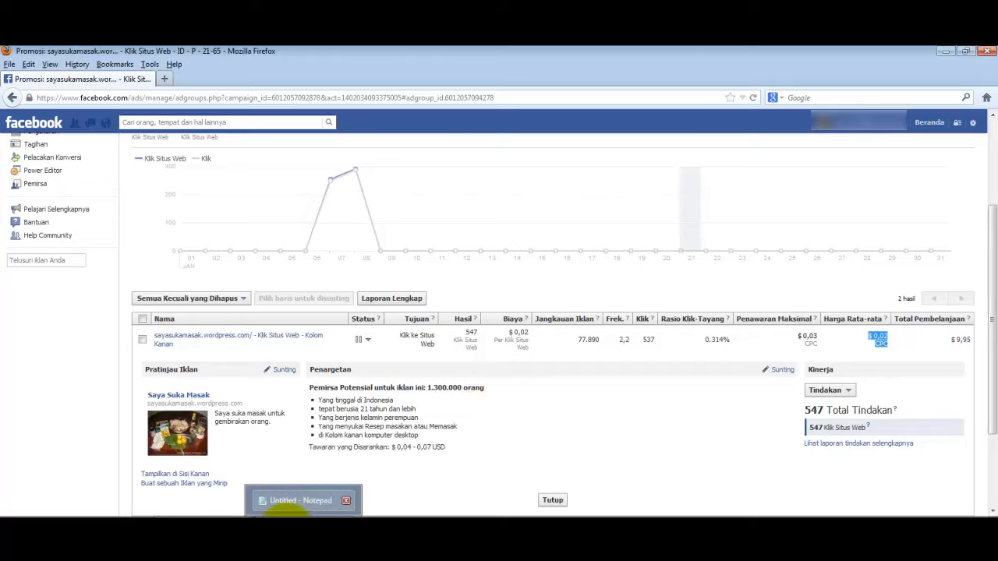
# Return to the Notepad notes document from Ads Manager.
pyautogui.click(302, 499)
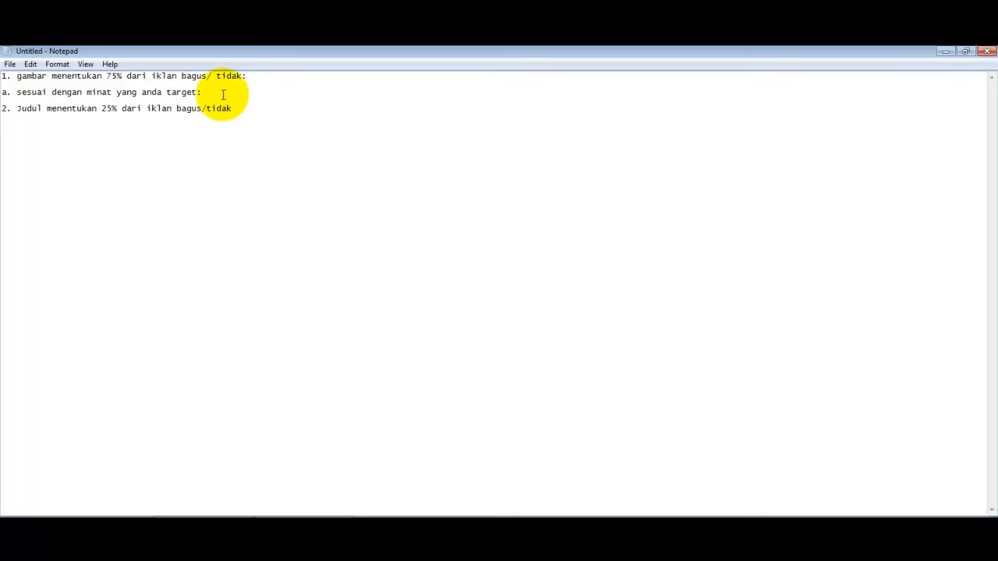
pyautogui.moveTo(237, 106)
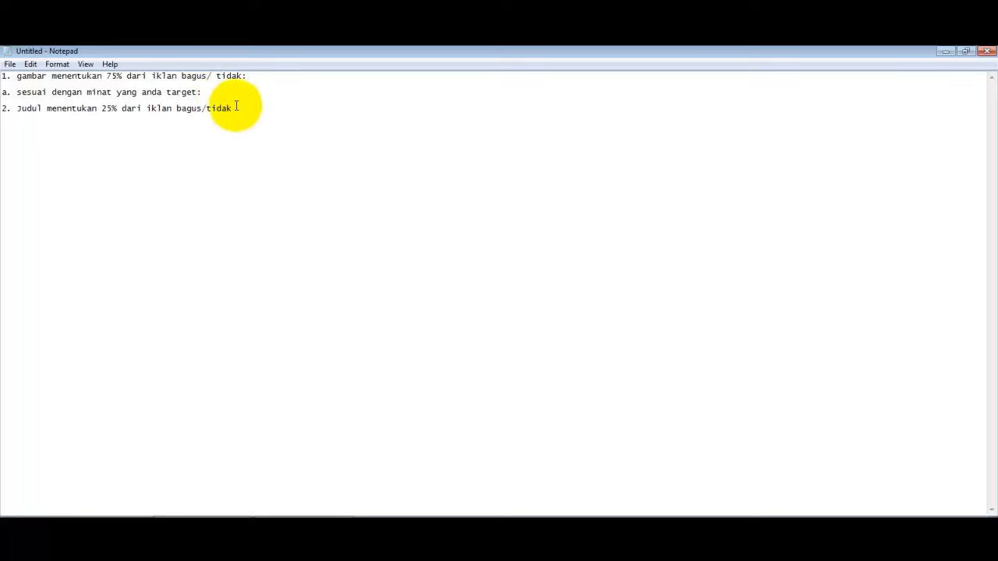
# Add a third tip line ending 'split test:' after a blank line.
pyautogui.press('Enter')
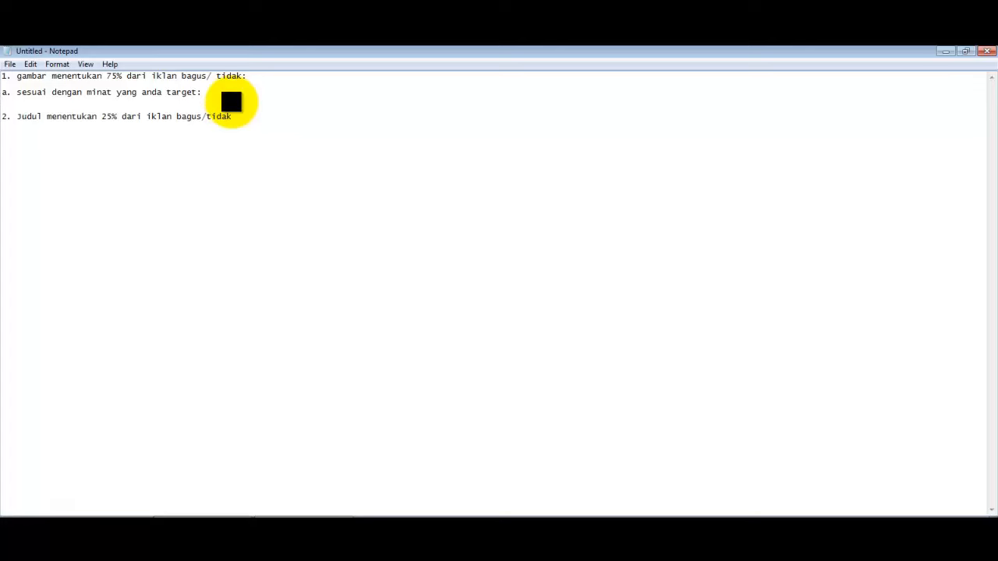
pyautogui.press('Enter')
pyautogui.write('3. harus di sp')
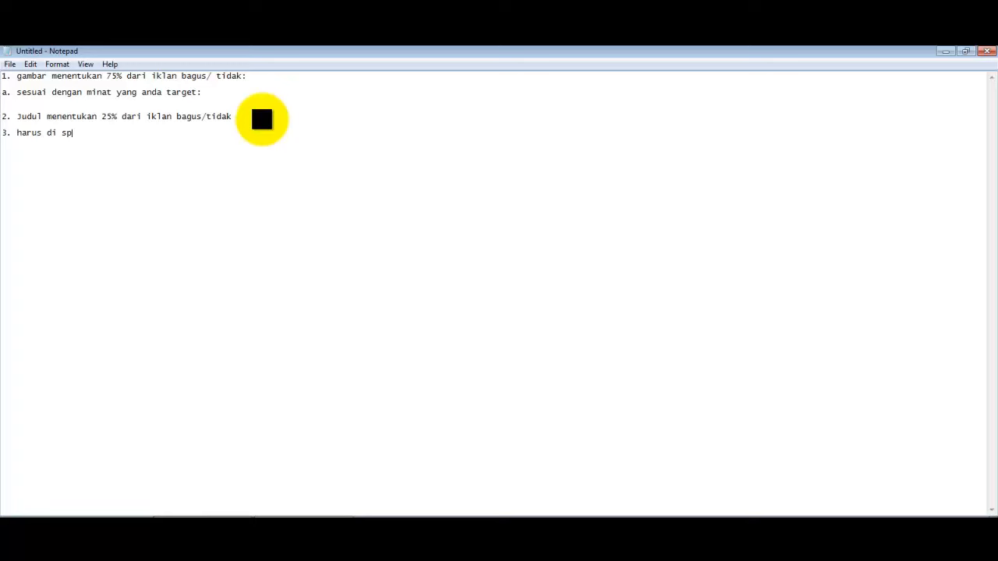
pyautogui.write('lit test:')
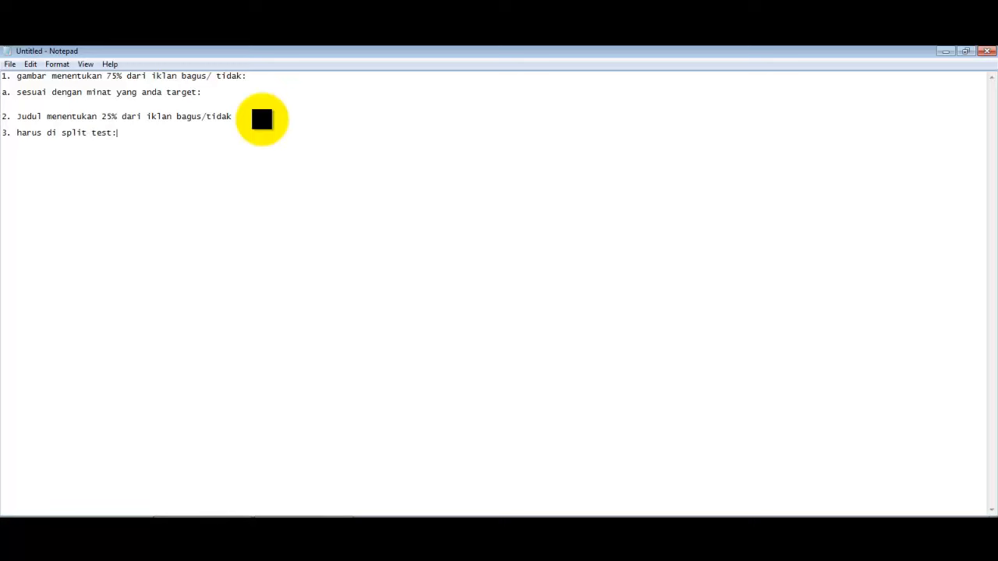
pyautogui.moveTo(35, 224)
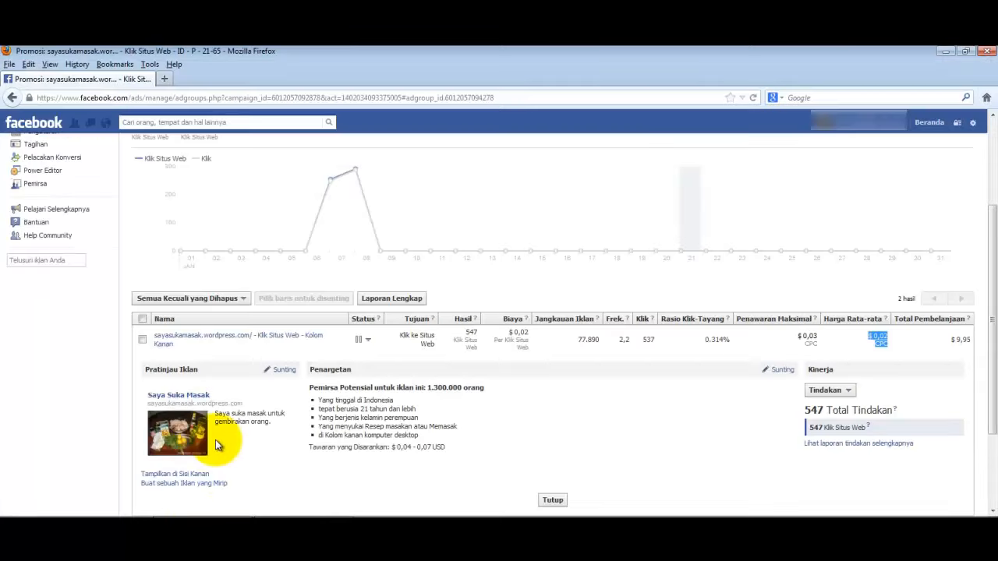
# Collapse the expanded ad details back to the campaign summary.
pyautogui.scroll(-3)
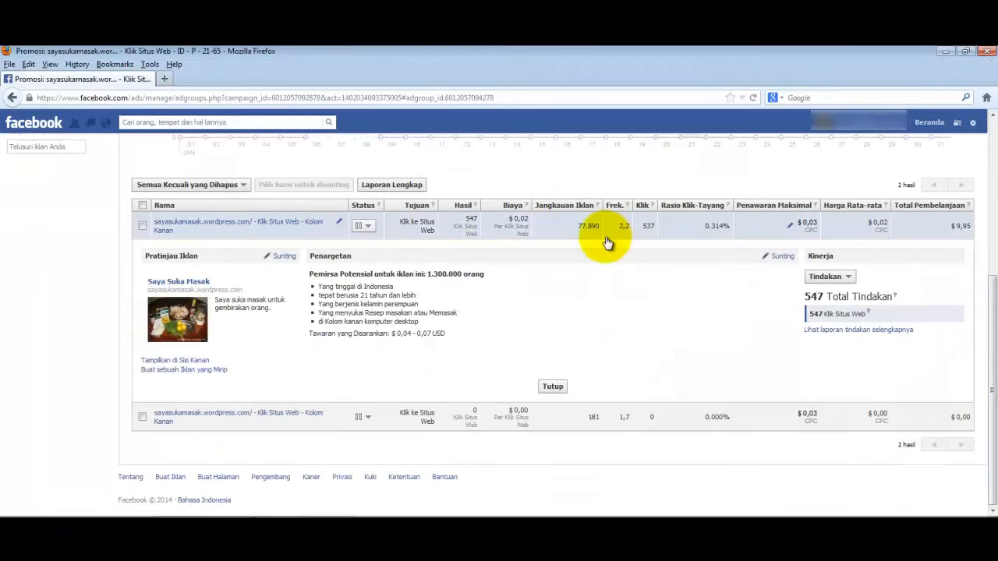
pyautogui.click(552, 387)
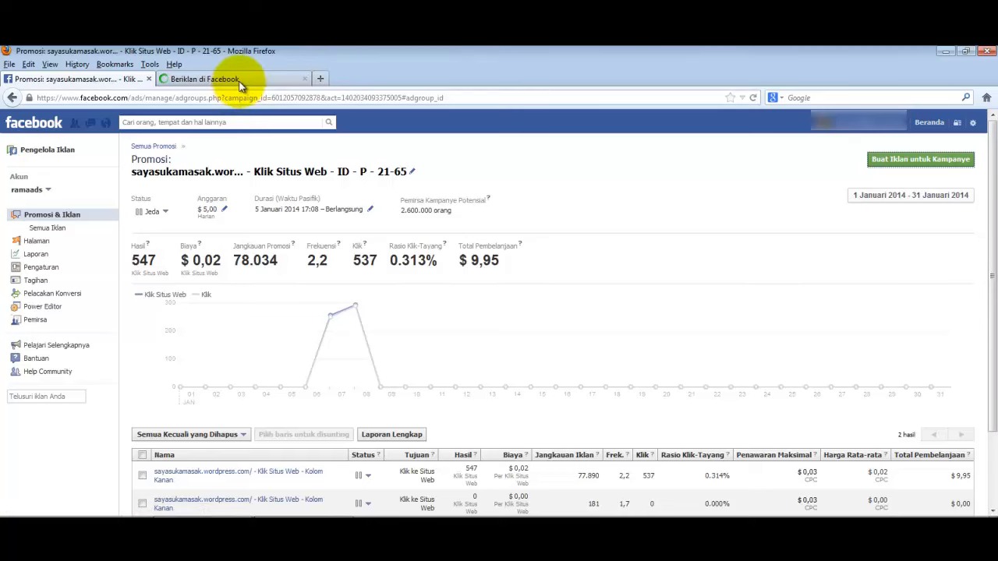
# Start a website-clicks ad draft for deathnote.us with an uploaded image.
pyautogui.click(204, 78)
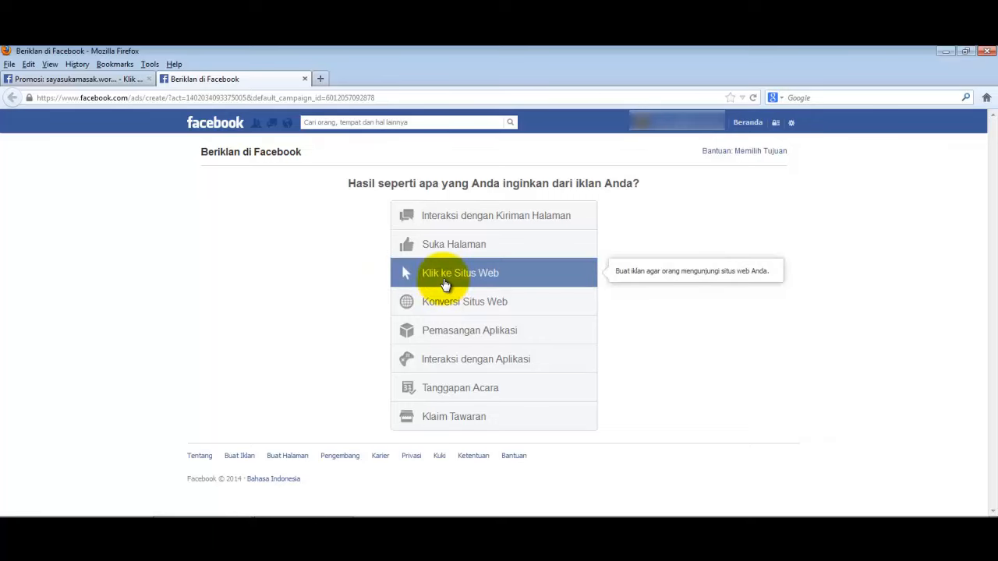
pyautogui.click(459, 273)
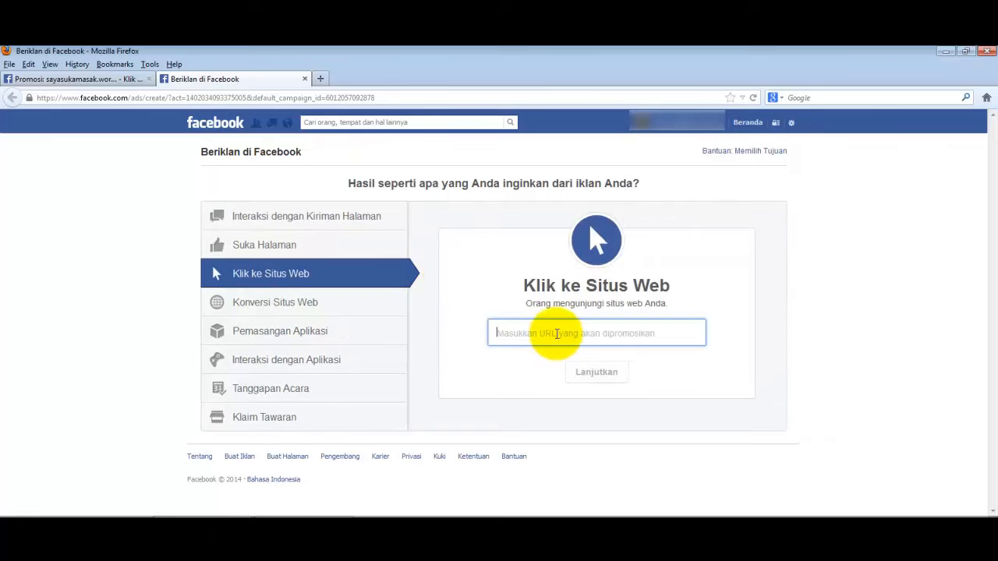
pyautogui.write('deathnote.us')
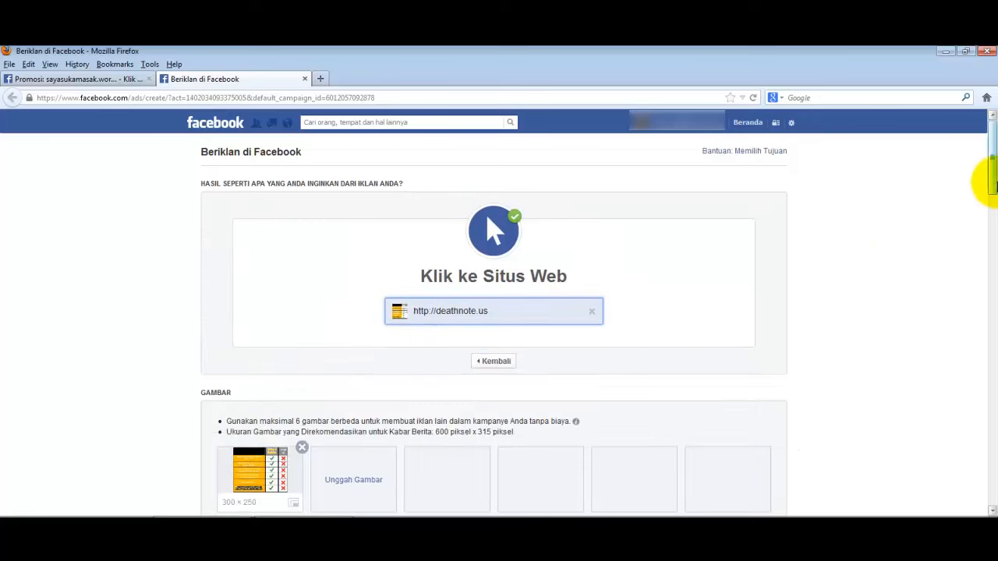
pyautogui.scroll(-3)
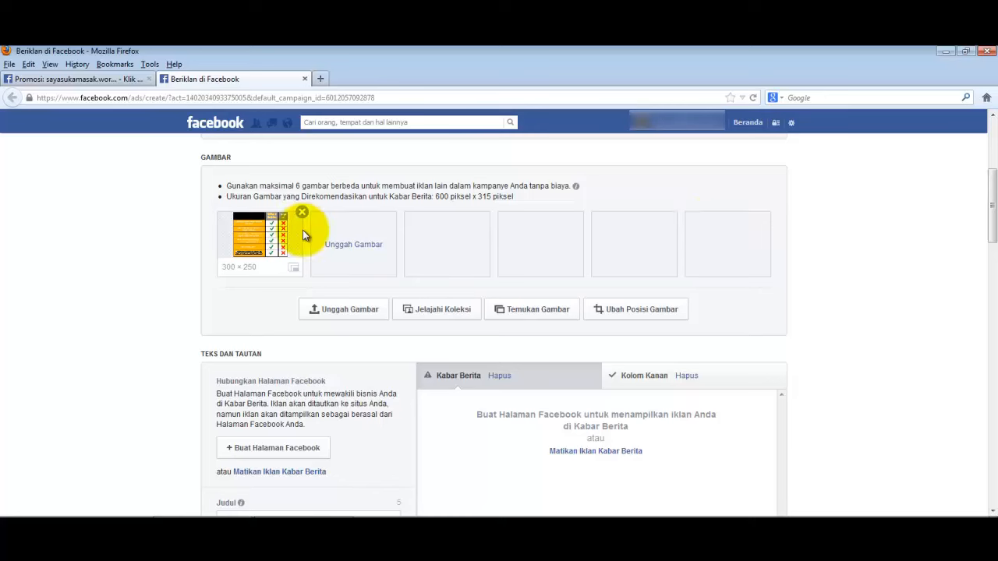
pyautogui.moveTo(527, 242)
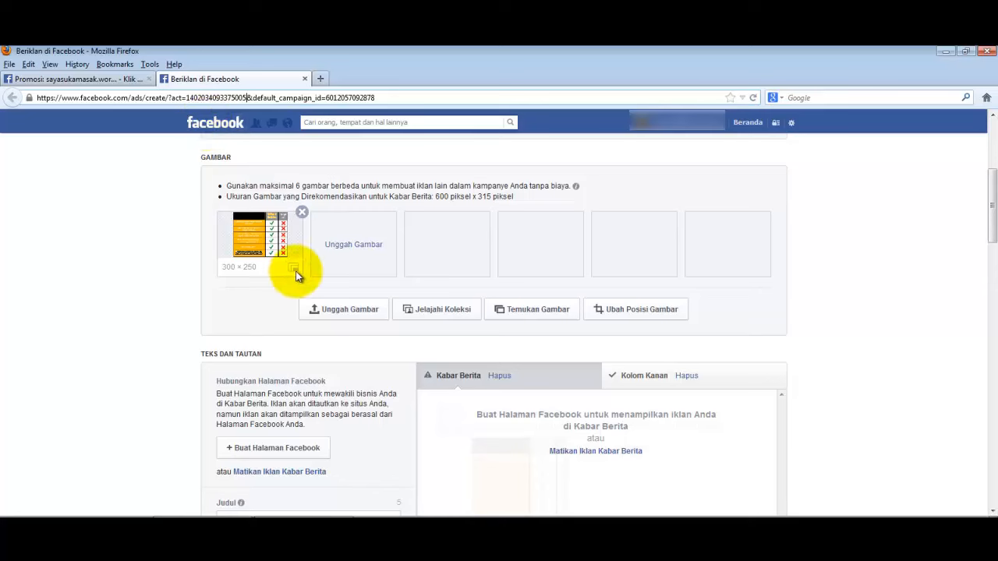
pyautogui.moveTo(349, 237)
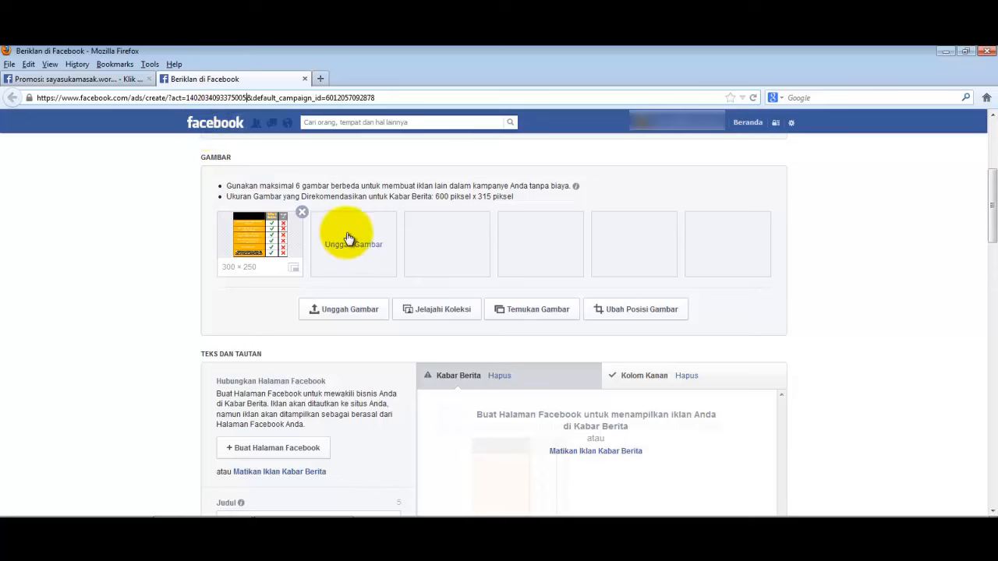
pyautogui.moveTo(328, 81)
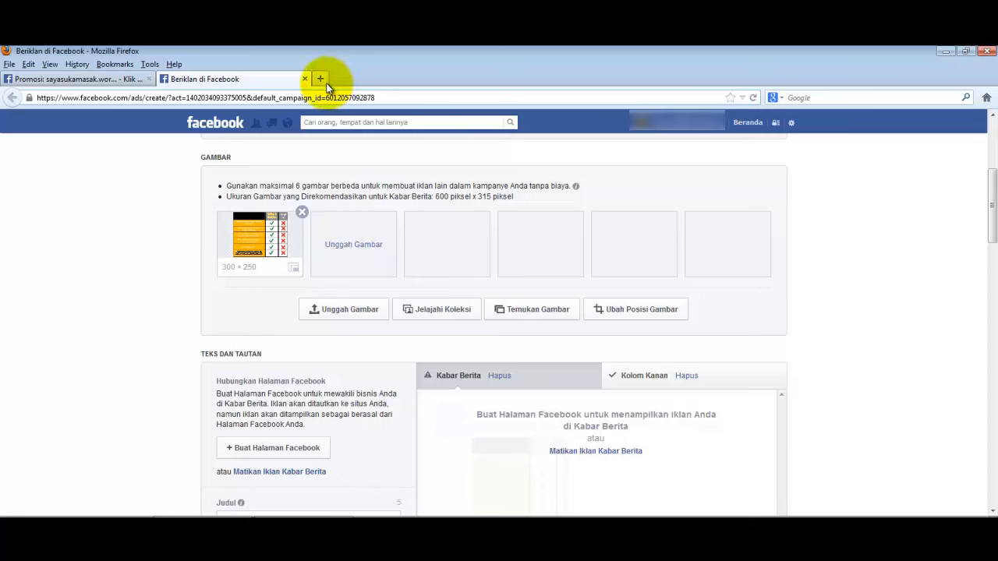
pyautogui.moveTo(320, 78)
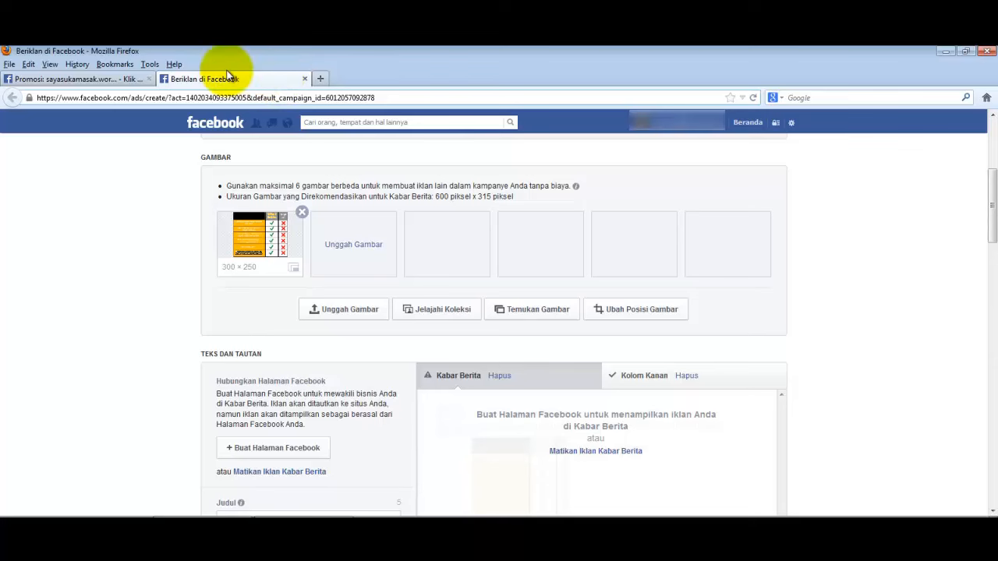
# Close the ad-creation page and confirm leaving without saving.
pyautogui.click(78, 78)
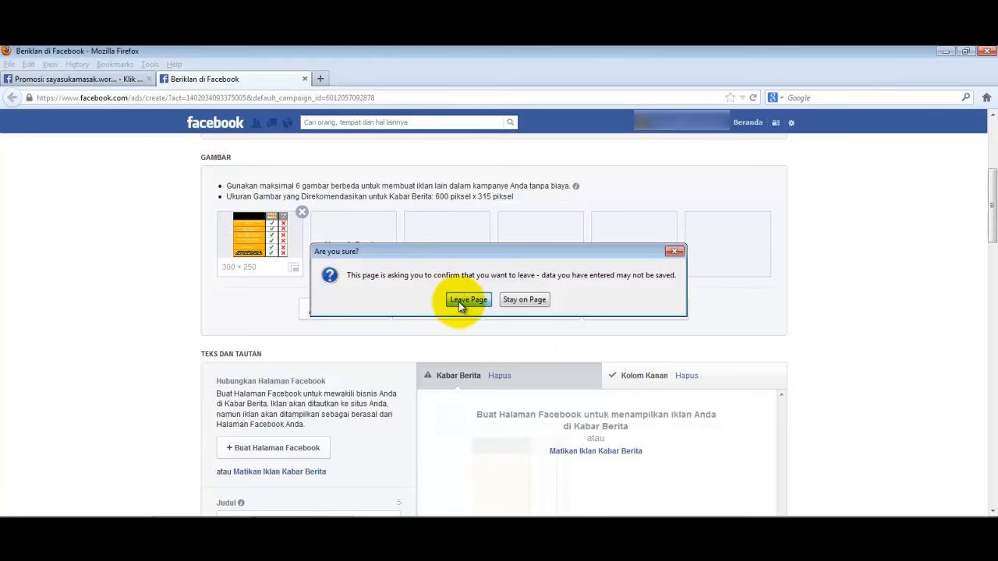
pyautogui.click(468, 300)
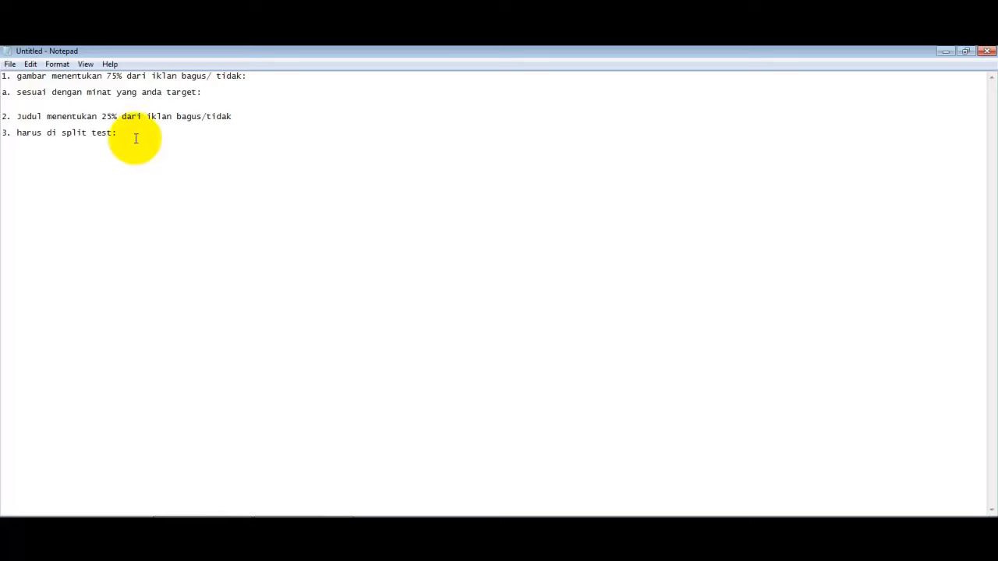
# Add tip 4: perbarui iklan kalau bisa setiap hari.
pyautogui.click(117, 133)
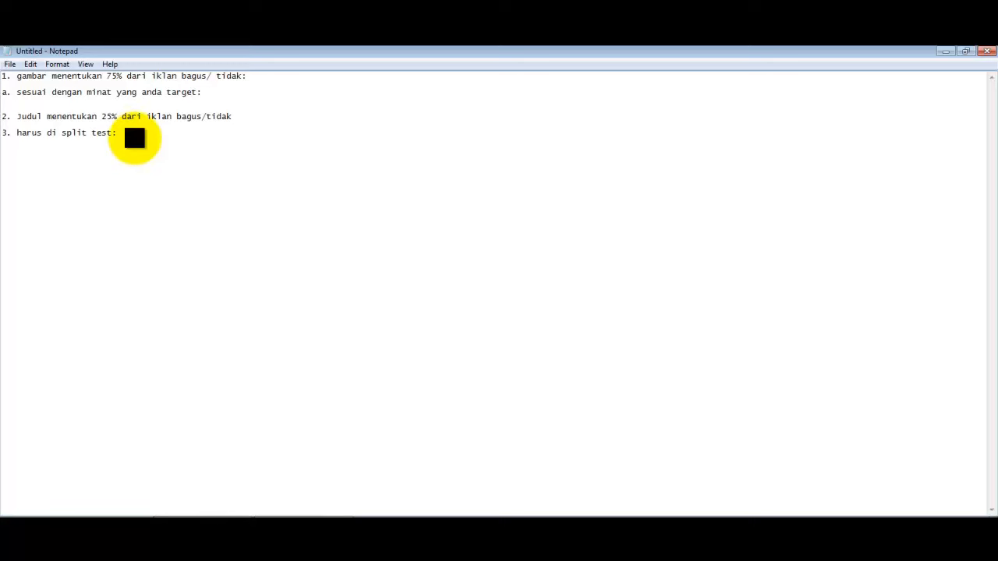
pyautogui.write('4. perbarui iklan kalau')
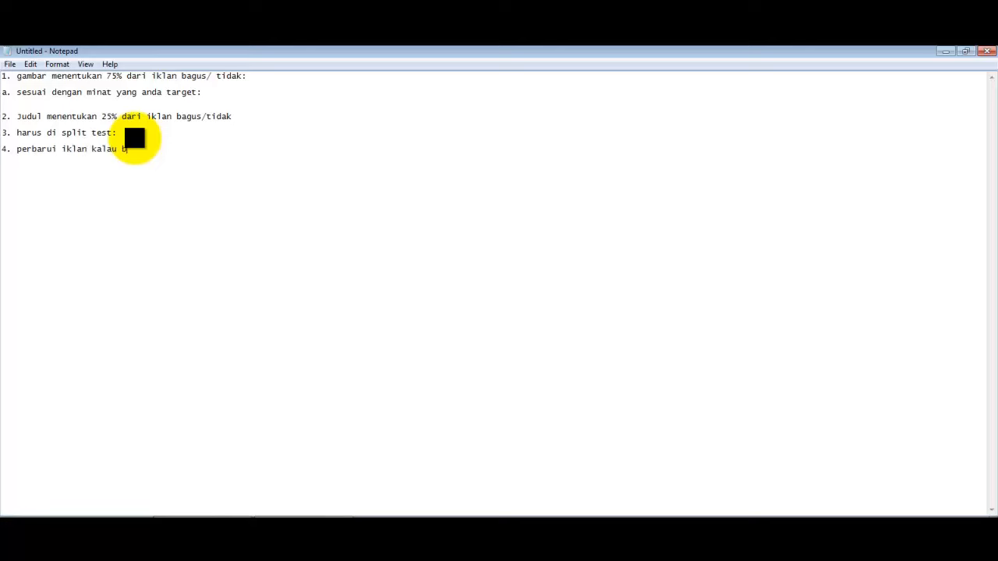
pyautogui.write('bisa seti')
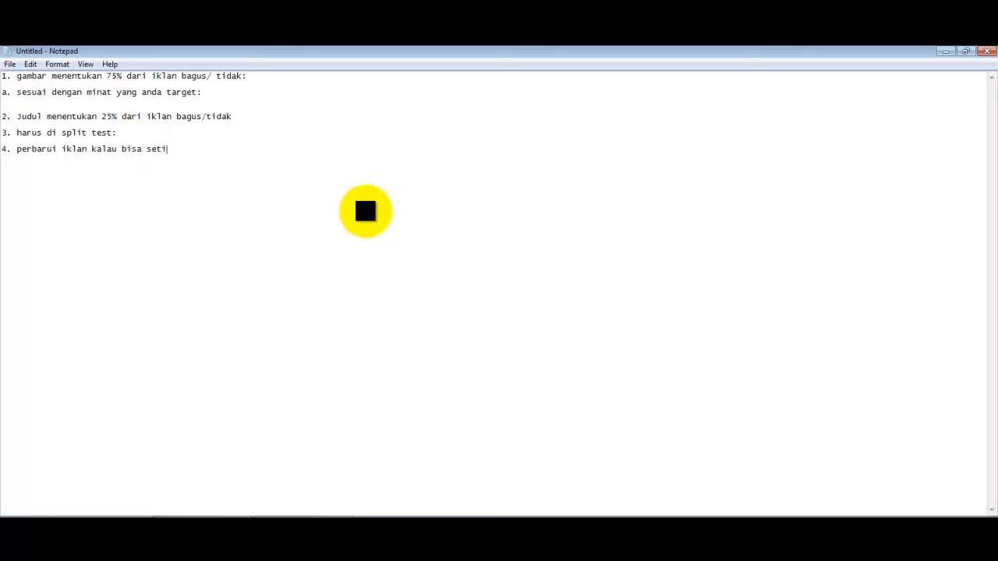
pyautogui.write('ap')
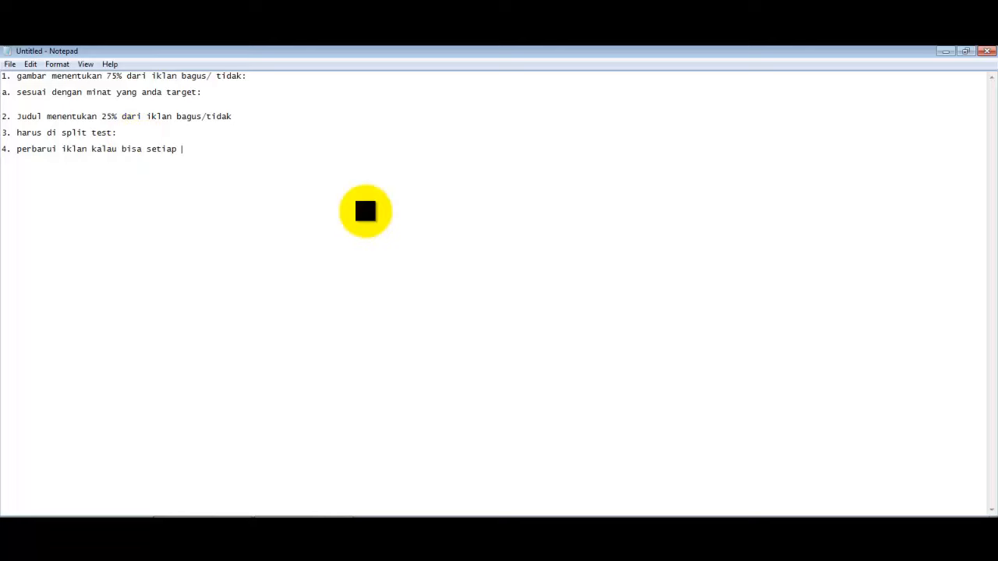
pyautogui.write('hari')
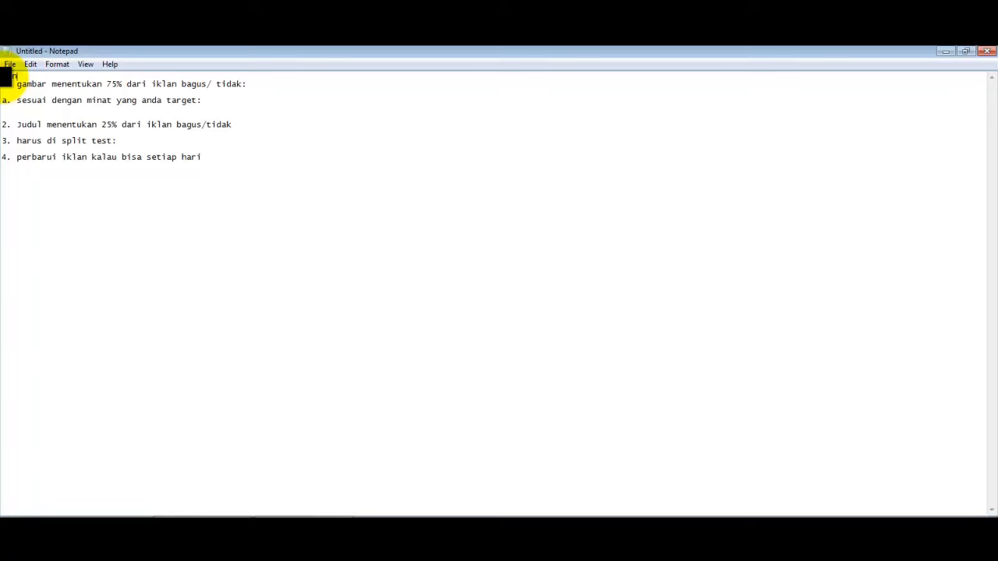
# Title the list 'Kunci Mendapatkan Rasio Klik Tayang Tinggi'.
pyautogui.write('Mendapat')
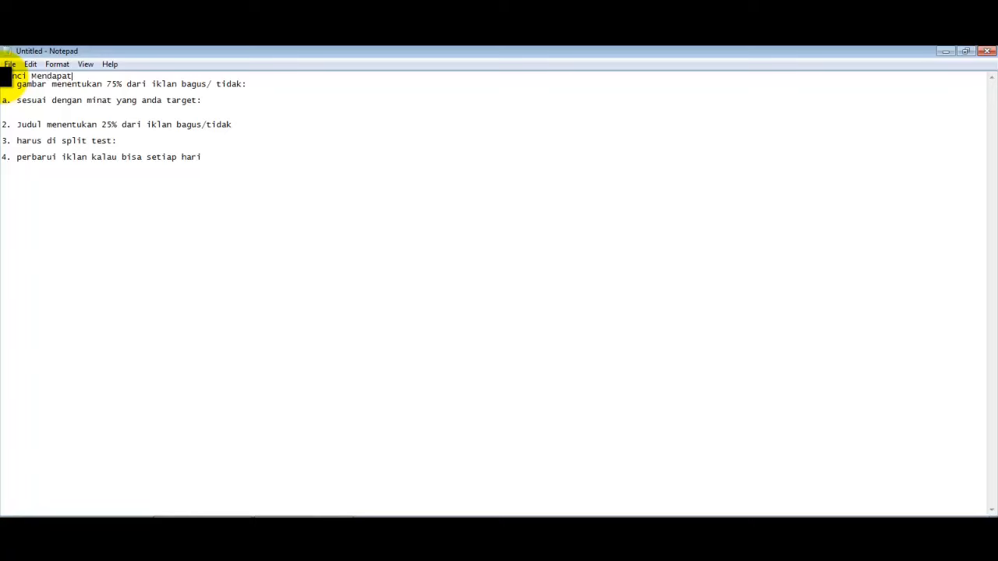
pyautogui.write('kan Rasio Klik Tayang Tinggi:')
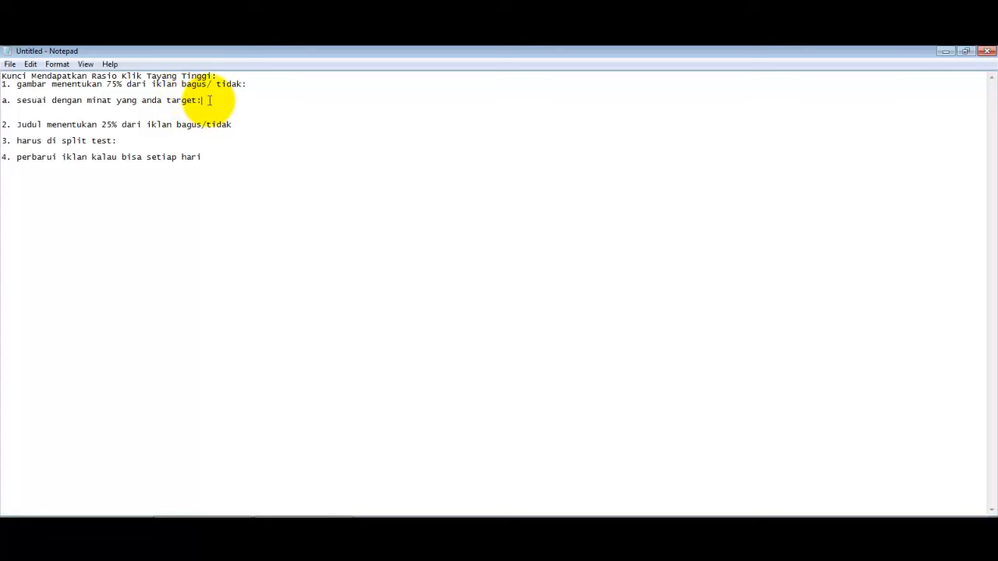
# Add point b below point a: 'b. gambar harus unik/aneh/ nyeleneh'.
pyautogui.press('Backspace')
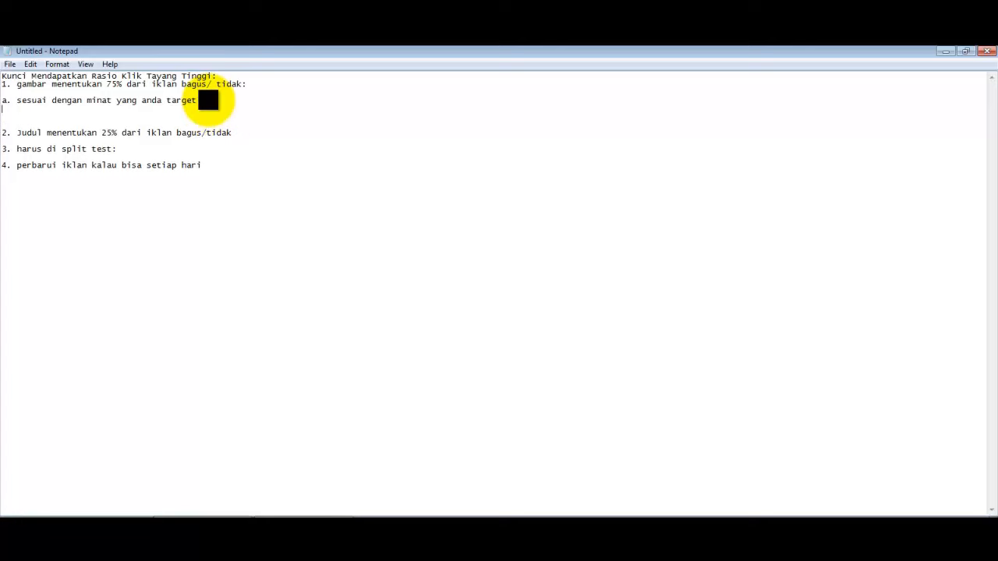
pyautogui.write('b. gambar harus unik')
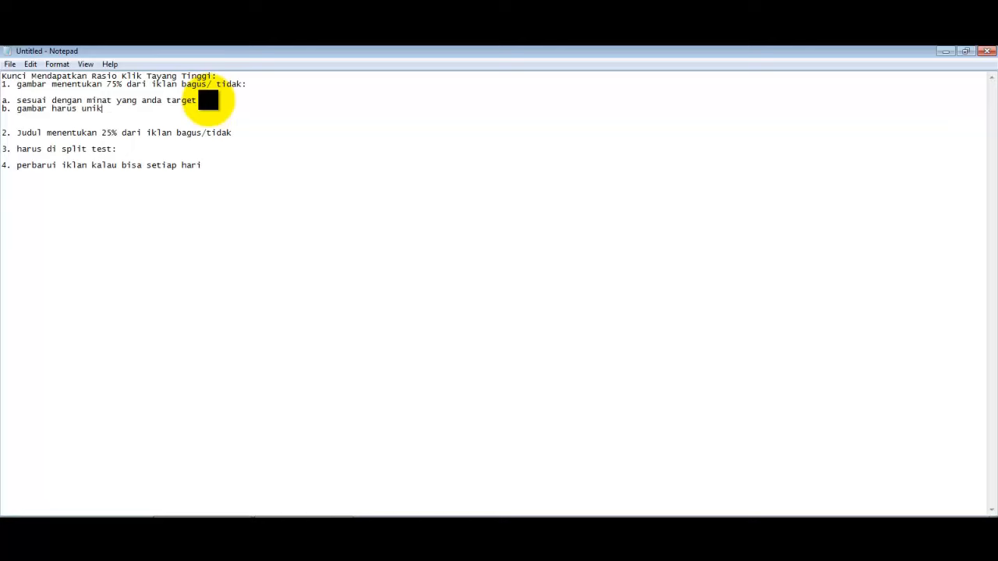
pyautogui.write('/aneh/ nye')
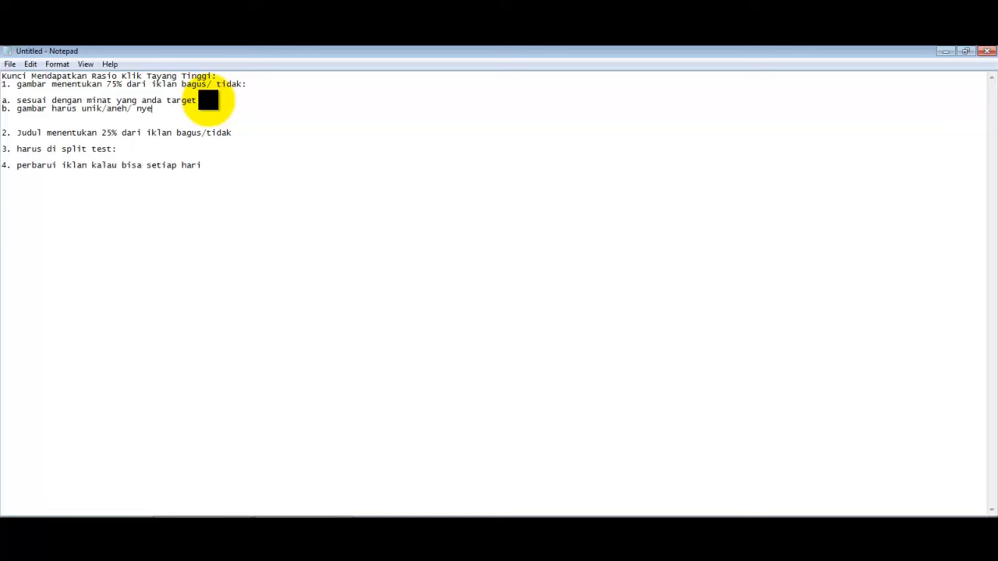
pyautogui.write('leneh')
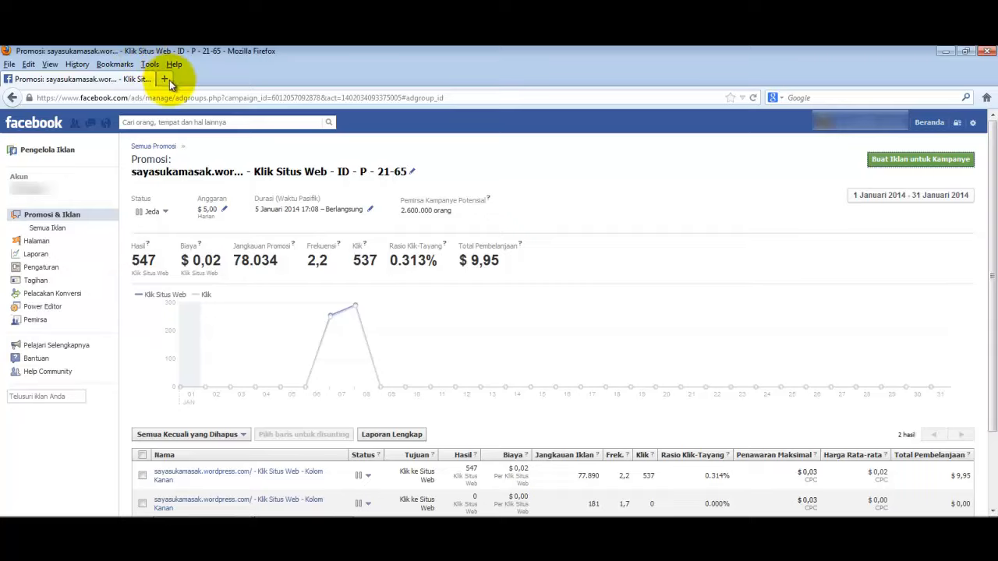
# Search Google Images for 'death note strange' in a new tab.
pyautogui.click(164, 78)
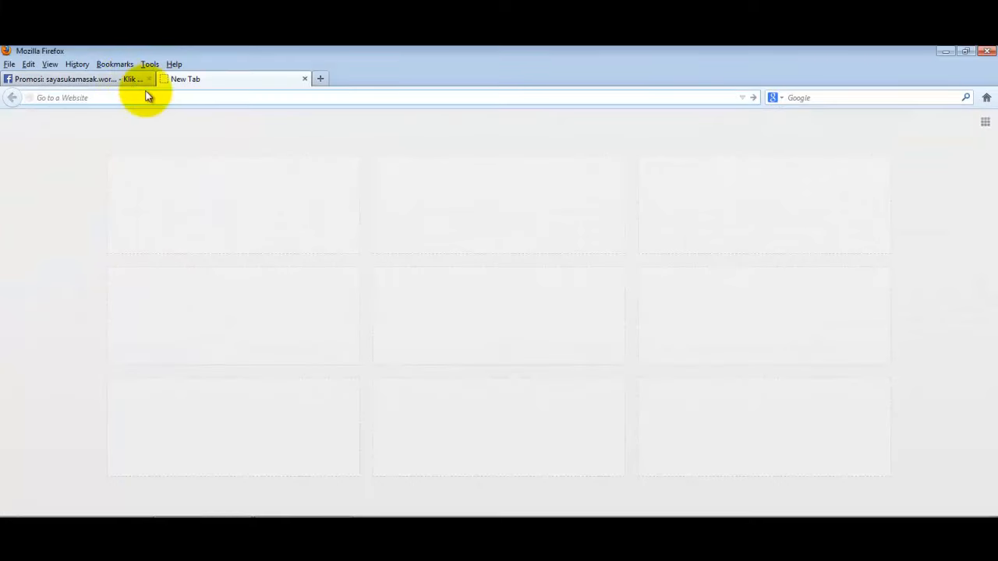
pyautogui.write('death note')
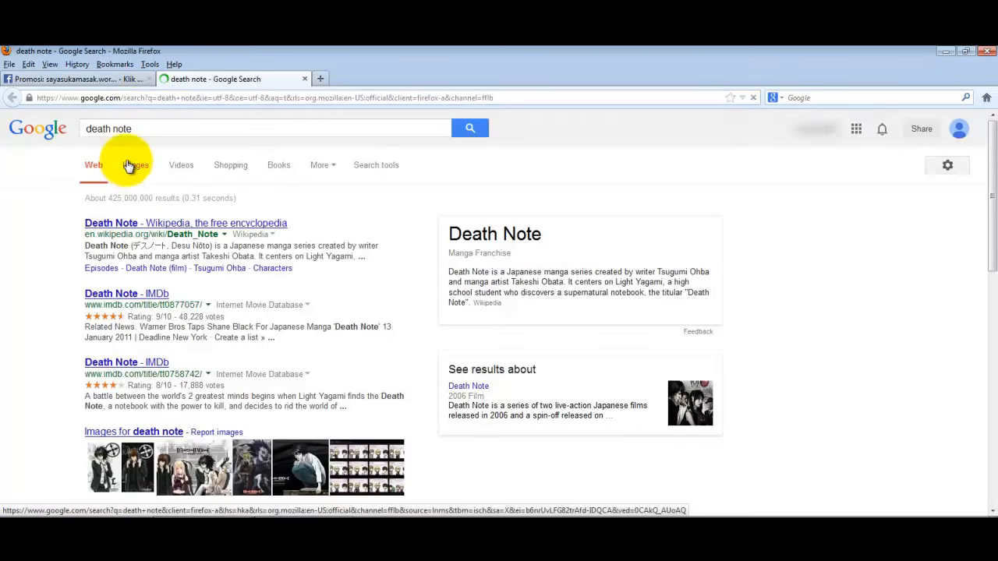
pyautogui.click(136, 166)
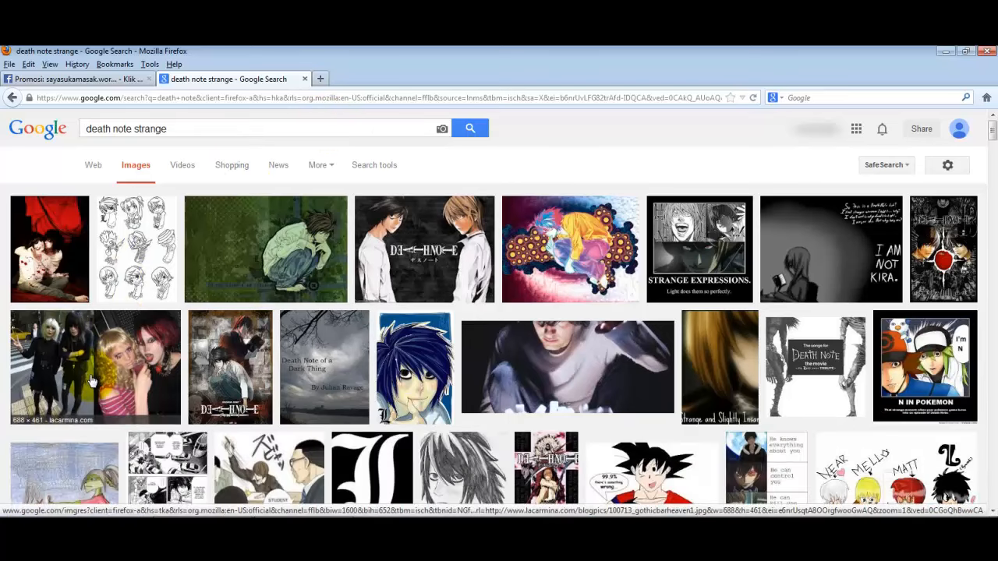
# Preview the Tokyo goth clubs photo, visit its source page, and browse further results.
pyautogui.click(95, 368)
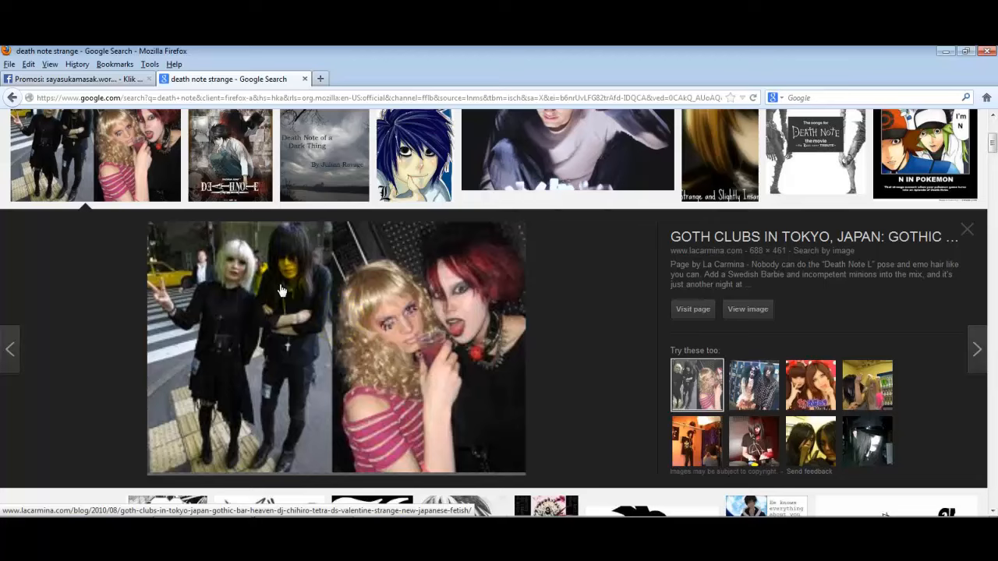
pyautogui.click(12, 97)
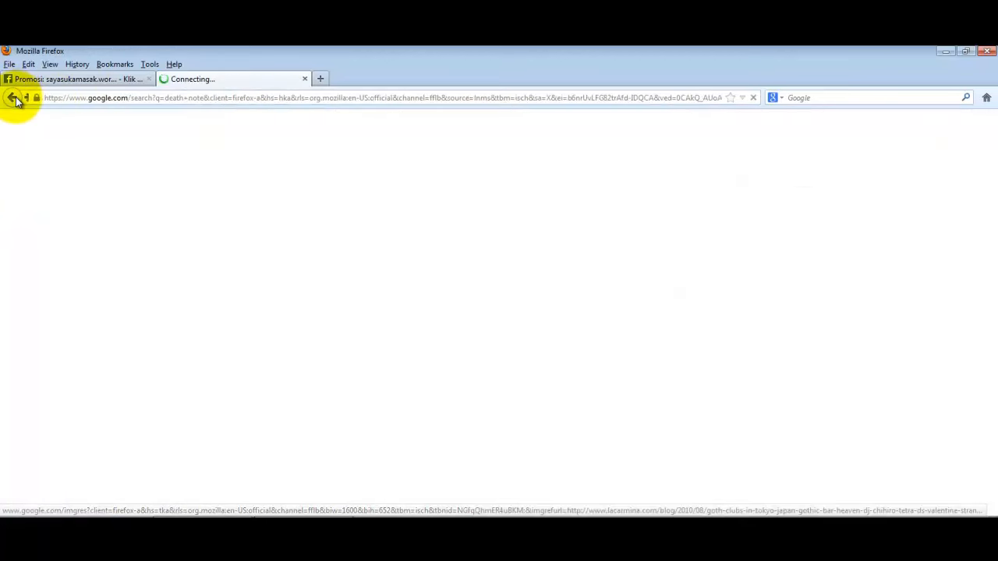
pyautogui.click(12, 97)
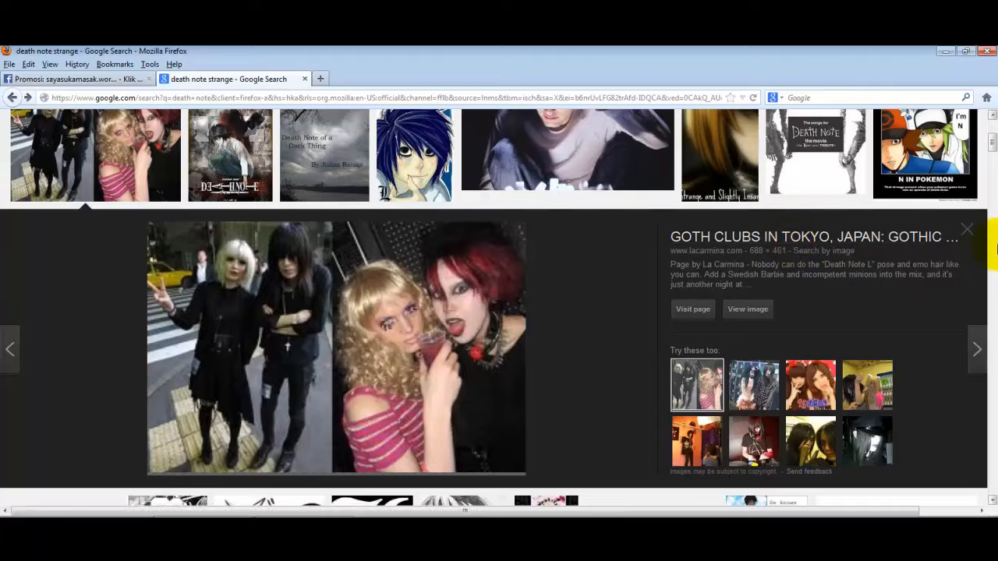
pyautogui.scroll(-3)
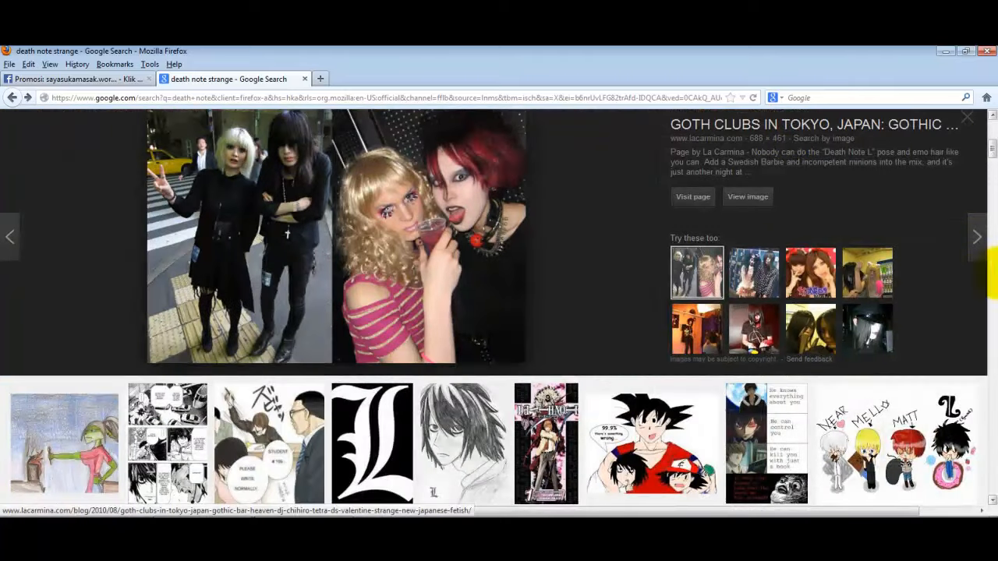
pyautogui.scroll(-3)
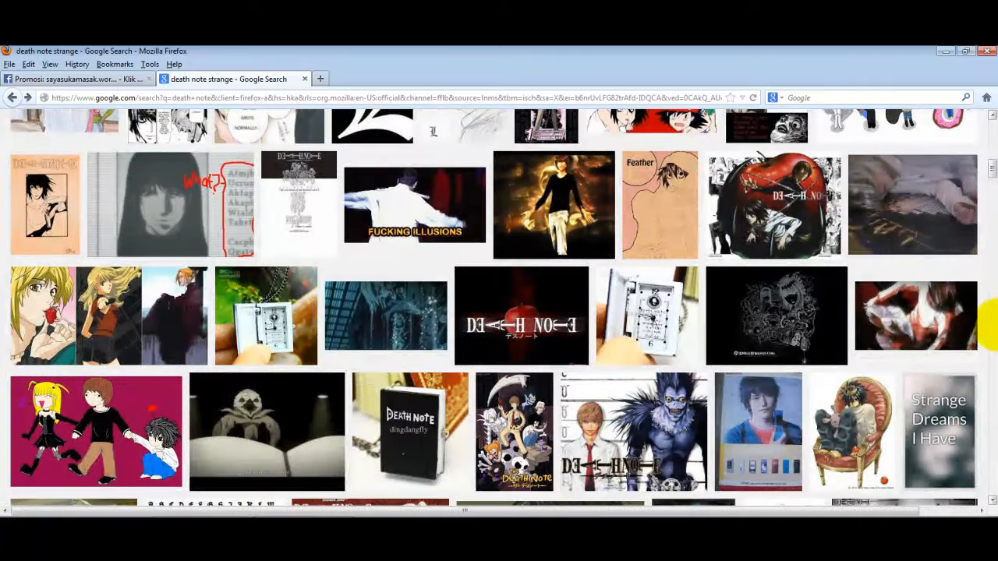
pyautogui.scroll(-3)
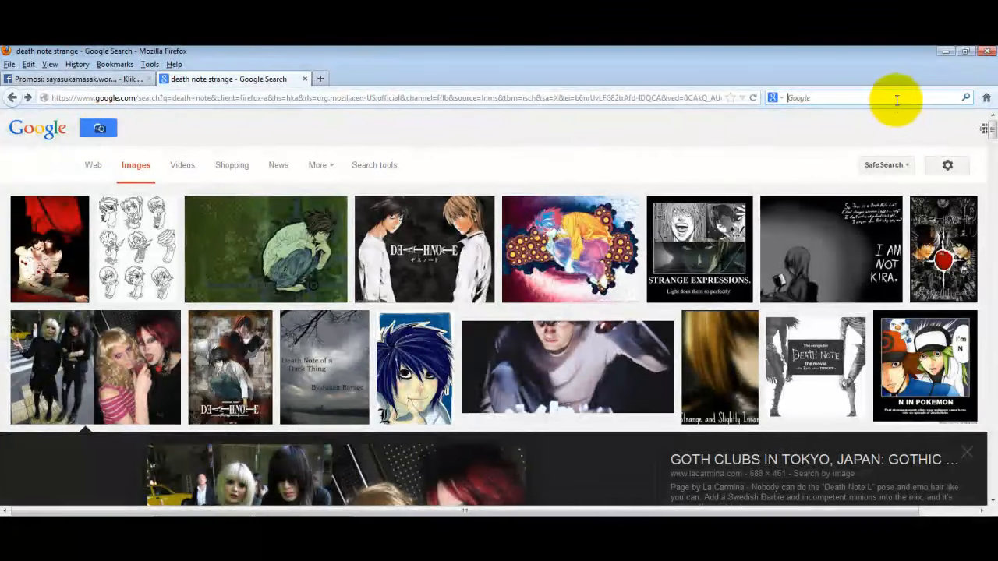
# Search Google Images for 'strange car', showing shark- and lobster-shaped cars.
pyautogui.write('strange car')
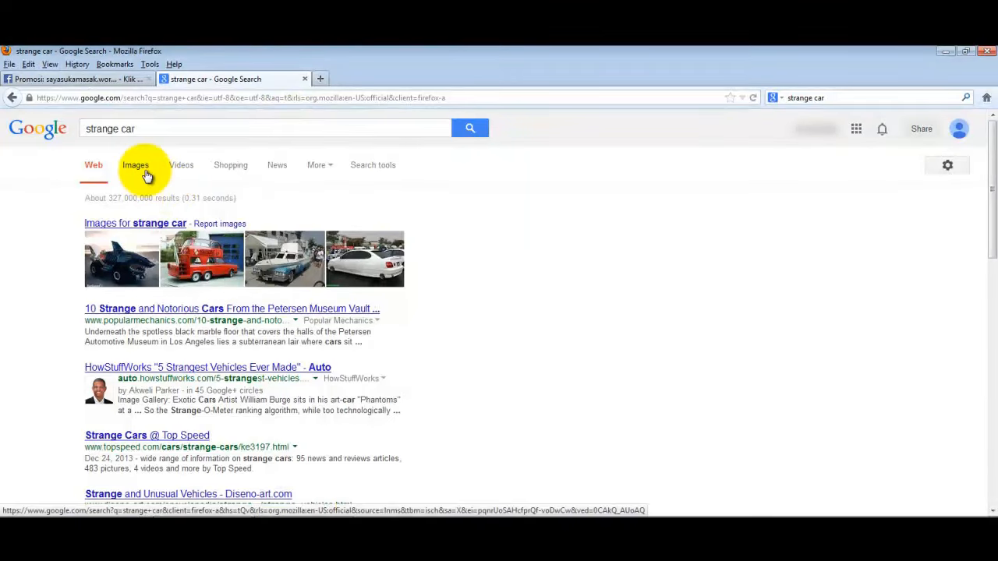
pyautogui.click(135, 165)
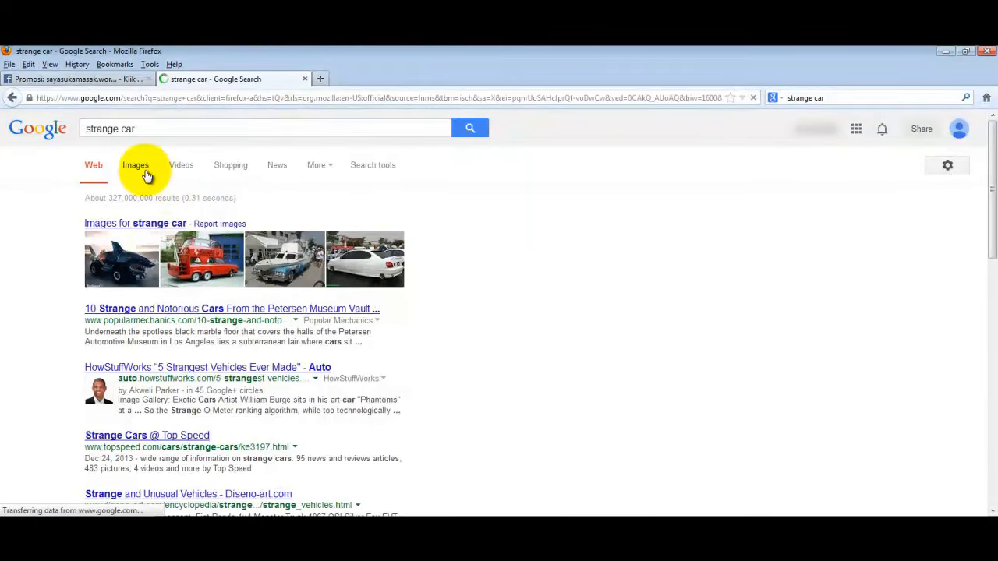
pyautogui.click(136, 166)
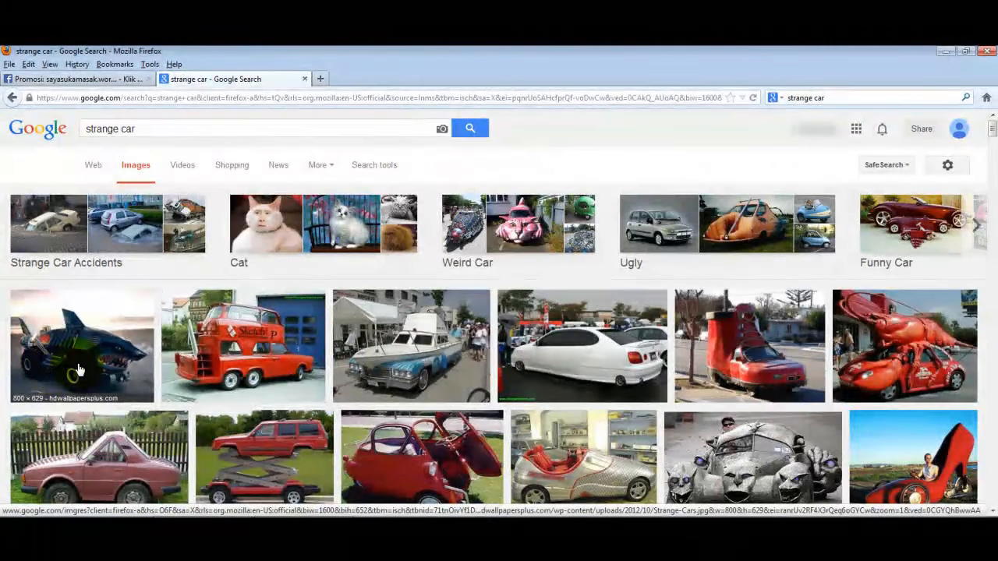
pyautogui.moveTo(84, 357)
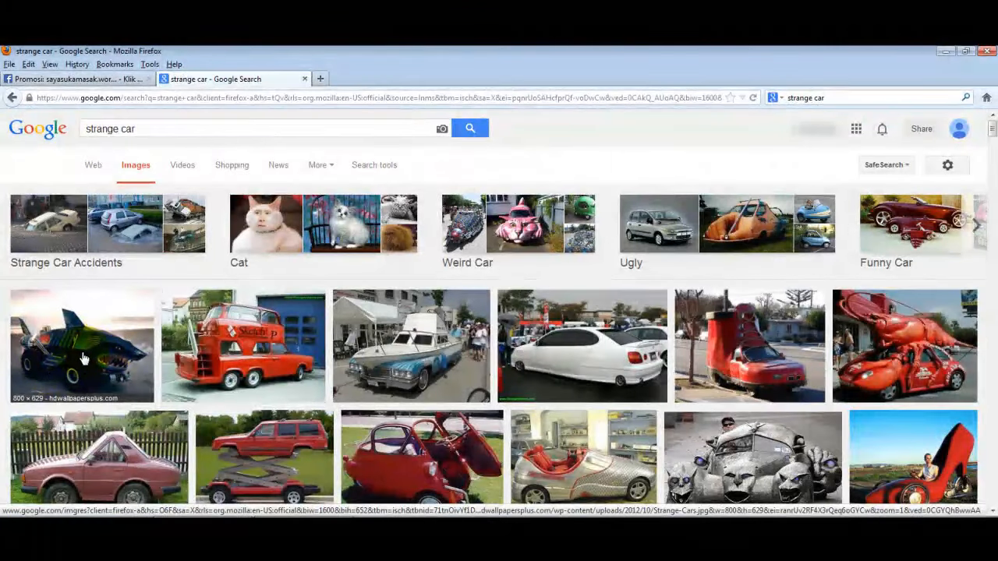
pyautogui.moveTo(455, 243)
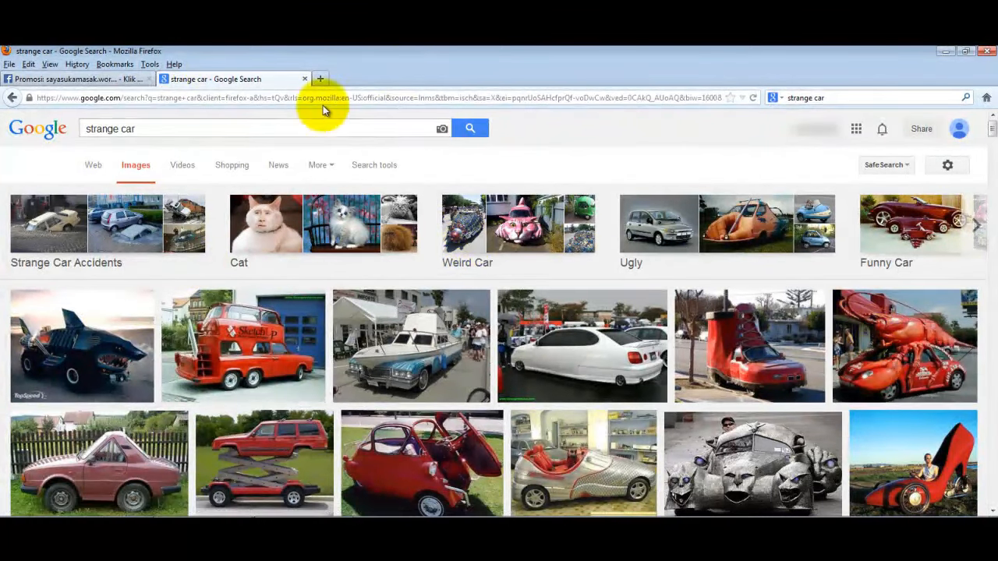
pyautogui.click(78, 78)
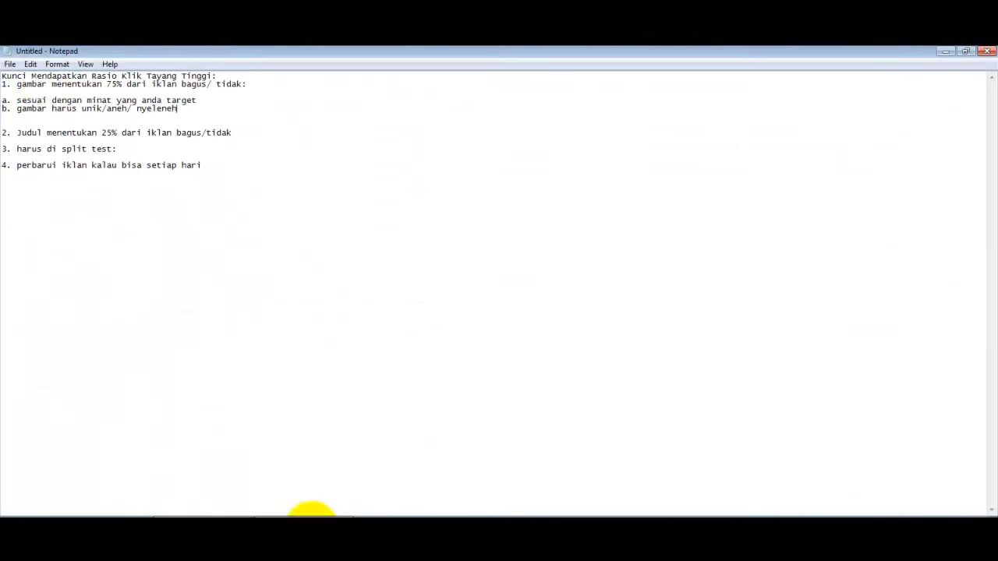
# Add sub-point 'a. harus mempresentasikan isi dari produk yang kita tawarkan' under the headline tip.
pyautogui.doubleClick(64, 109)
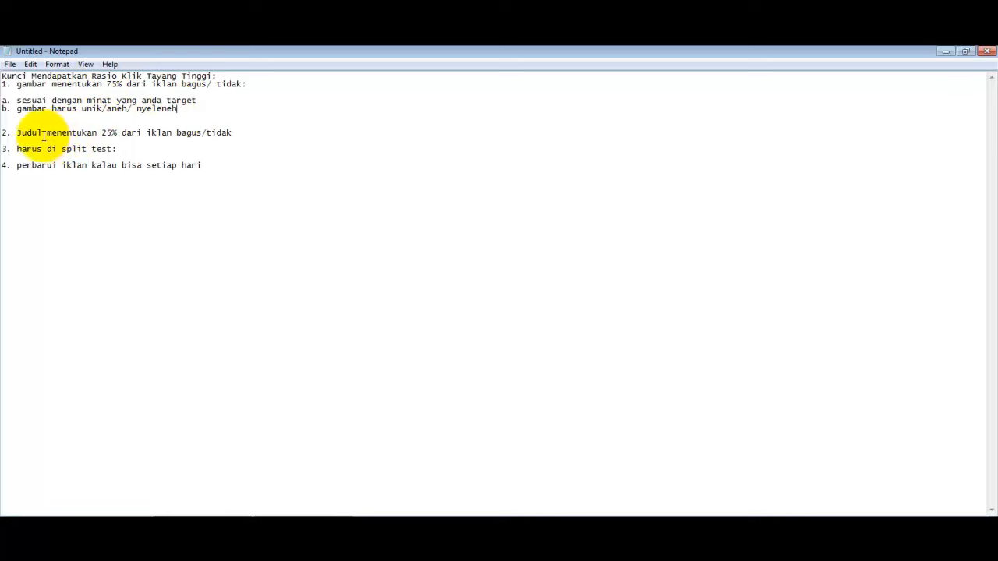
pyautogui.moveTo(146, 132)
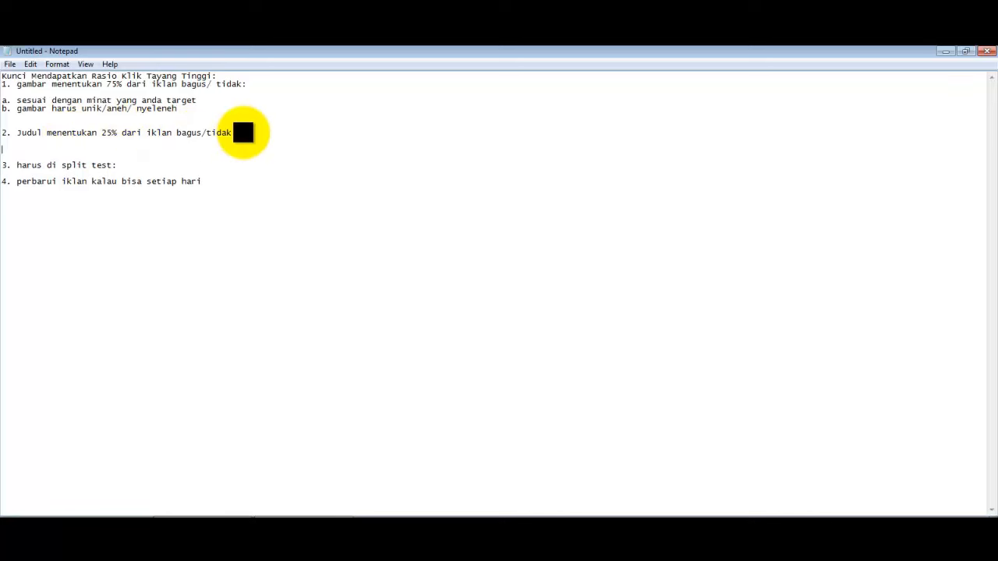
pyautogui.write('a. harus me')
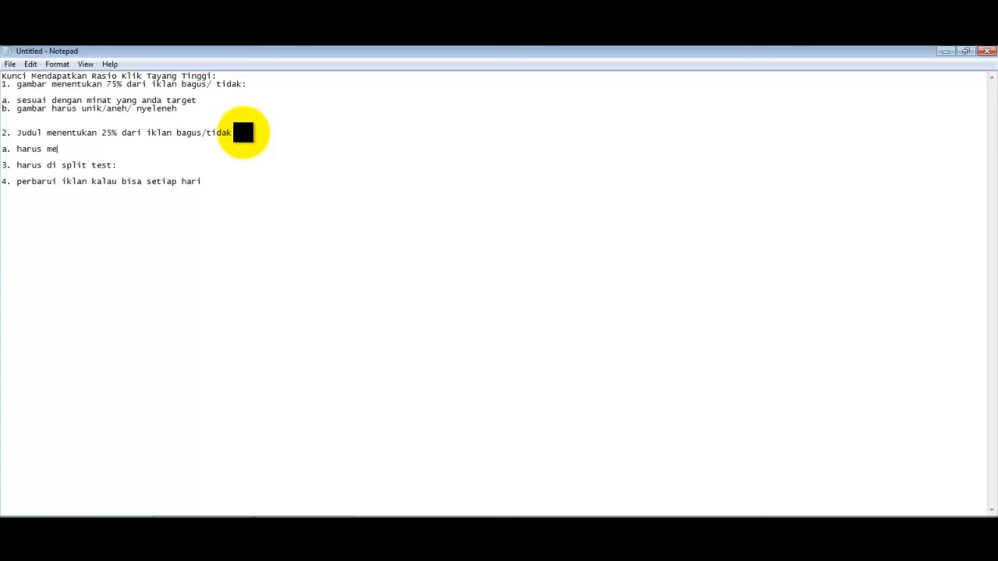
pyautogui.write('mpresentasikan')
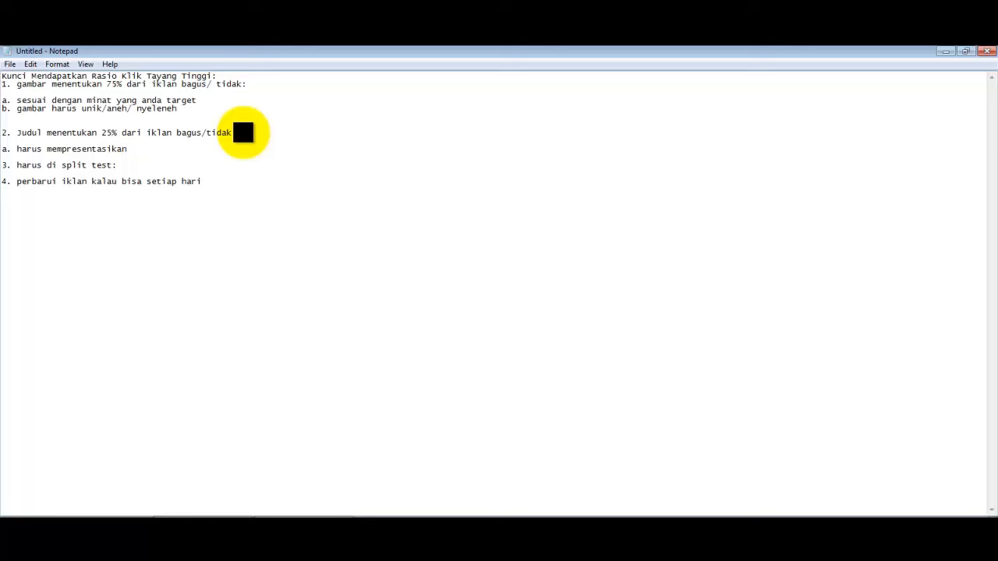
pyautogui.write('isi da')
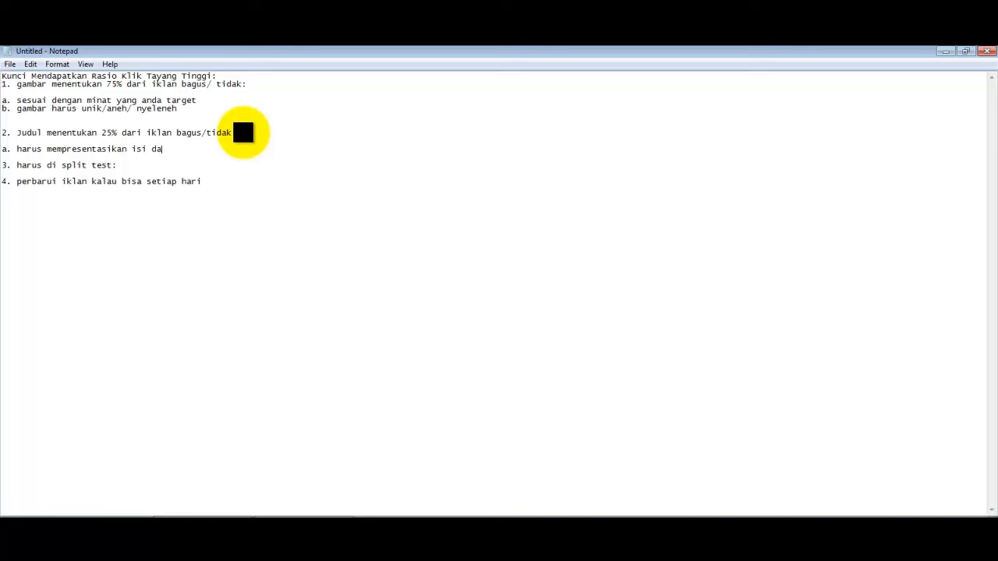
pyautogui.write('ri produk yang tk')
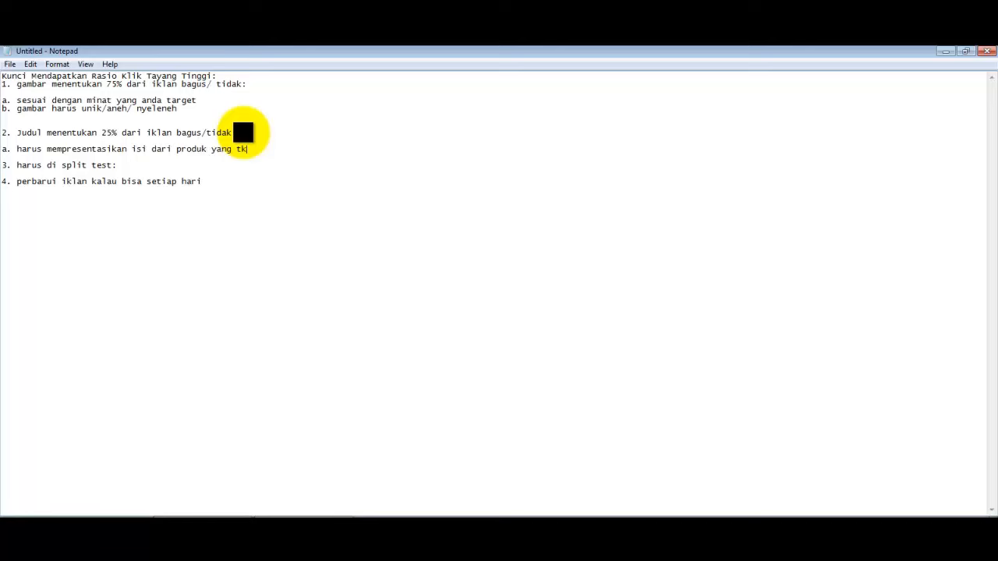
pyautogui.write('ita tawarka')
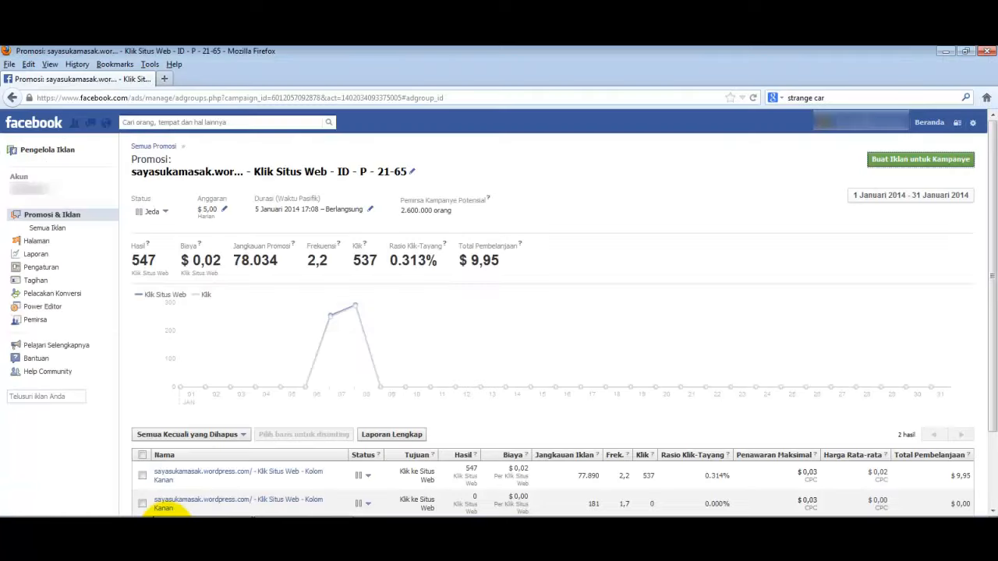
pyautogui.moveTo(362, 172)
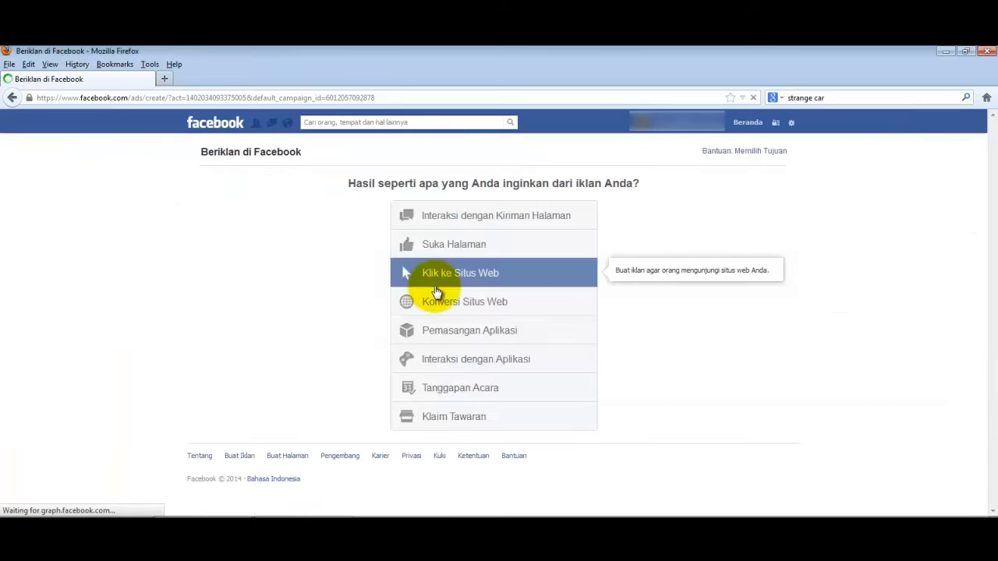
# Start a Klik ke Situs Web ad promoting deathnote.us.
pyautogui.click(460, 273)
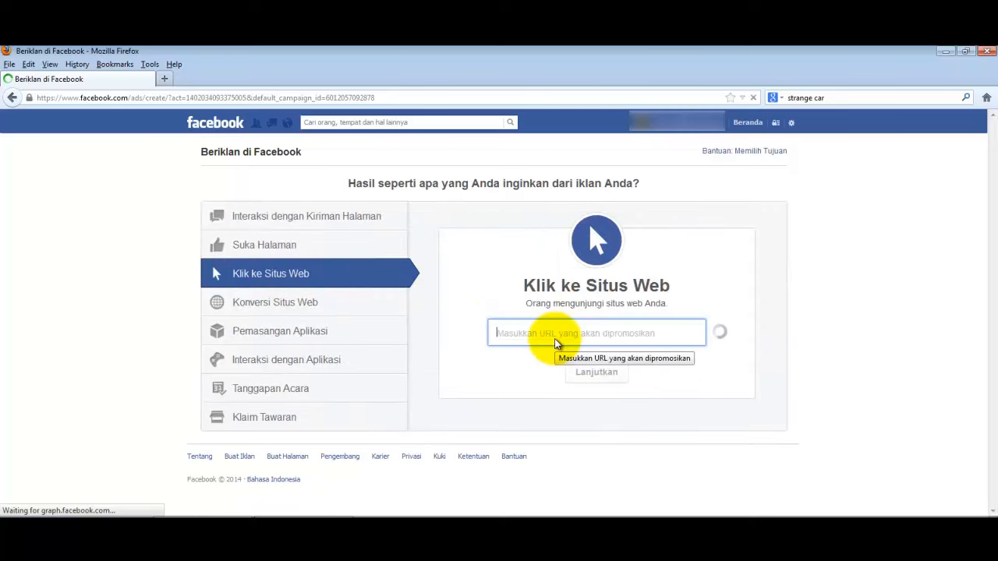
pyautogui.write('deathnote.us')
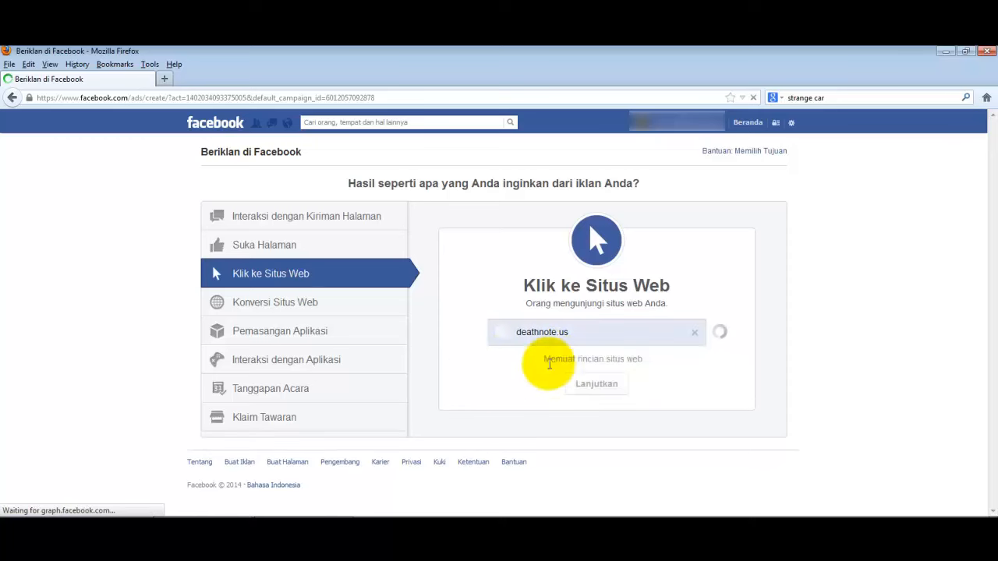
pyautogui.moveTo(945, 222)
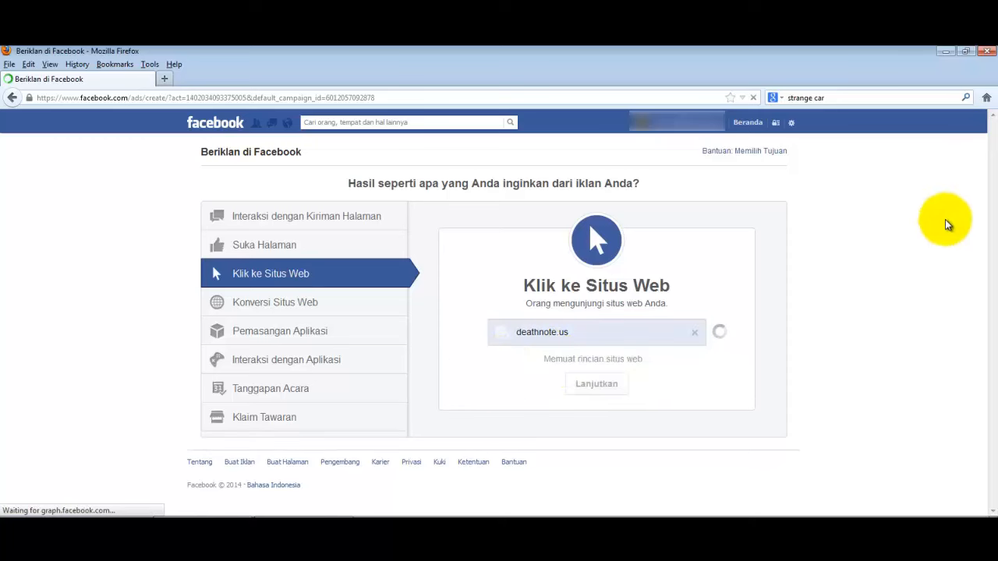
pyautogui.moveTo(935, 183)
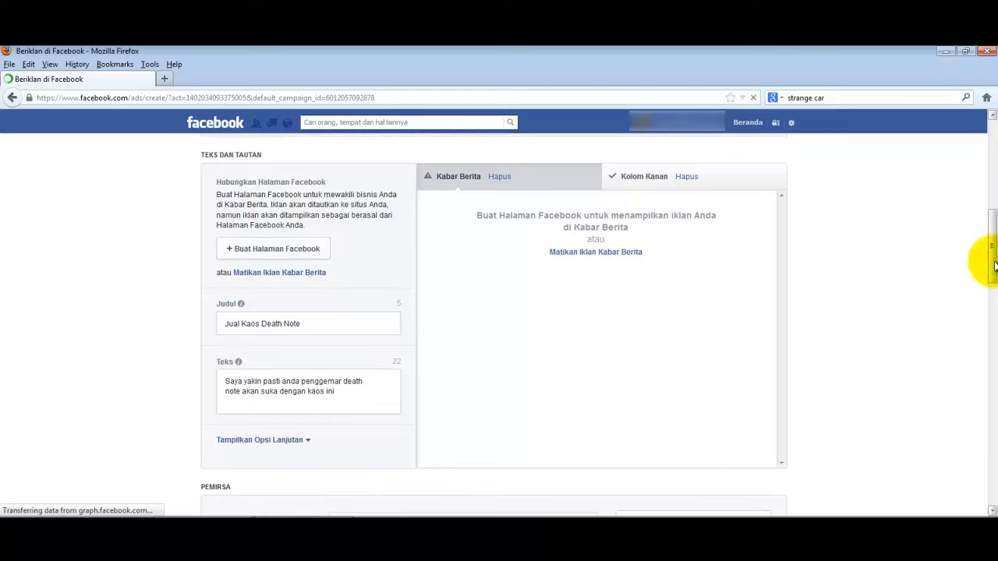
pyautogui.moveTo(336, 323)
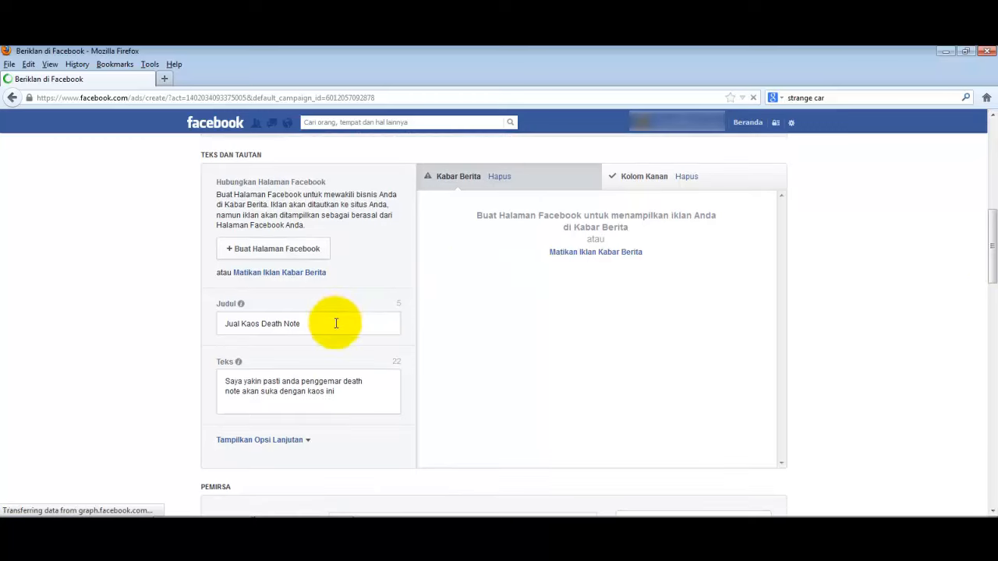
# Shorten the ad's Judul to 'Kaos Death Note'.
pyautogui.write('Kao')
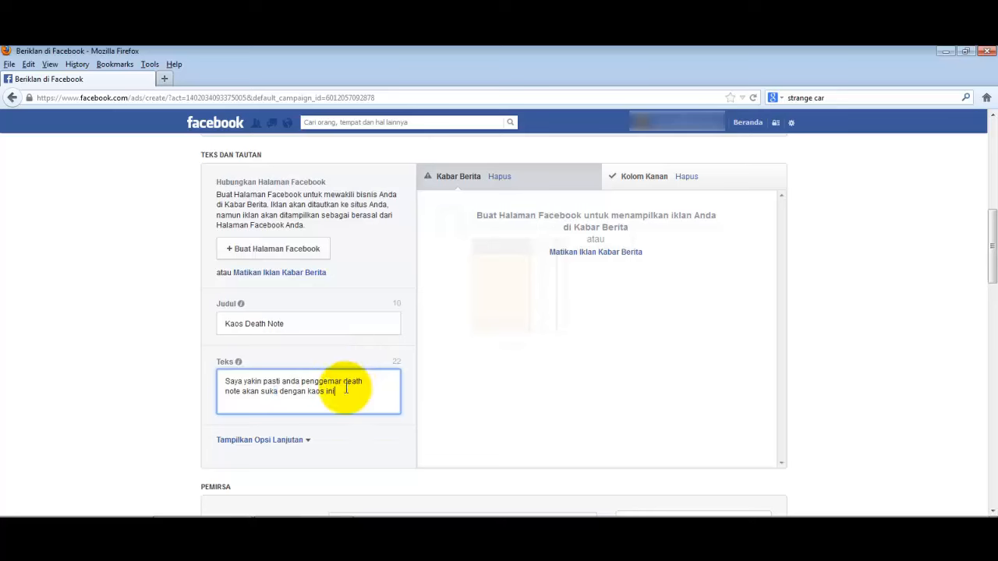
pyautogui.moveTo(346, 390); pyautogui.dragTo(262, 399)
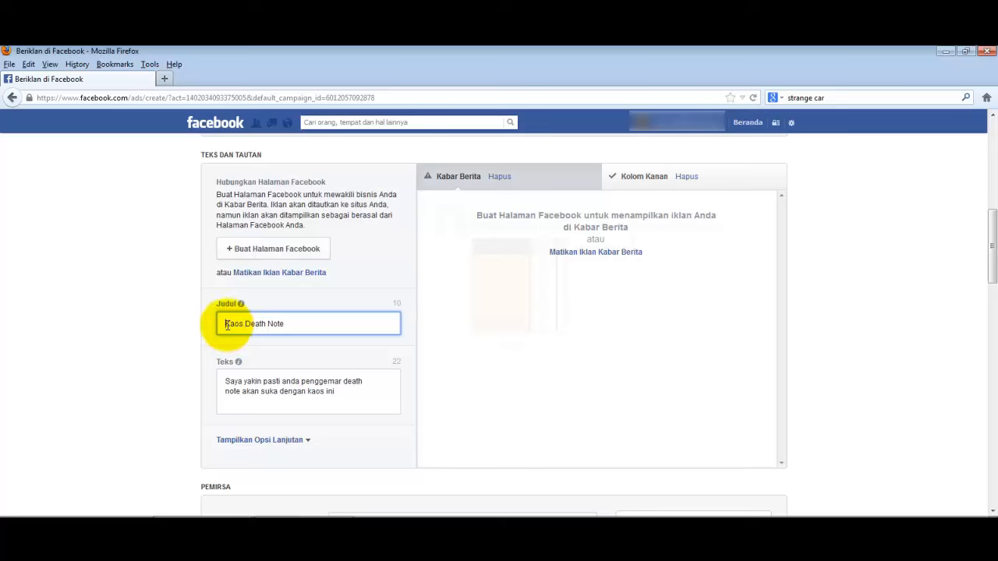
pyautogui.moveTo(273, 361)
pyautogui.write('Jual ')
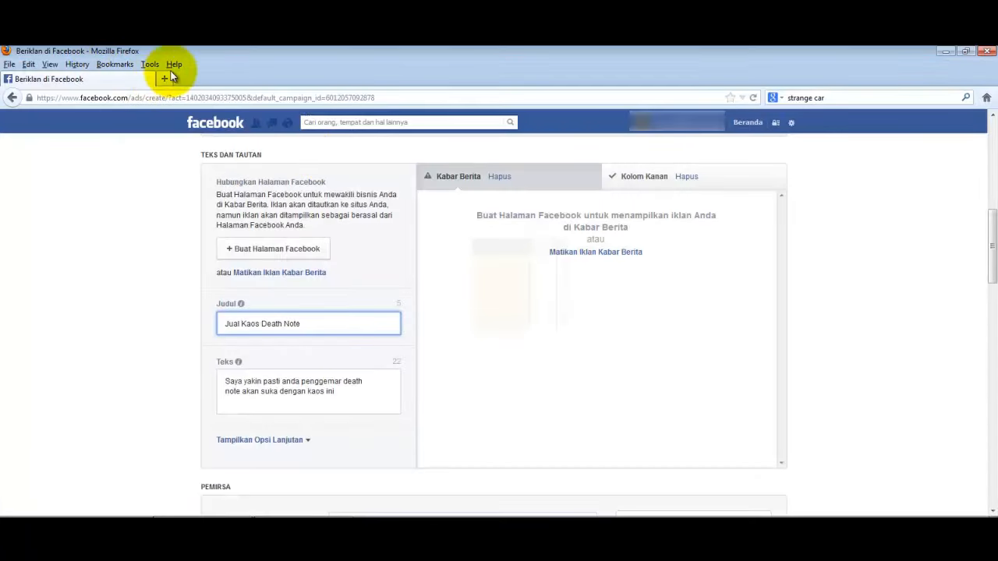
pyautogui.moveTo(163, 78)
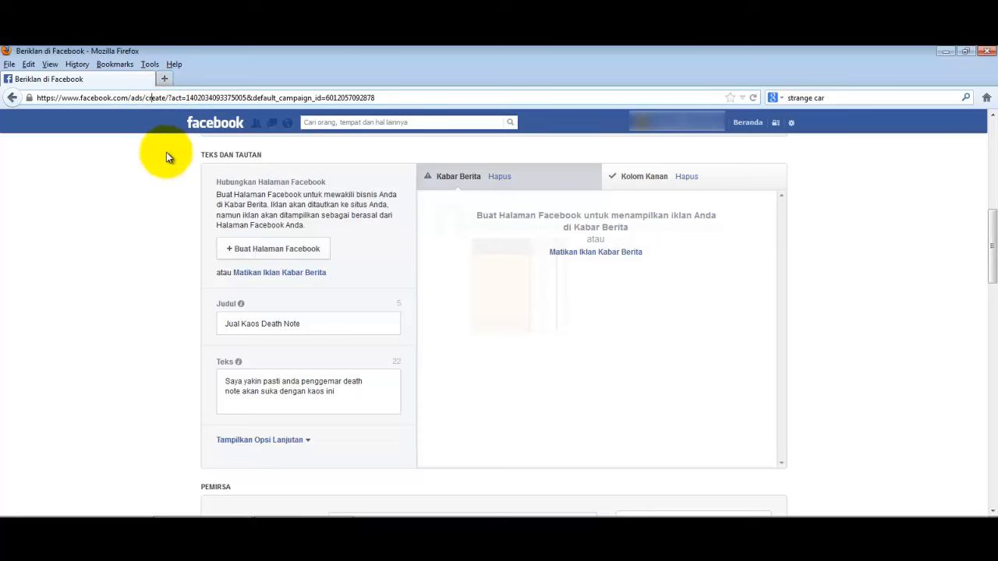
pyautogui.moveTo(121, 109)
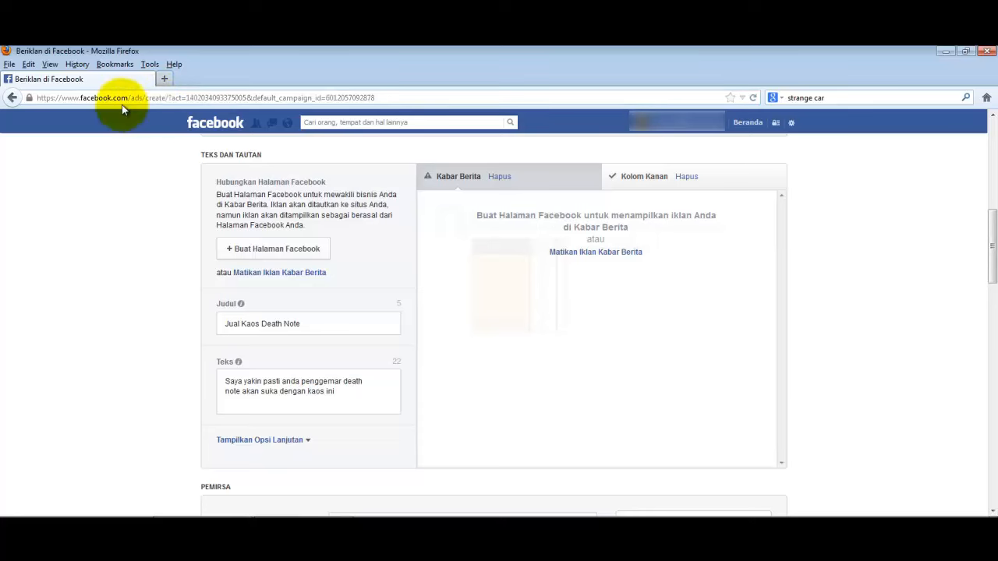
pyautogui.moveTo(123, 193)
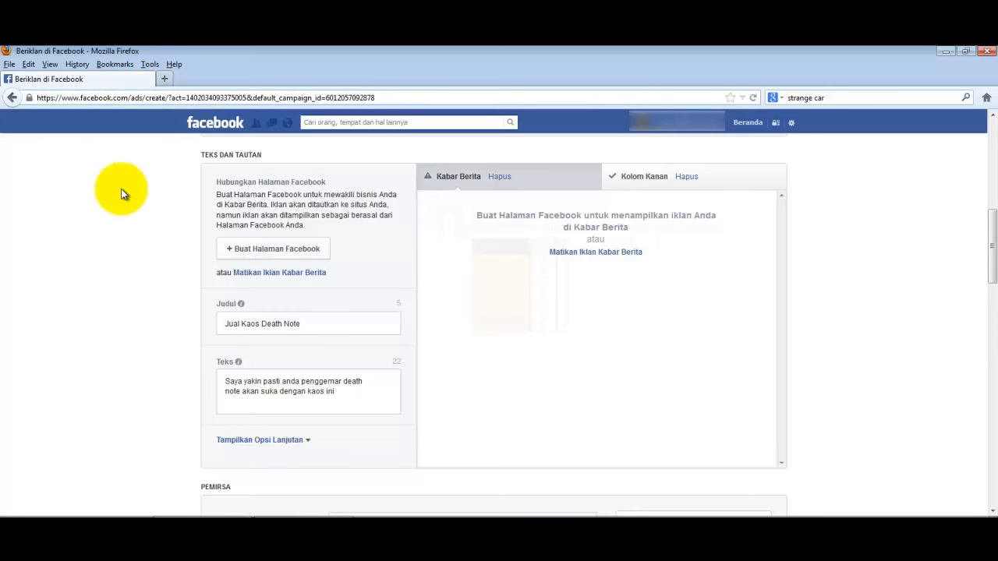
pyautogui.moveTo(116, 295)
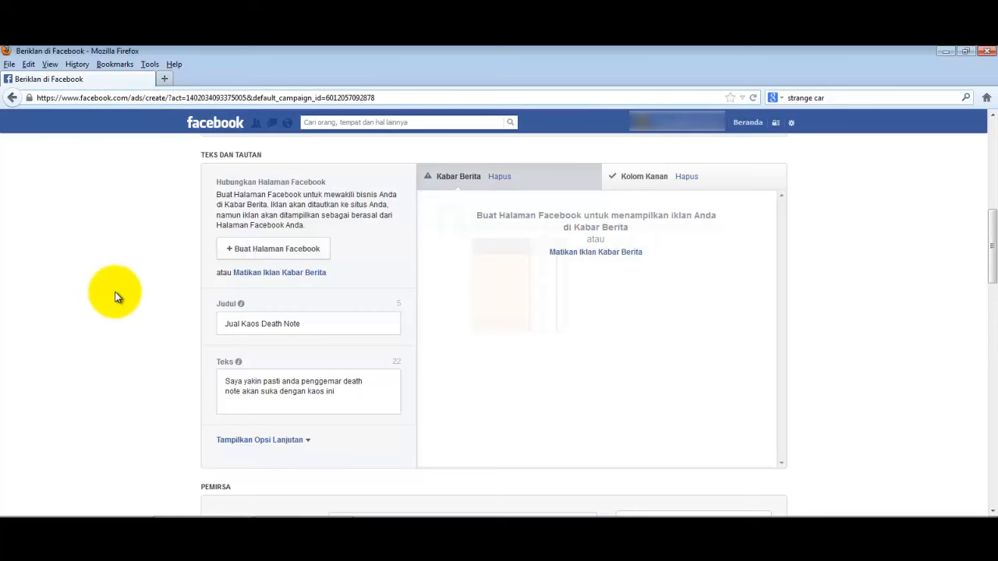
pyautogui.moveTo(200, 81)
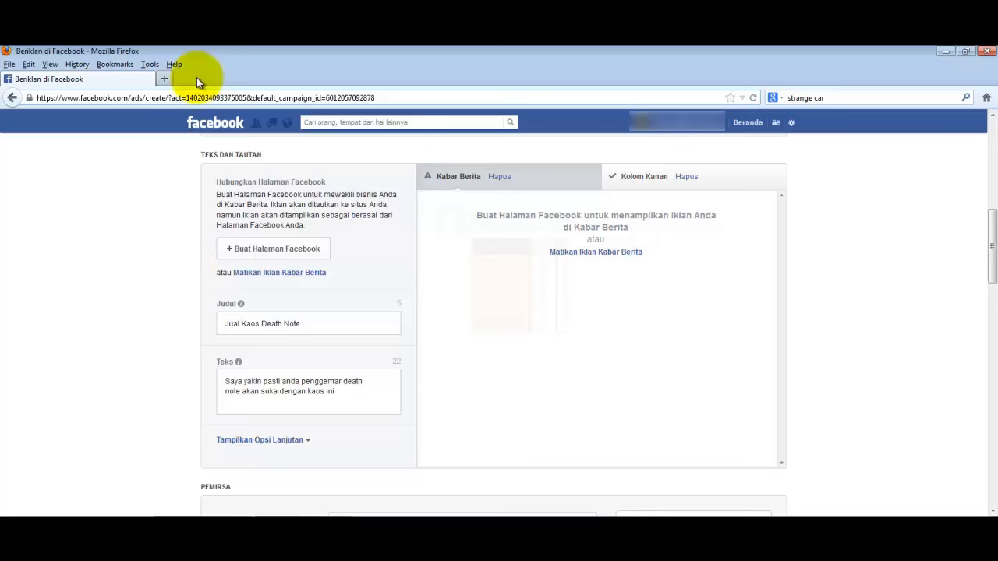
pyautogui.moveTo(210, 115)
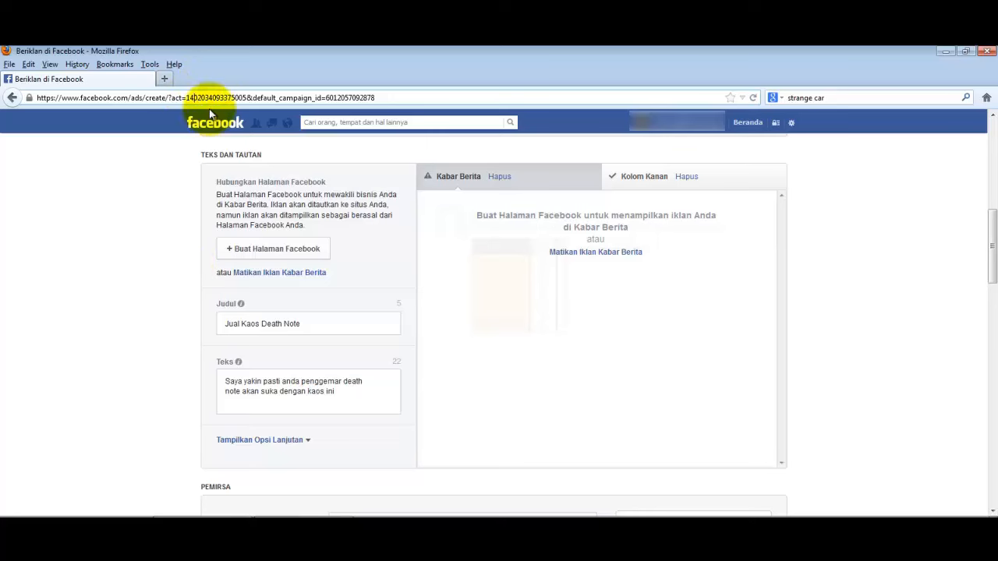
pyautogui.moveTo(125, 215)
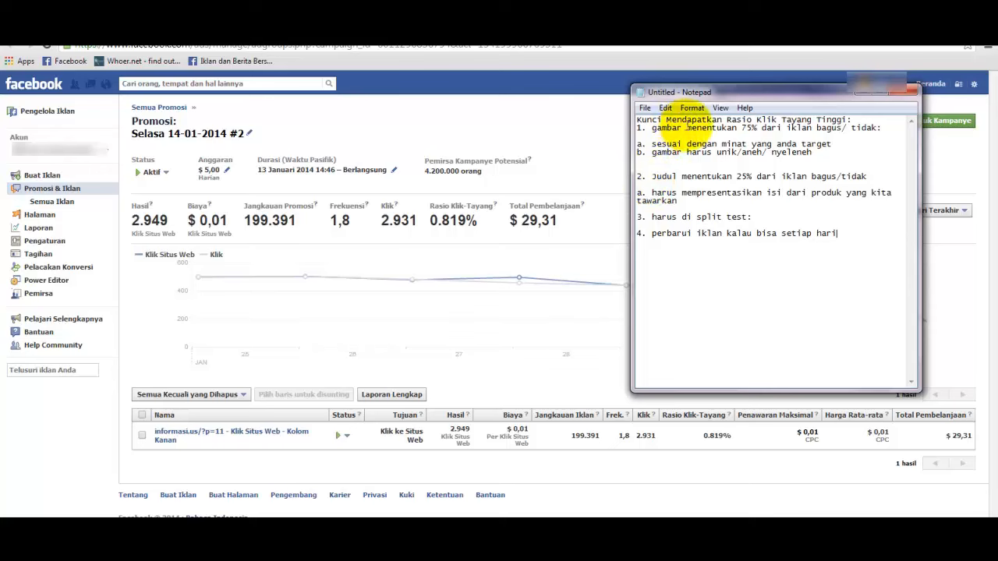
pyautogui.moveTo(533, 175)
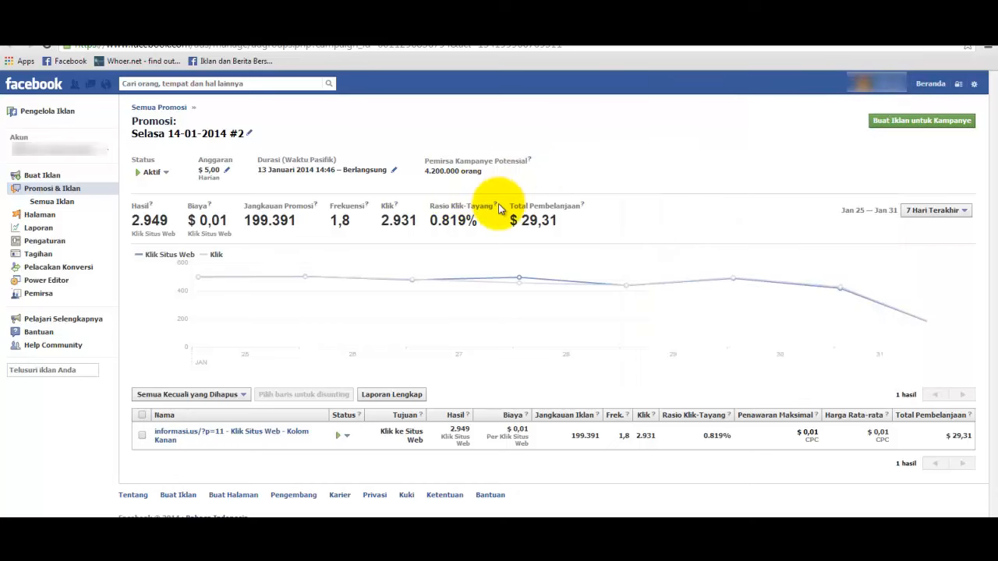
pyautogui.moveTo(434, 228)
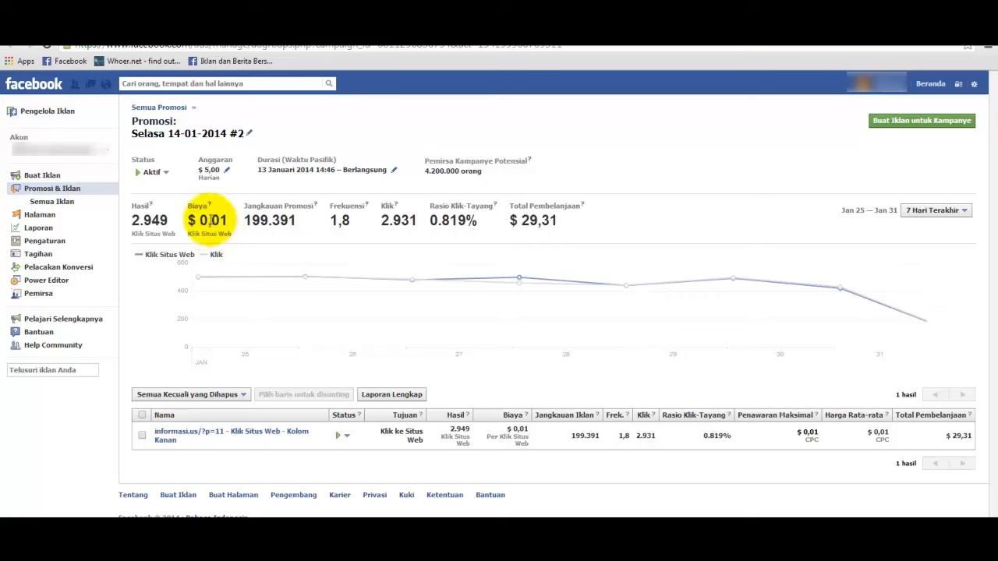
pyautogui.moveTo(355, 367)
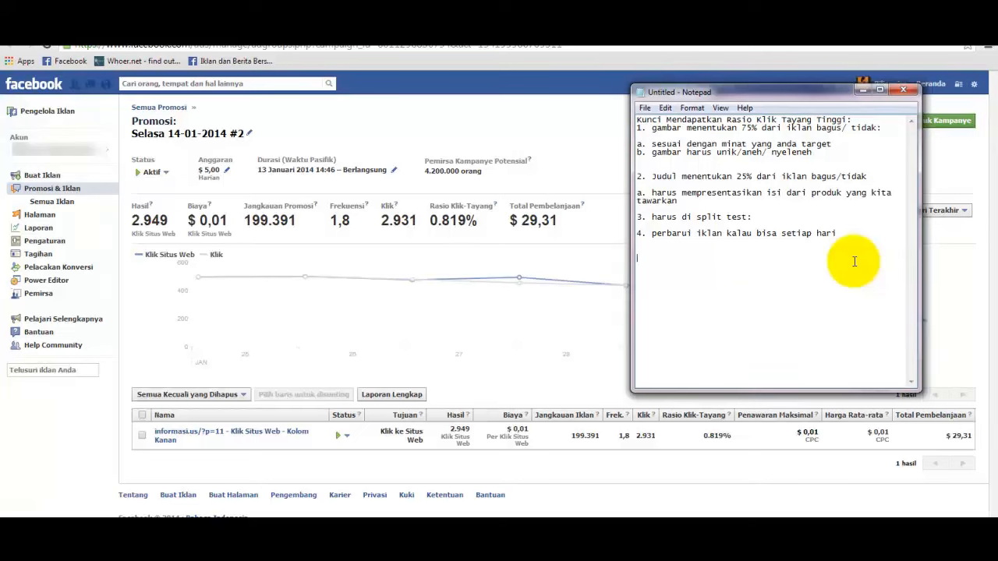
# Note 100 people clicking the ad and 'orang yang membeli produk: 1'.
pyautogui.write('orang yang mengklik iklan: 100')
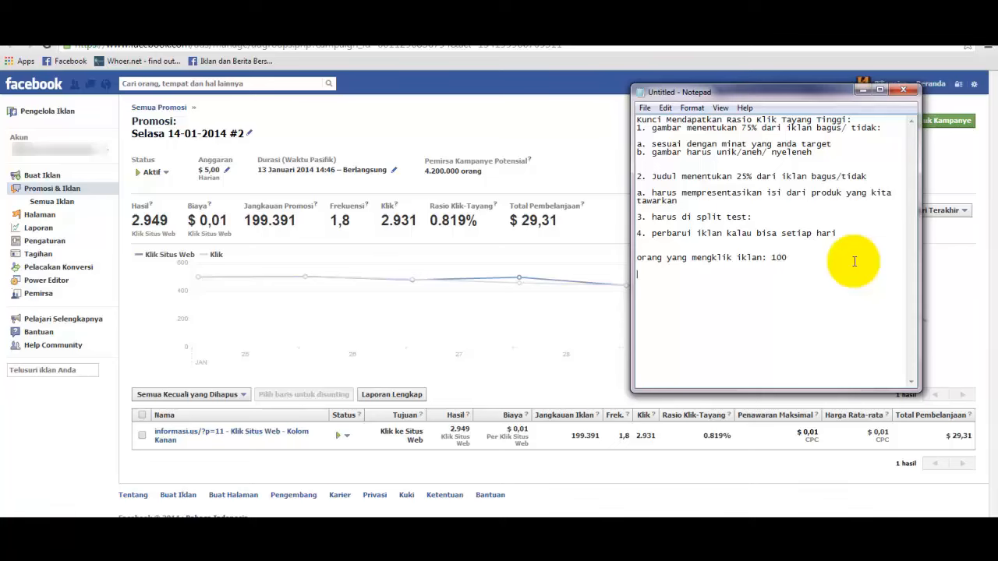
pyautogui.write('yang membeli')
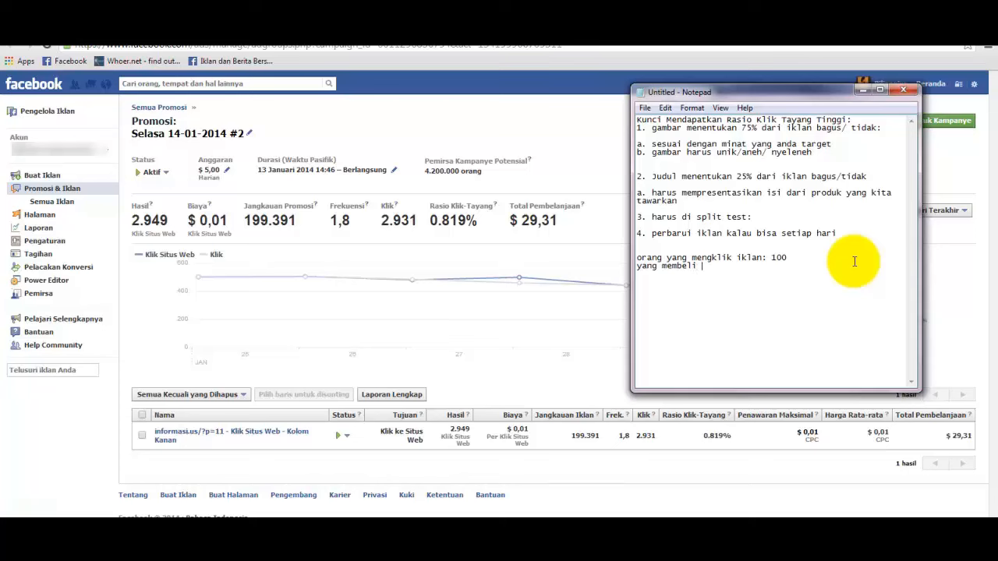
pyautogui.write('produk')
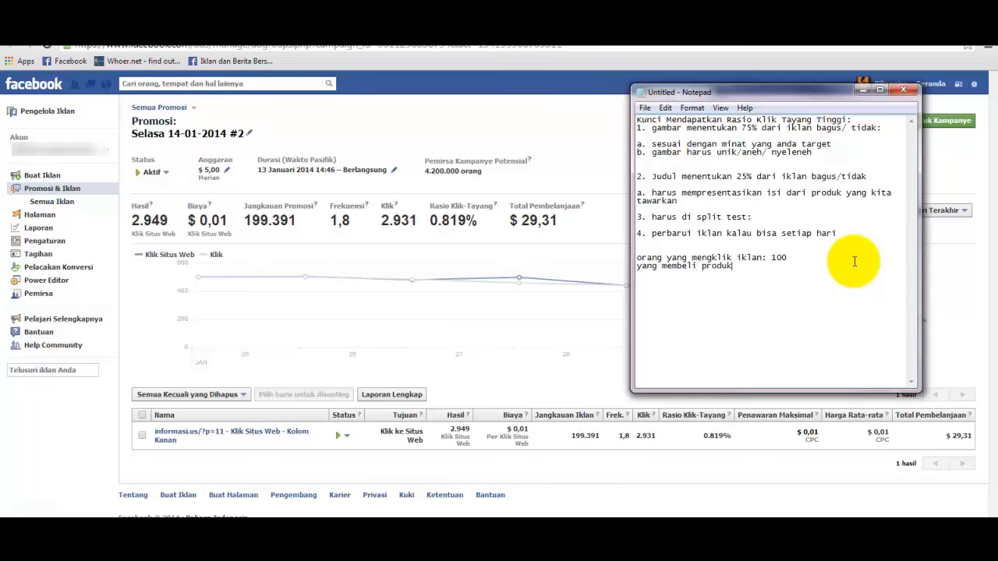
pyautogui.write(': 1')
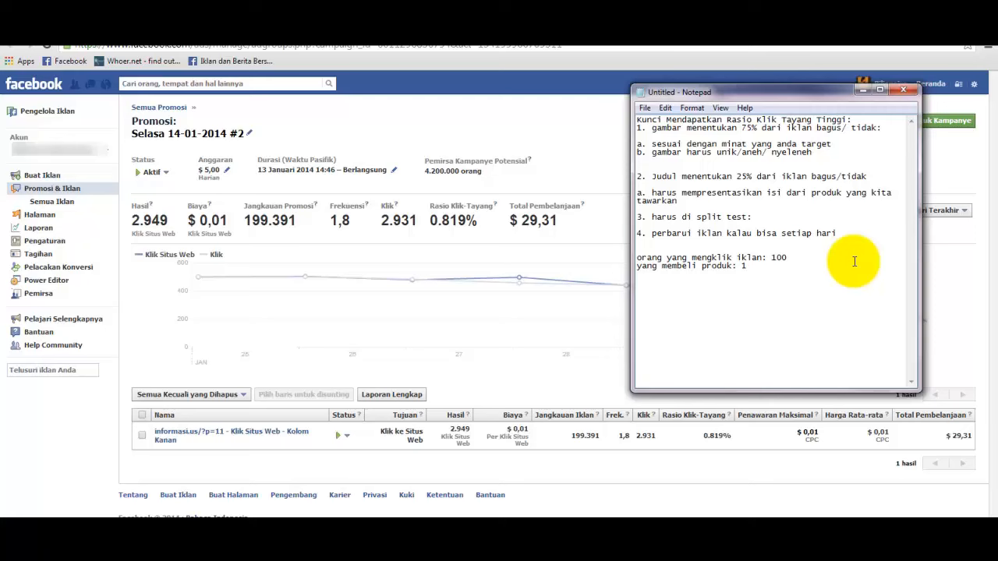
# Write the profit line Rp.450.000-Rp.10.000=Rp.440.000.
pyautogui.write('450.')
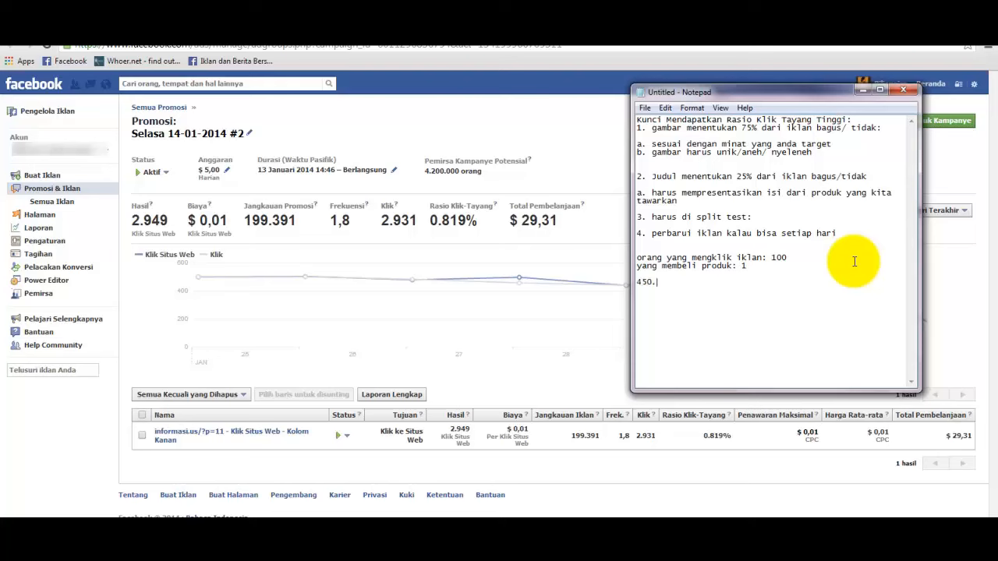
pyautogui.write('Rp.')
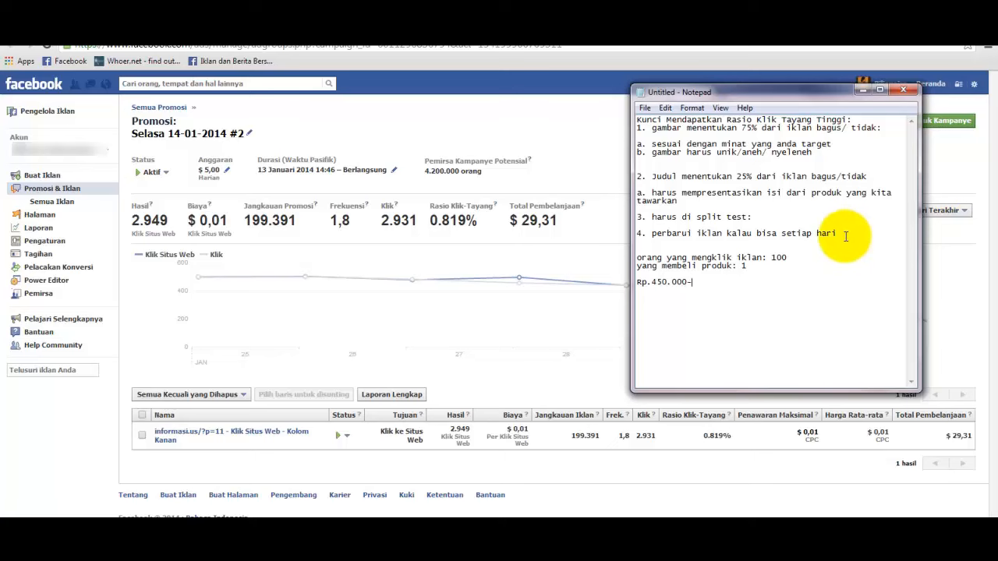
pyautogui.doubleClick(779, 258)
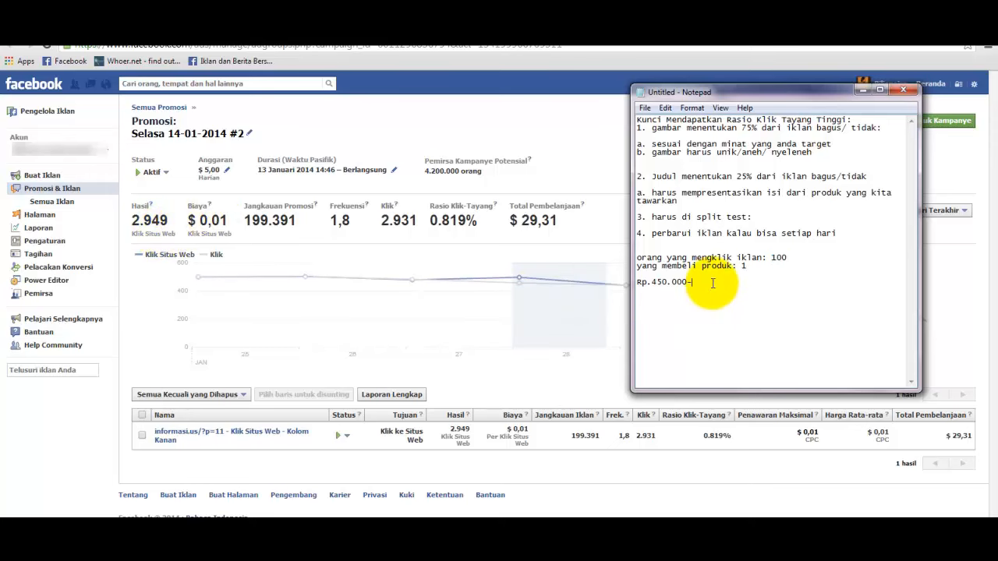
pyautogui.write('-Rp.10.000')
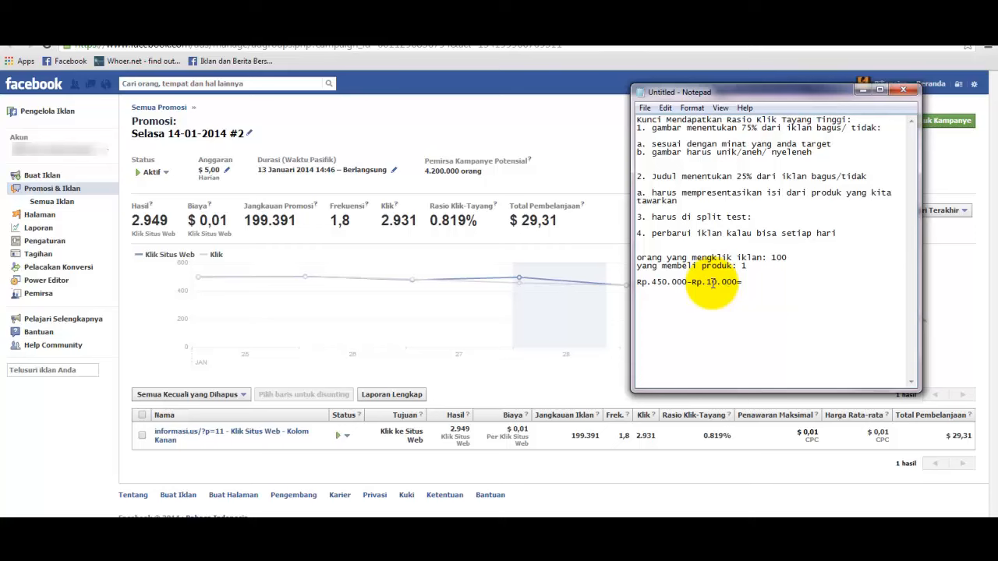
pyautogui.write('=Rp. 3')
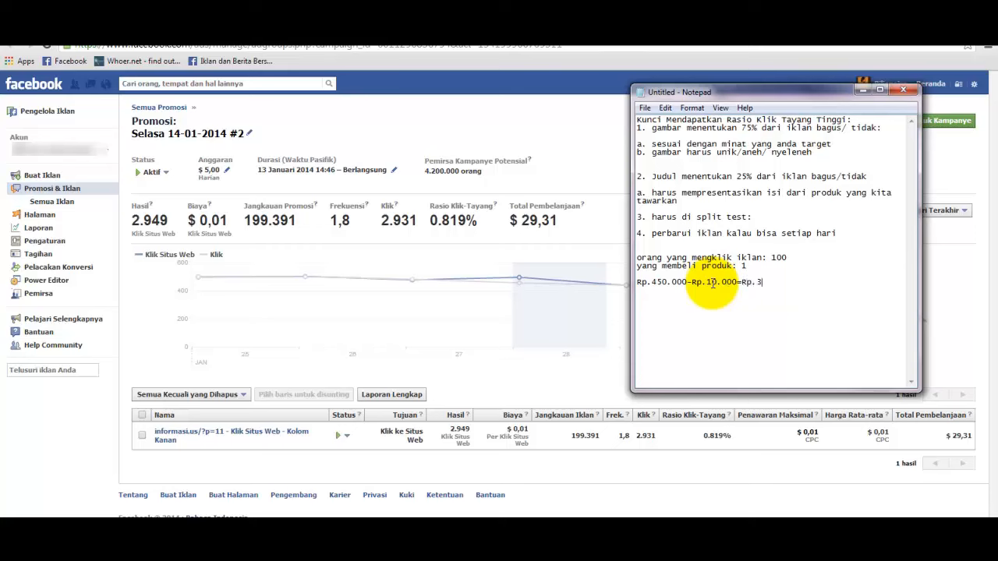
pyautogui.write('440.000')
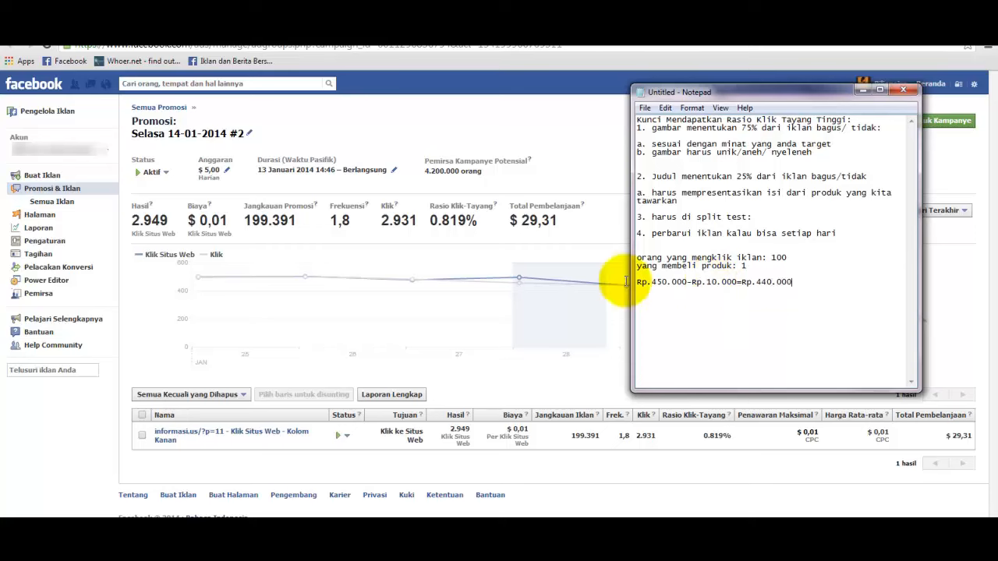
pyautogui.moveTo(382, 226)
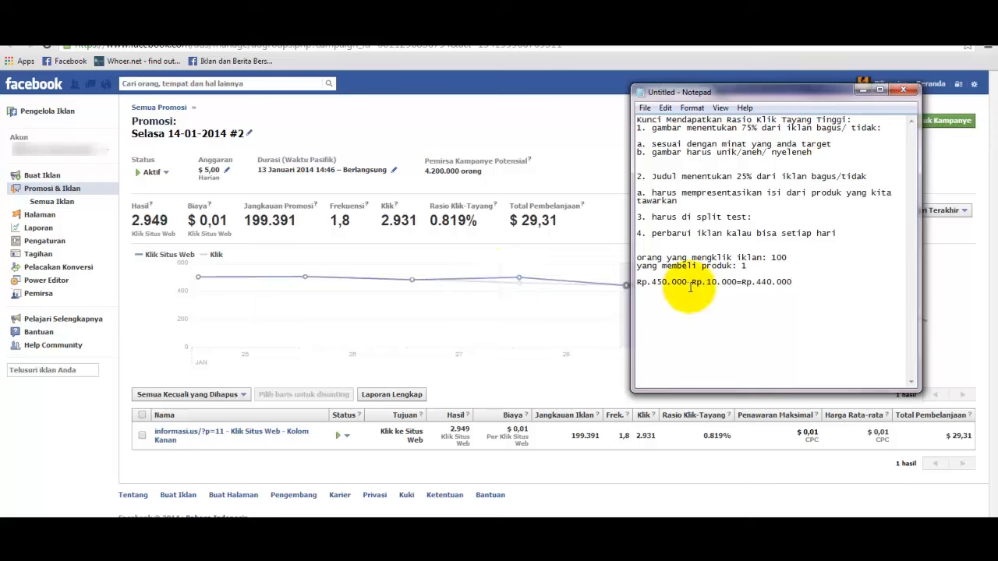
pyautogui.moveTo(804, 282)
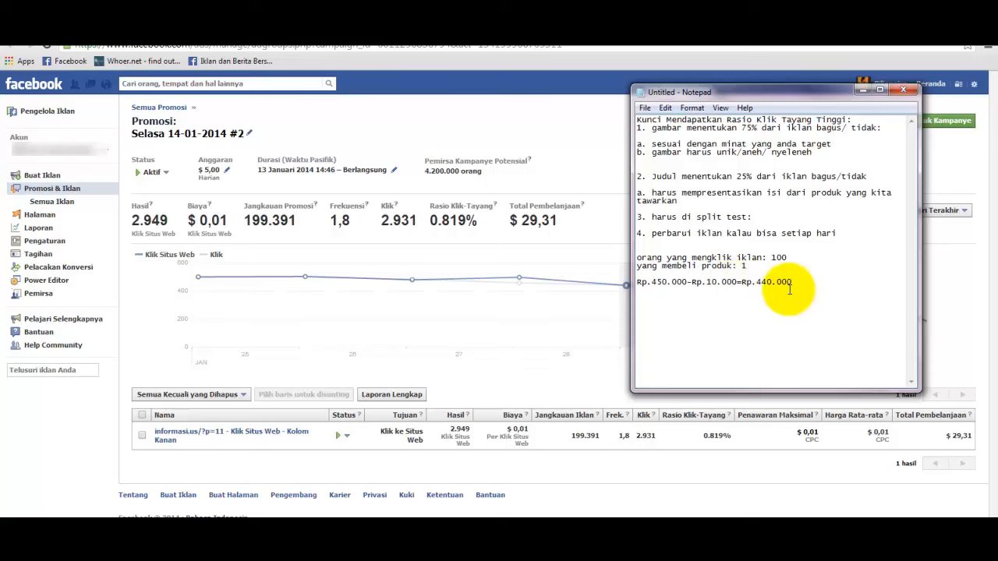
# Add a second calculation Rp.50.000-Rp.10.000=Rp.40.000 on the next line.
pyautogui.write('Rp. 50')
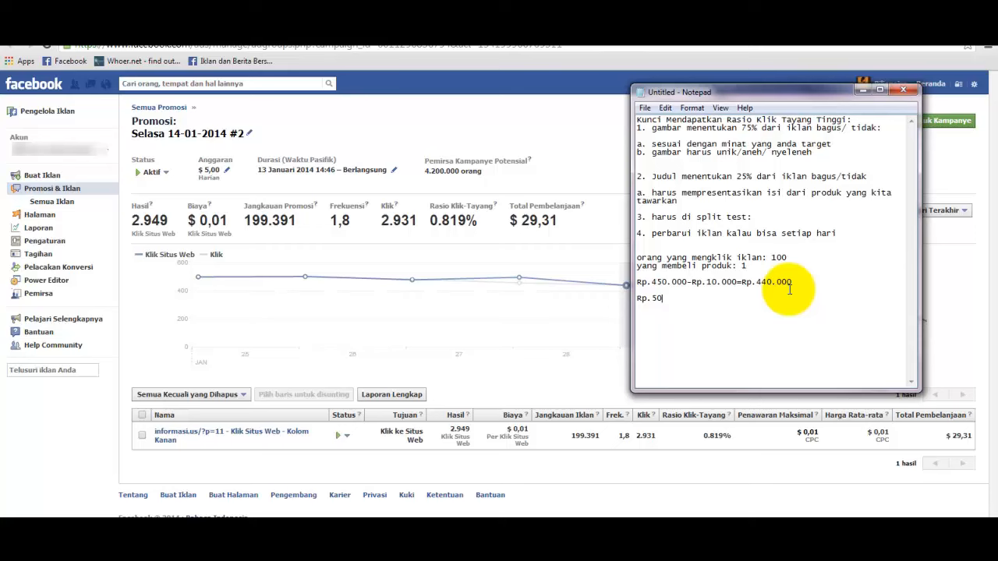
pyautogui.write('.000')
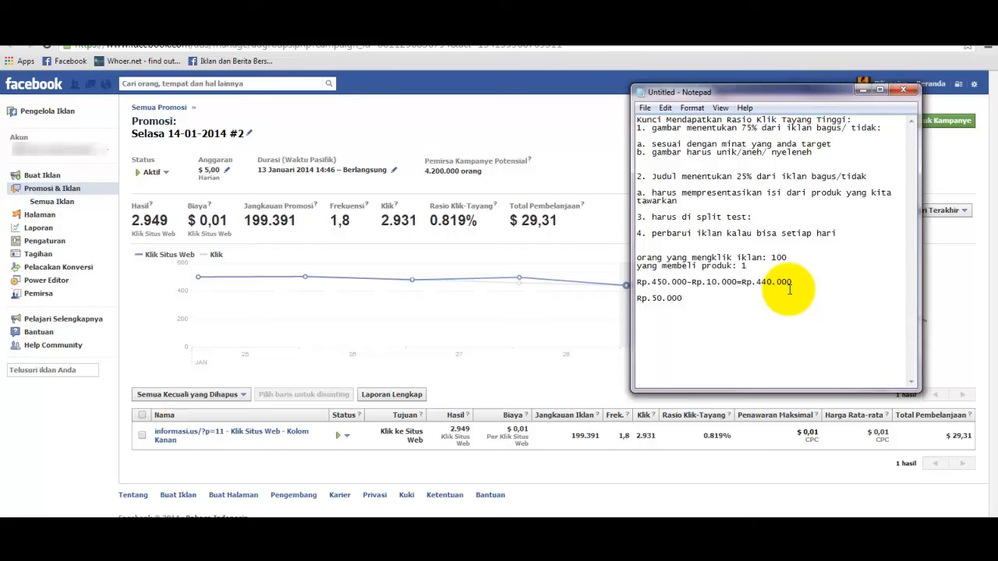
pyautogui.write('-Rp.10.000')
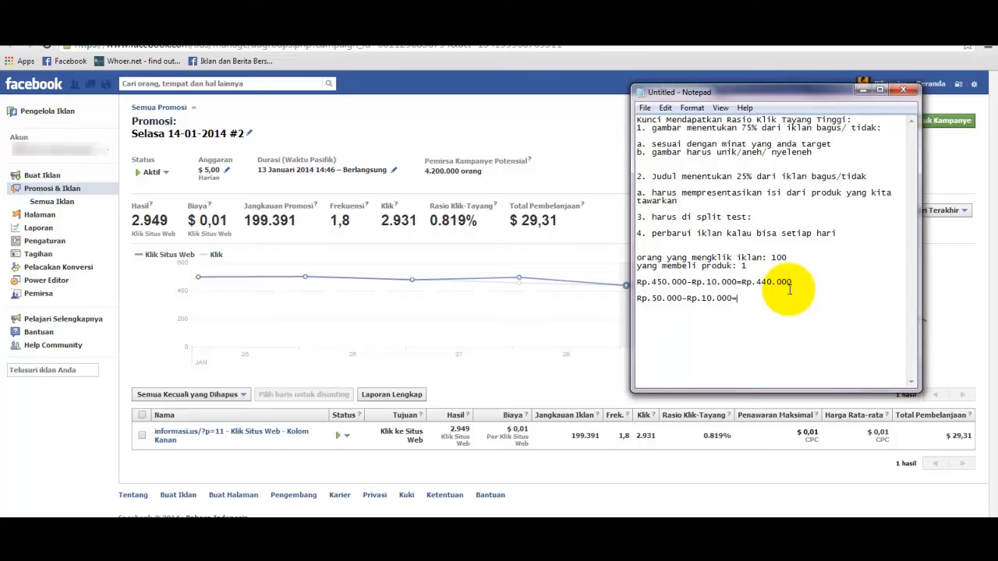
pyautogui.write('=Rp.40.000')
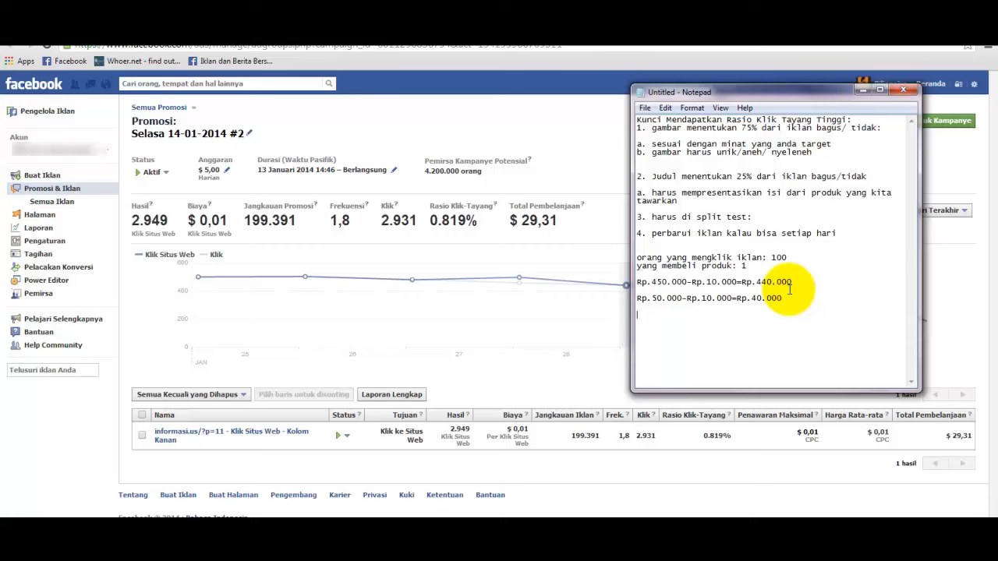
pyautogui.moveTo(580, 218)
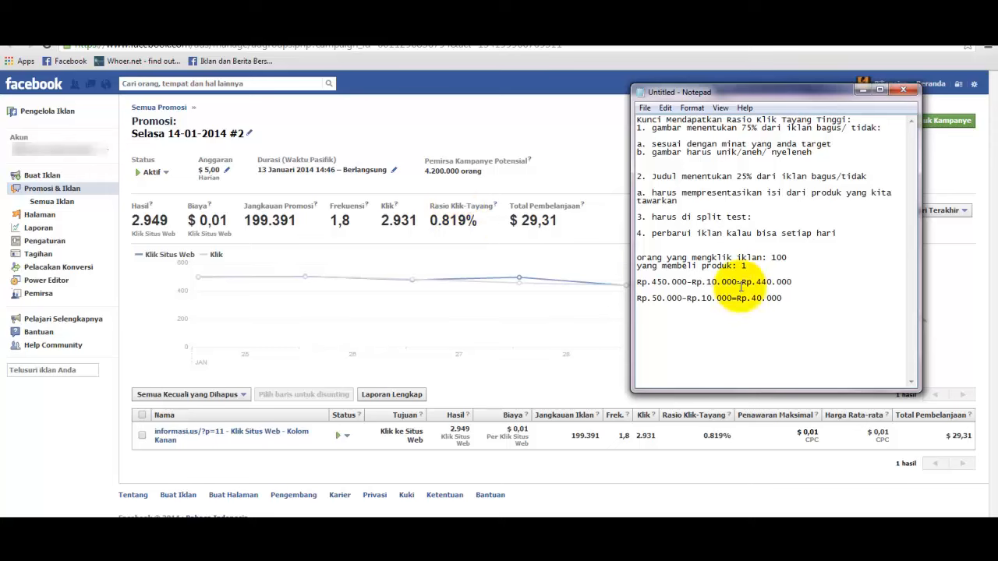
pyautogui.moveTo(745, 315)
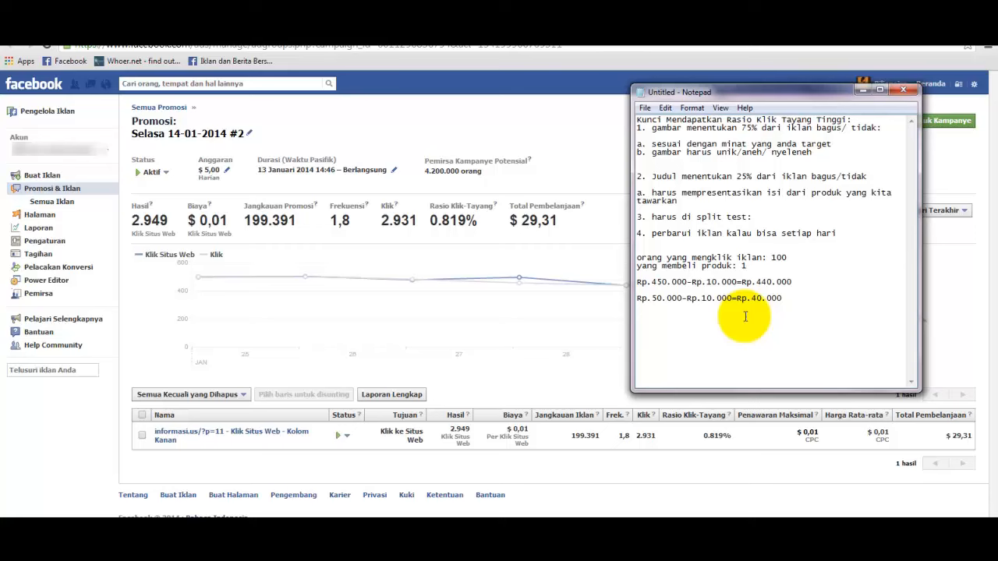
pyautogui.press('enter')
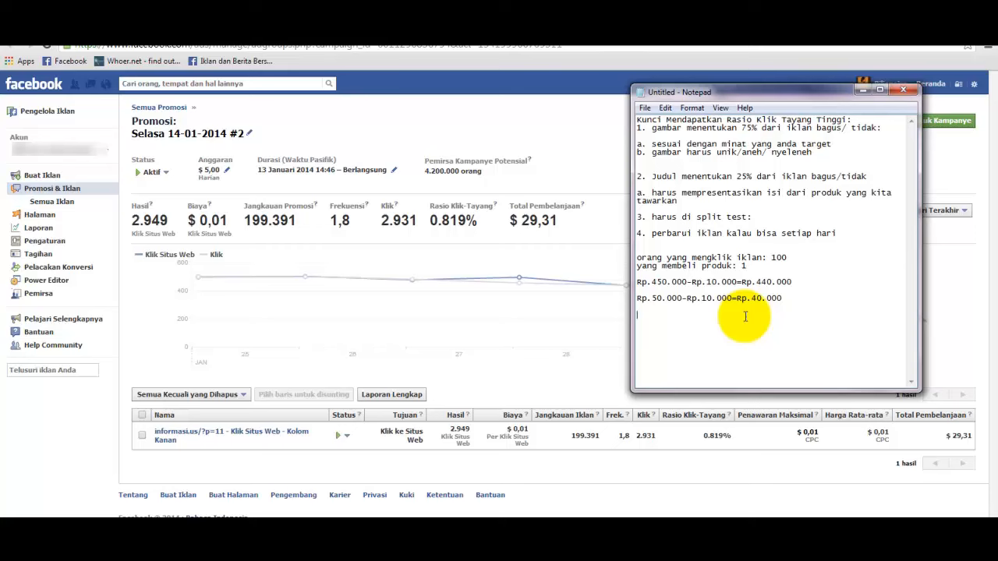